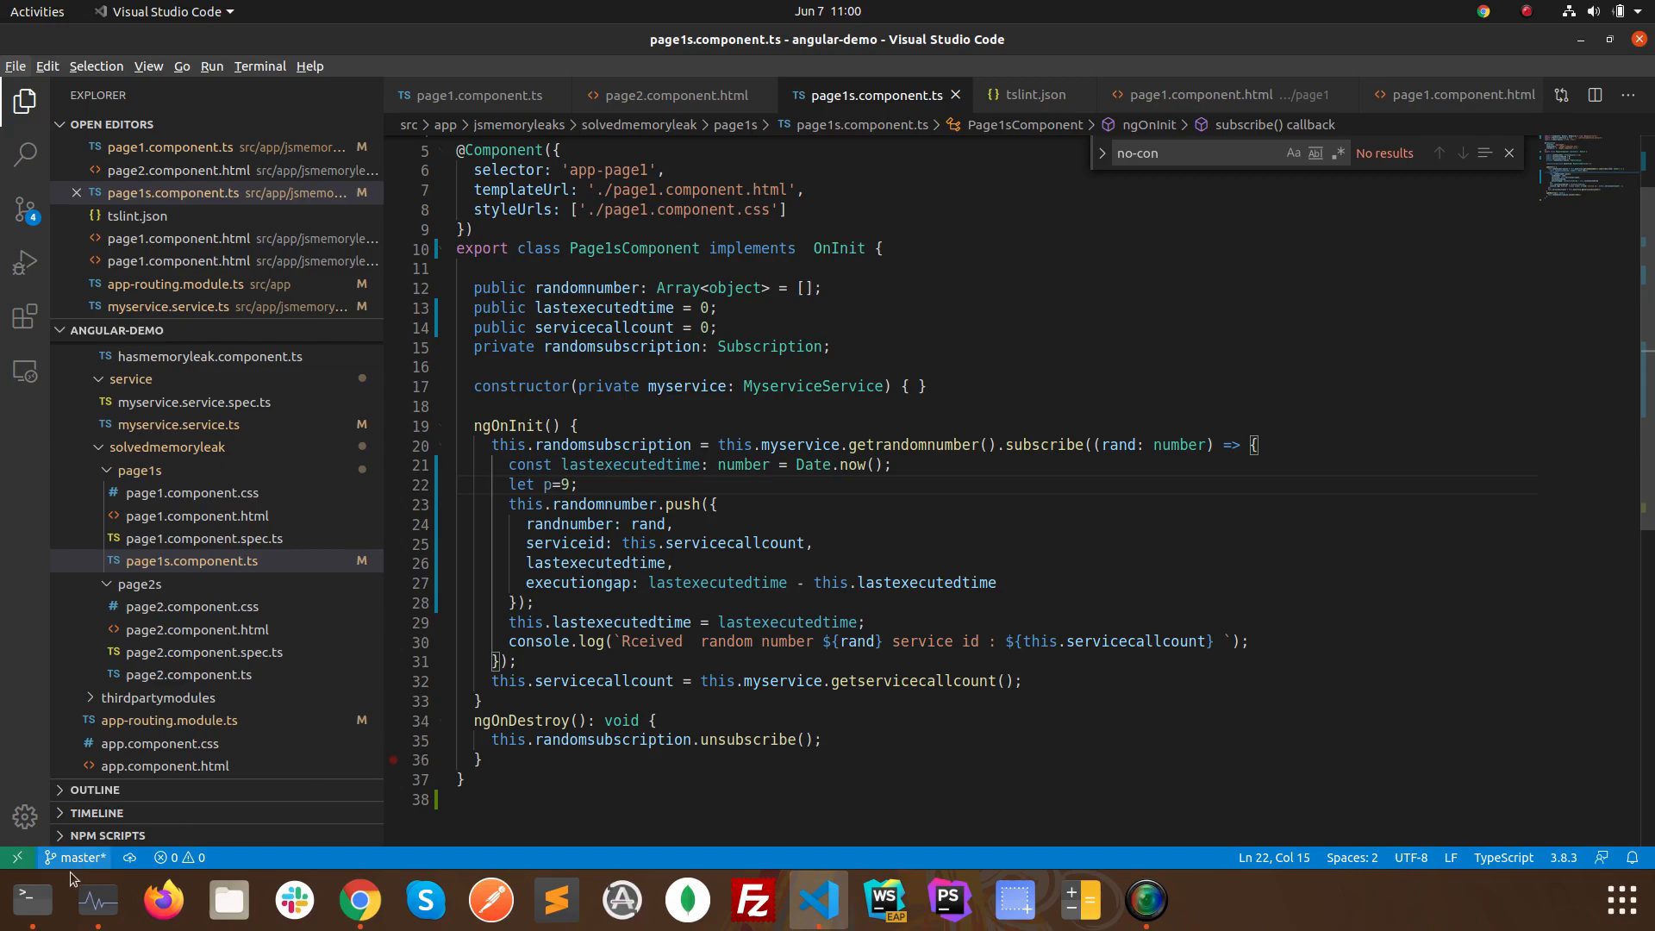
Run ng lint in Terminal after a mistyped 'ng list', surfacing four page1s.component.ts errors.
click(29, 899)
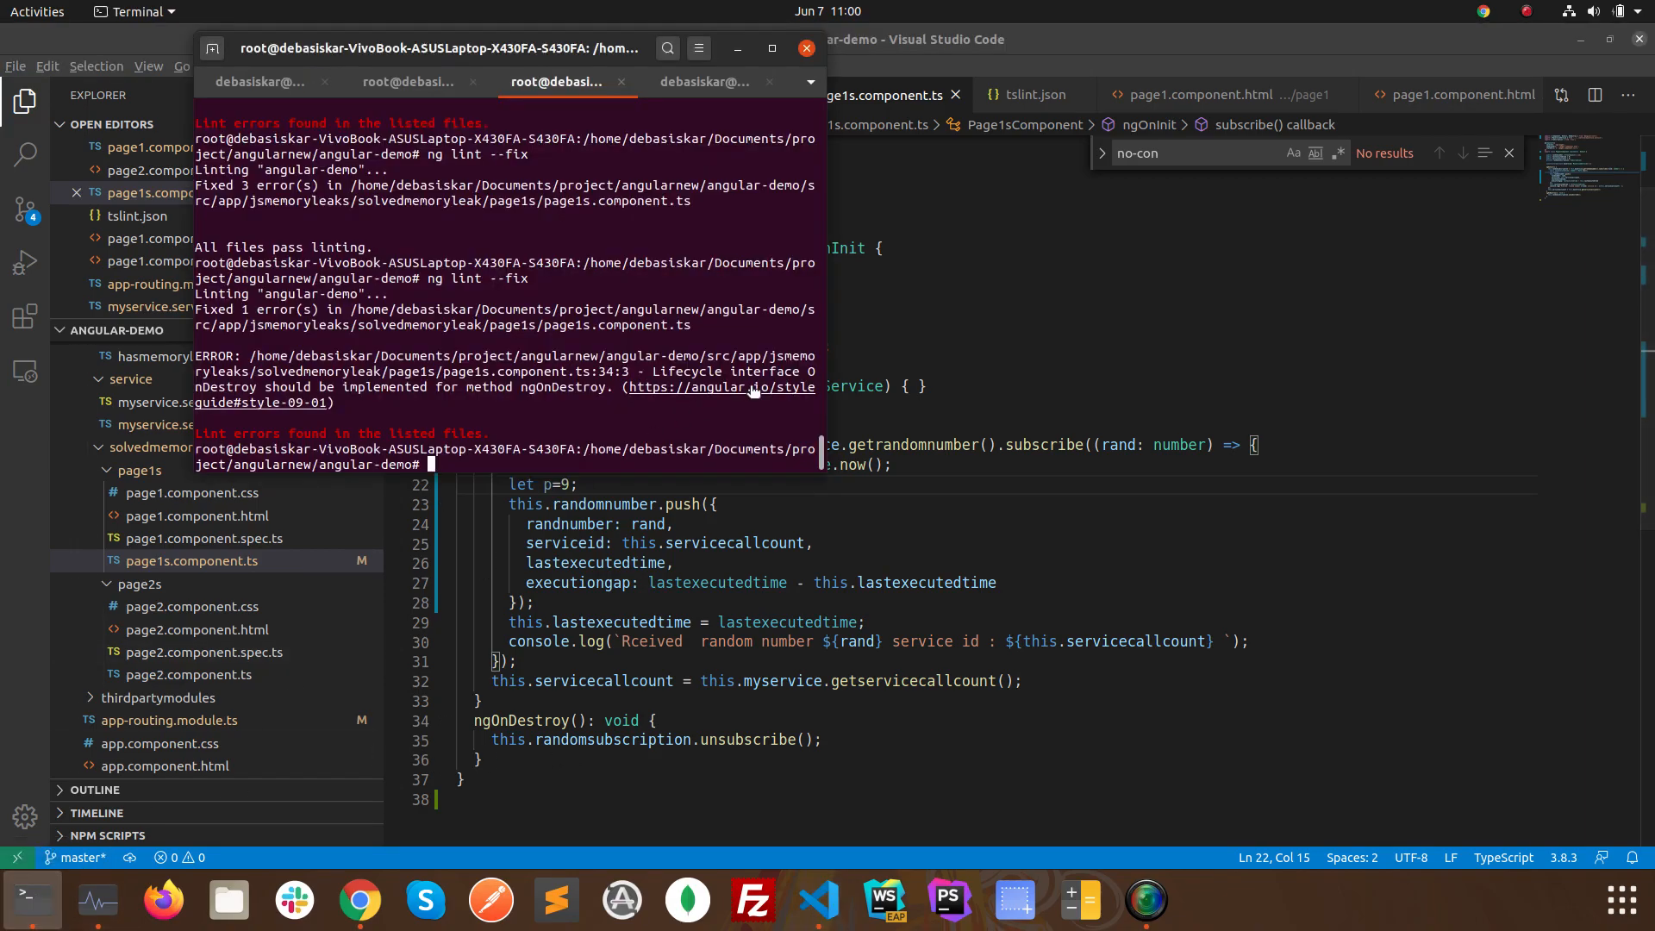
mouse_move(671, 443)
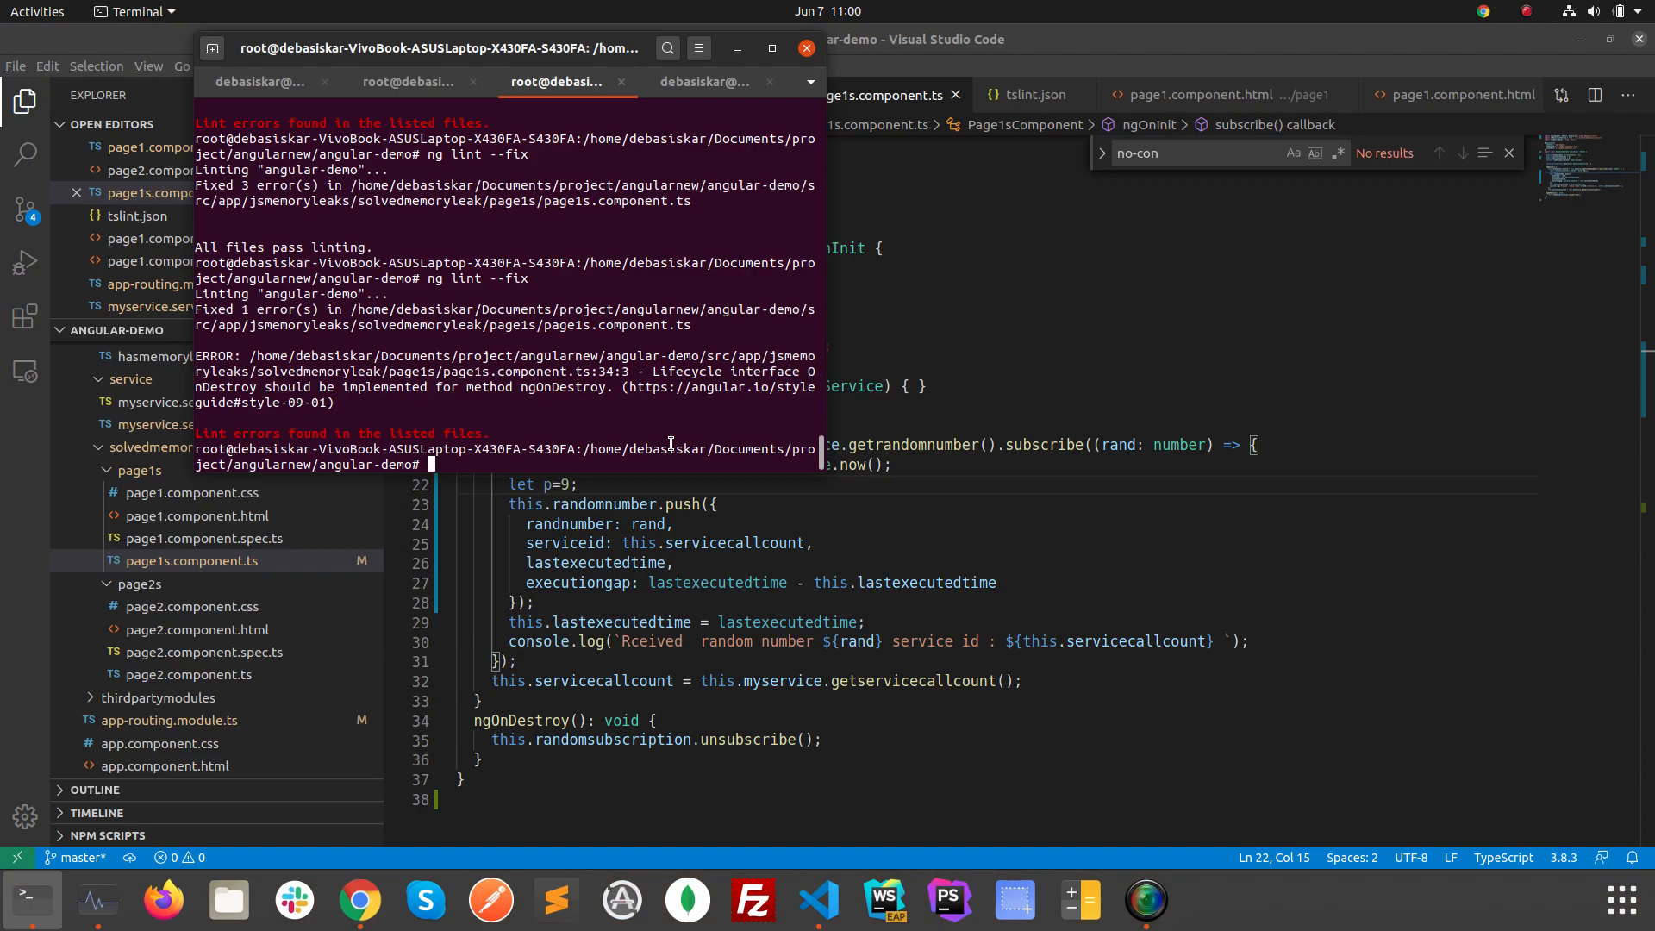
text(ng list)
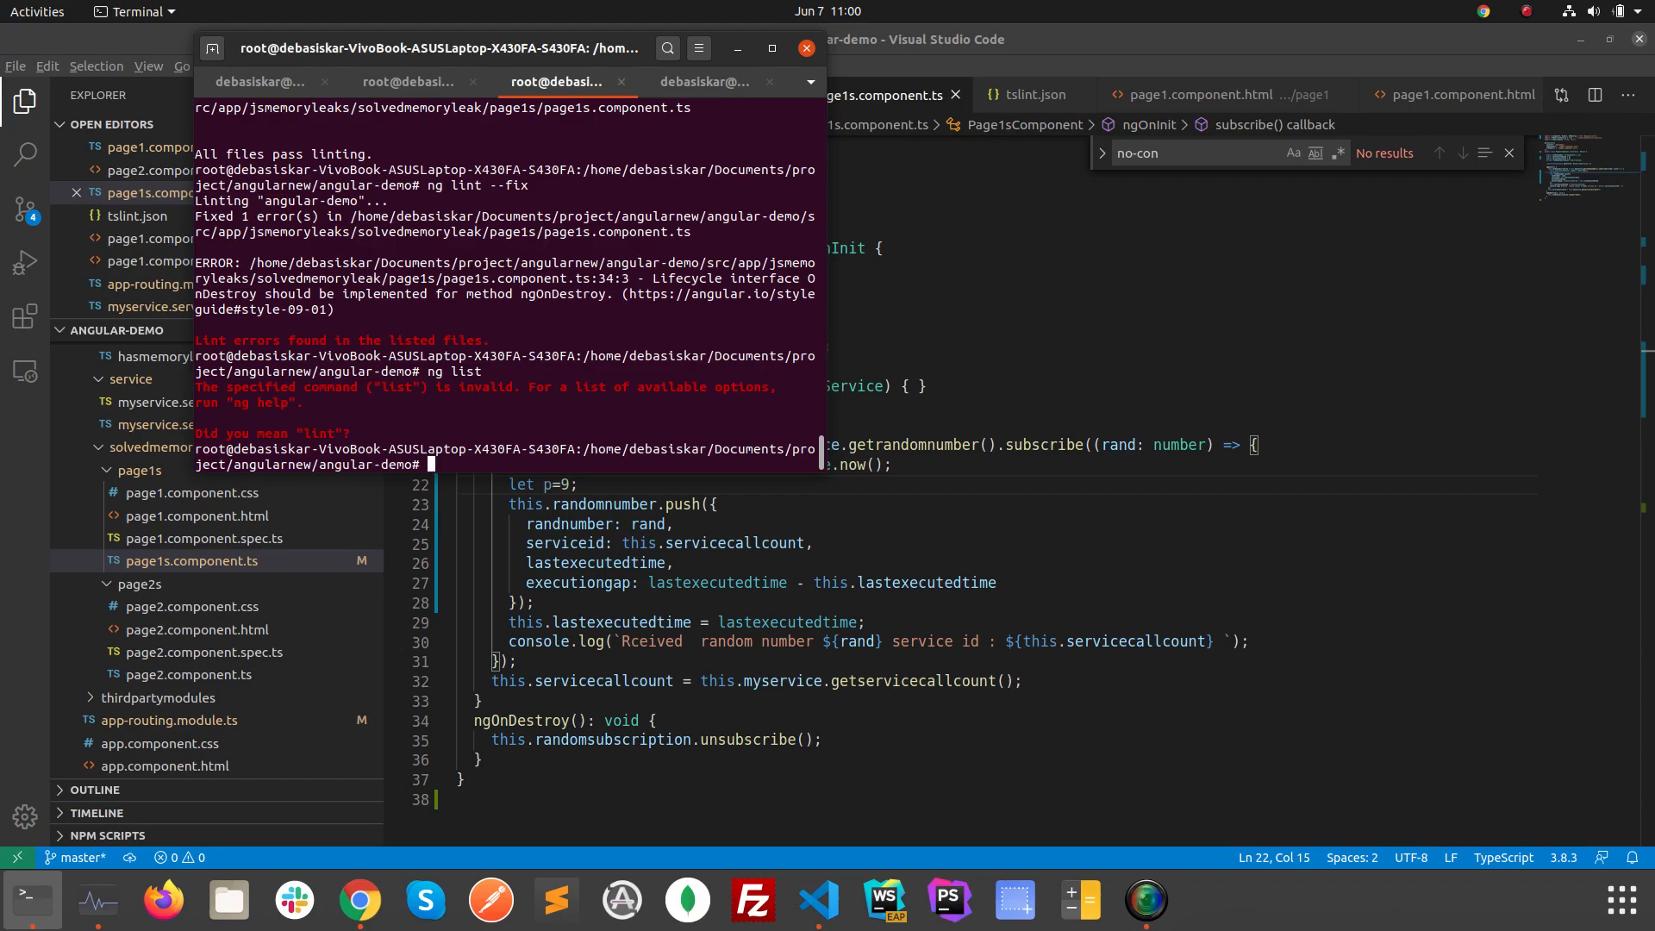
text(ng list)
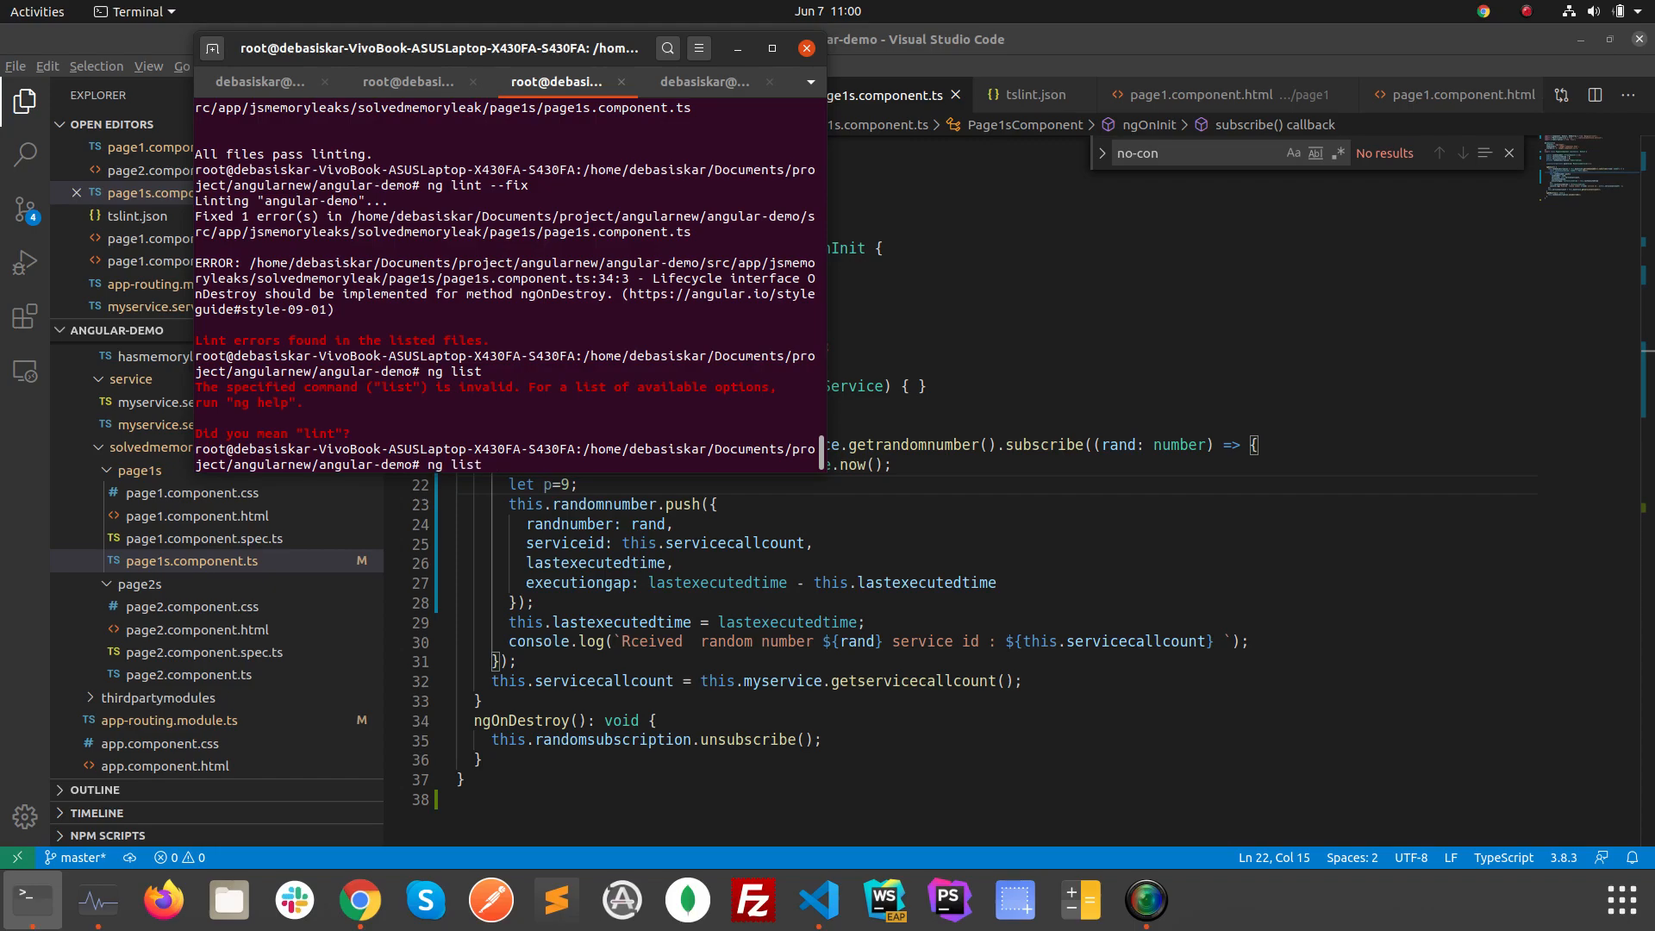
text(b)
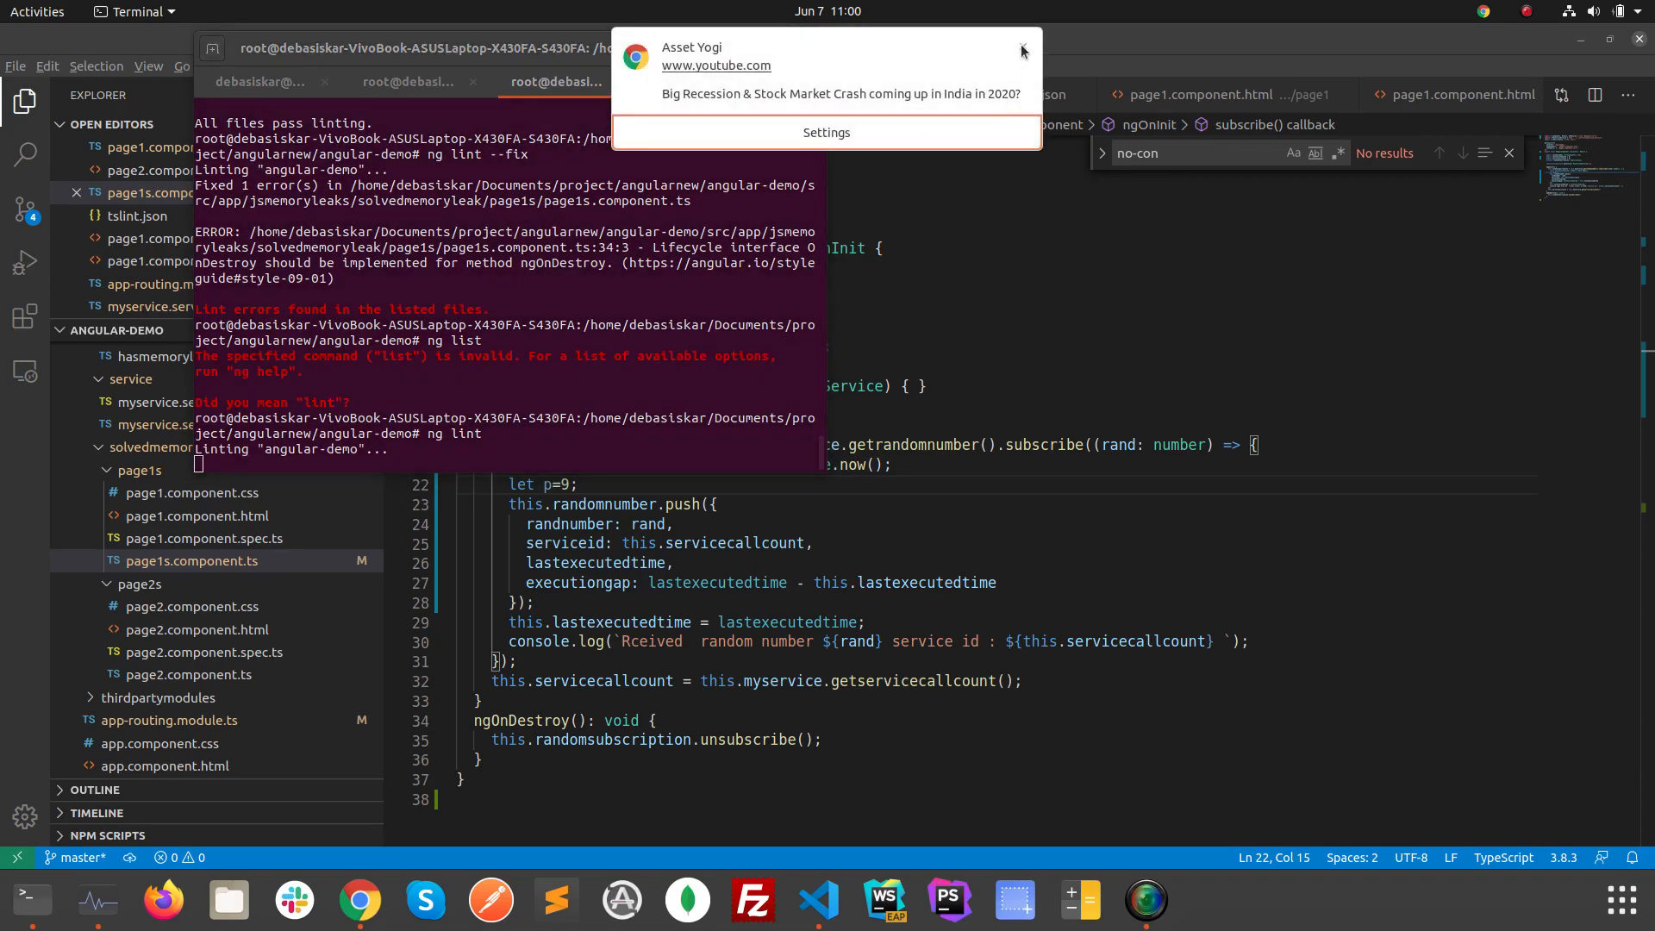
click(1021, 51)
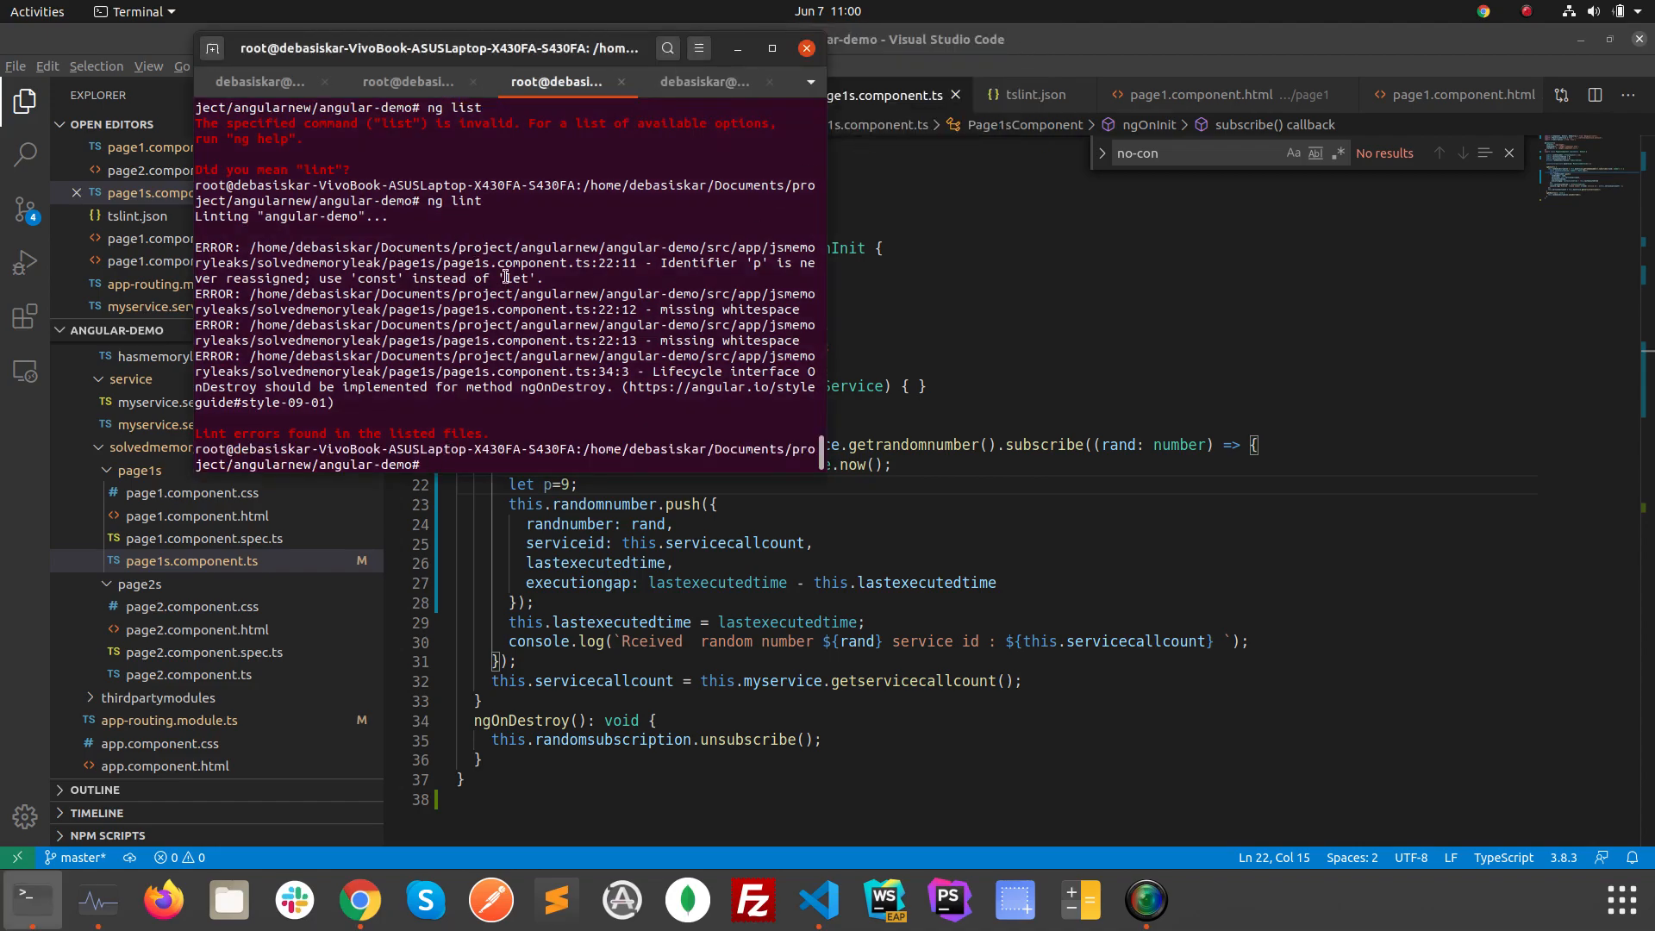
mouse_move(768, 267)
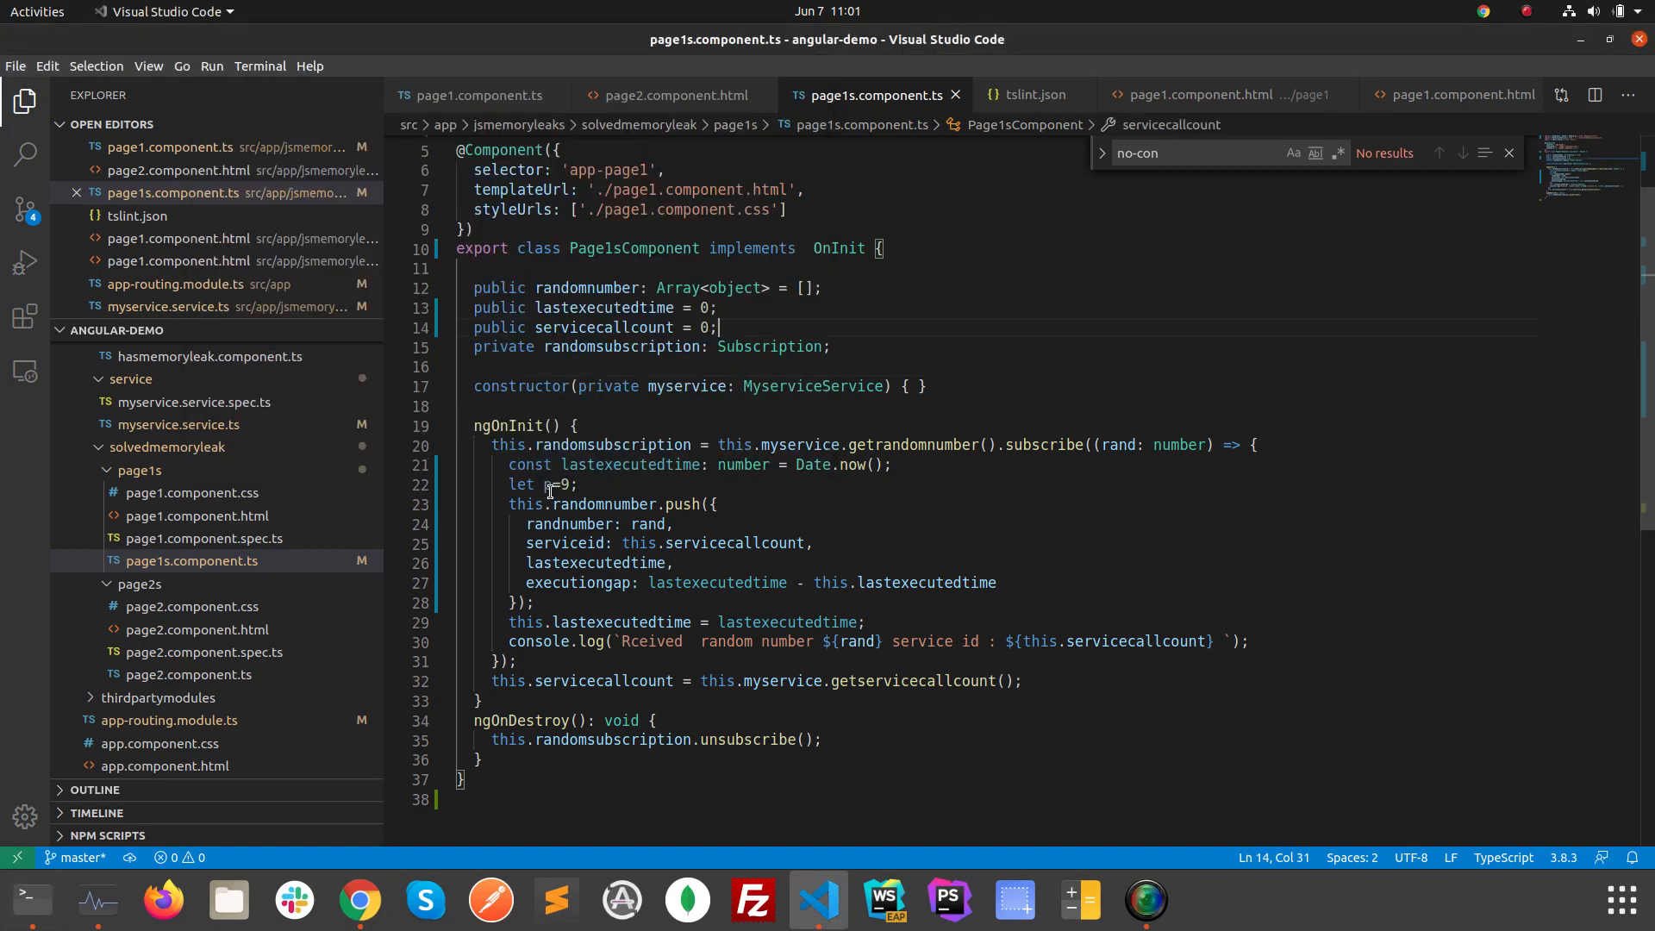
mouse_move(669, 485)
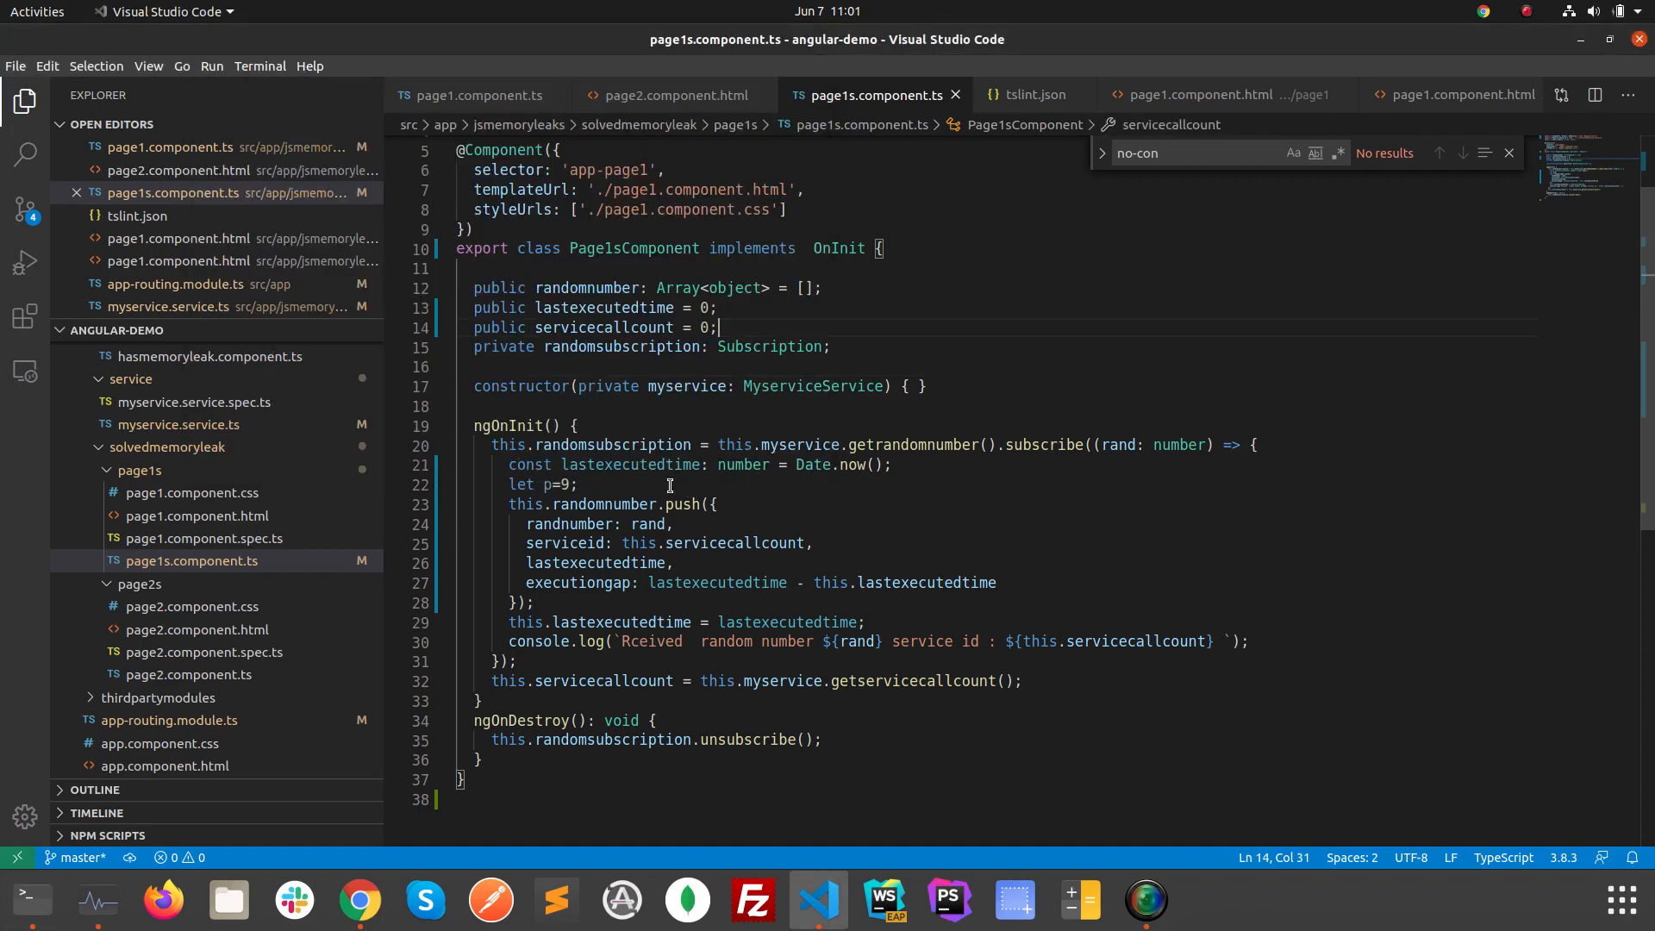
mouse_move(594, 483)
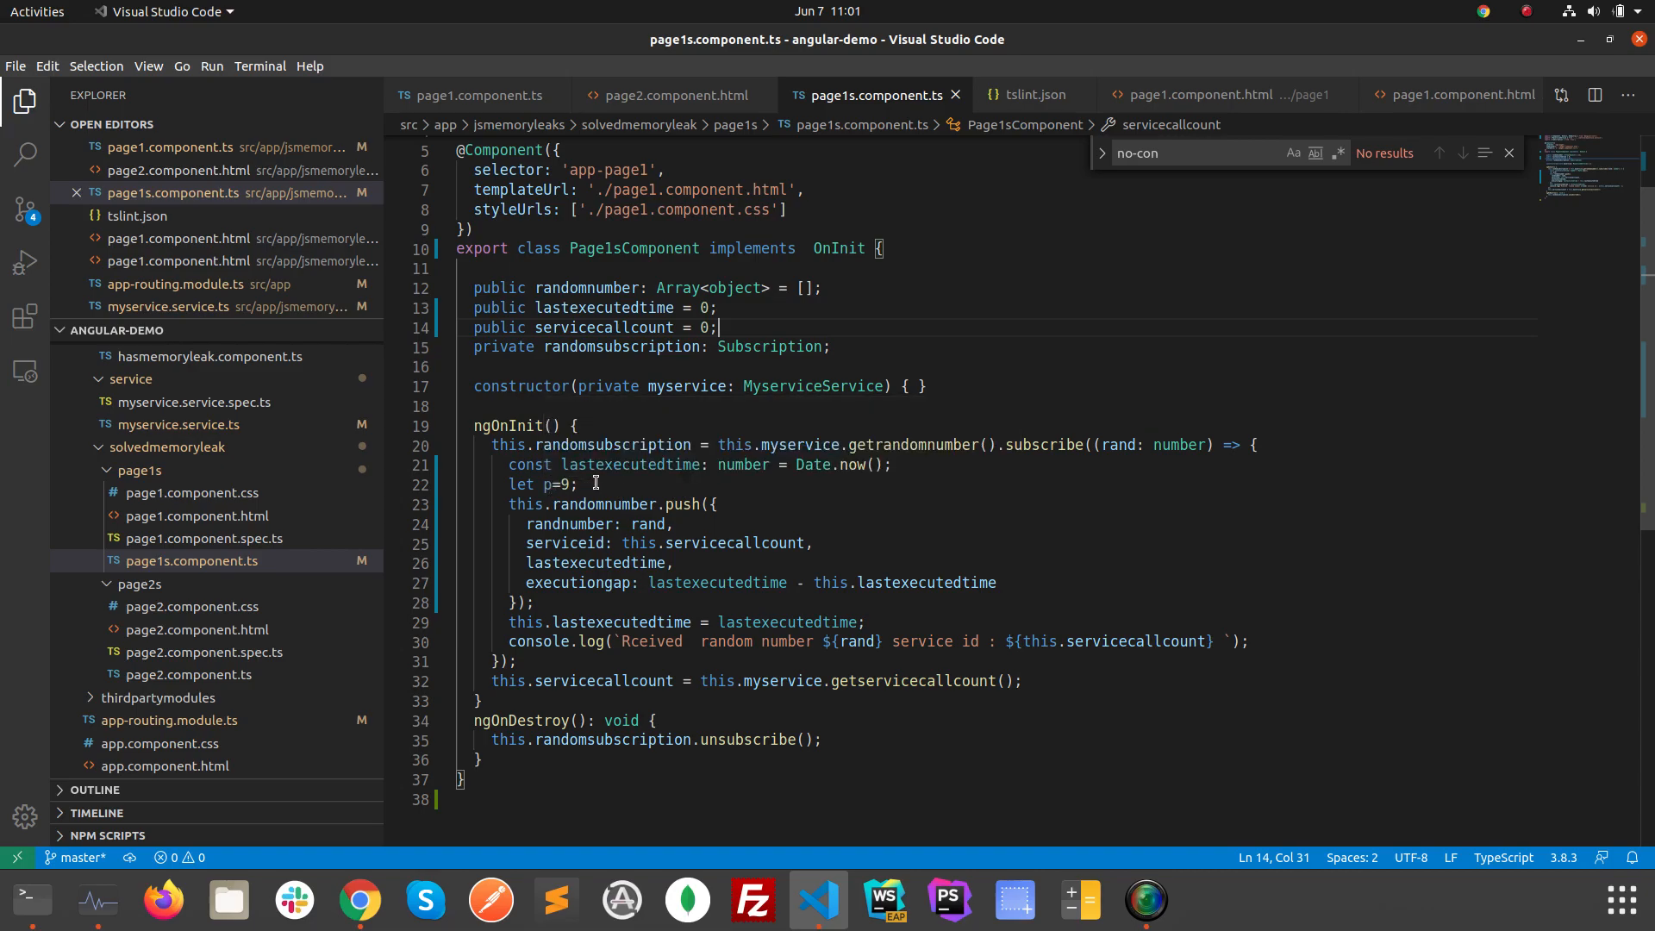
mouse_move(551, 483)
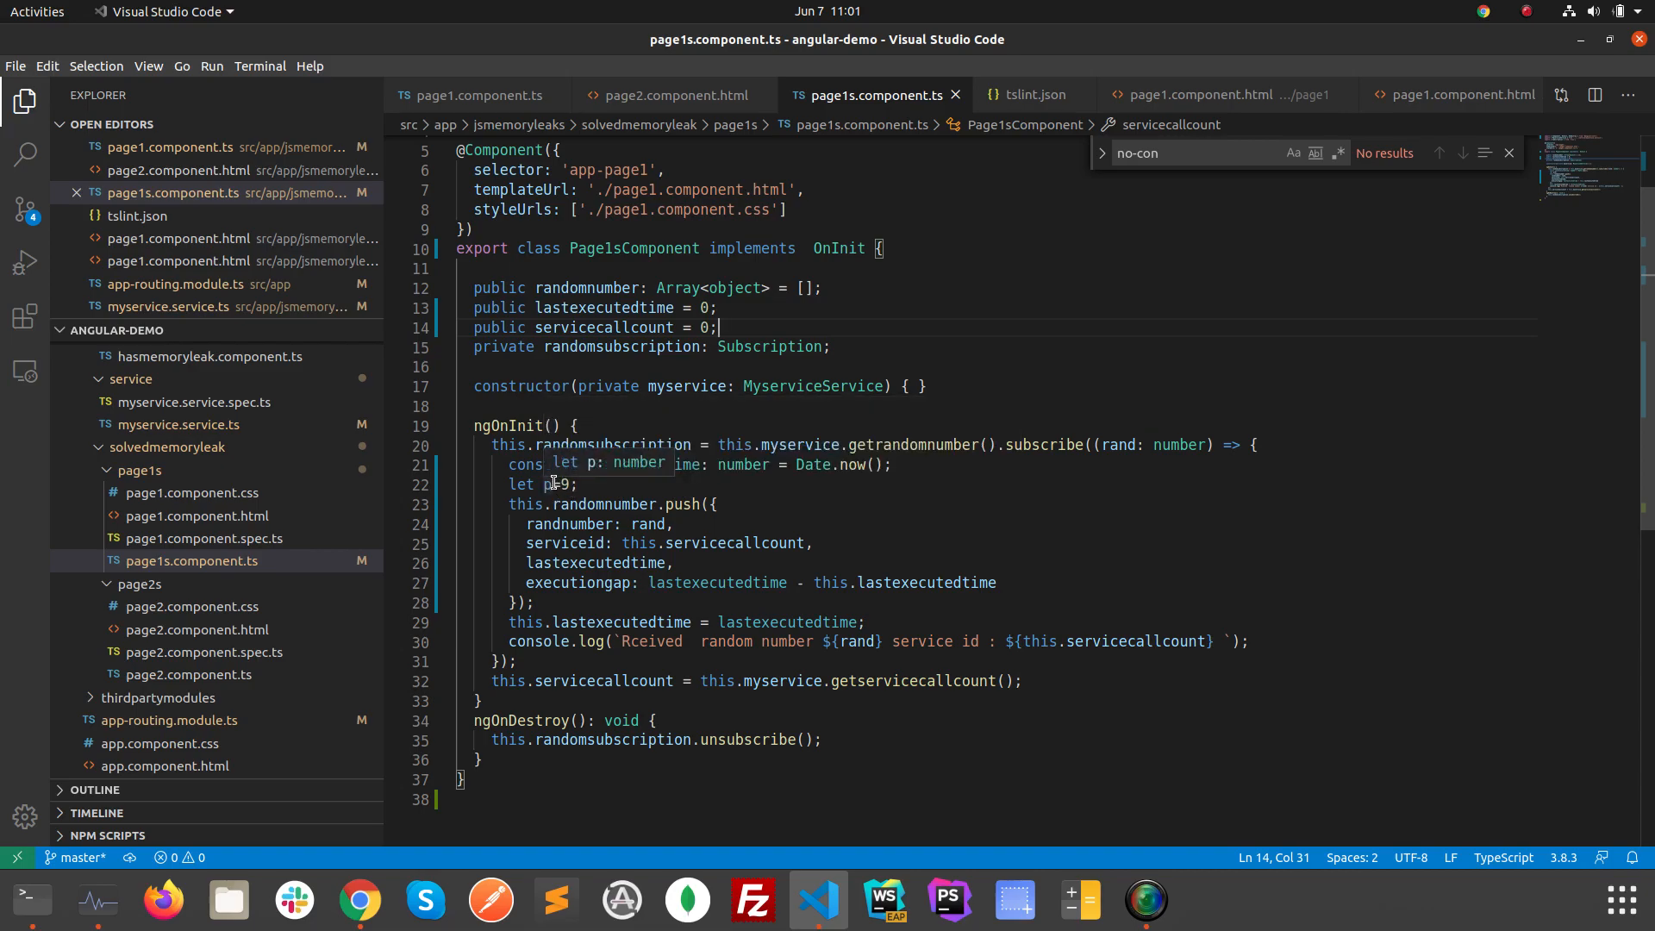
click(560, 484)
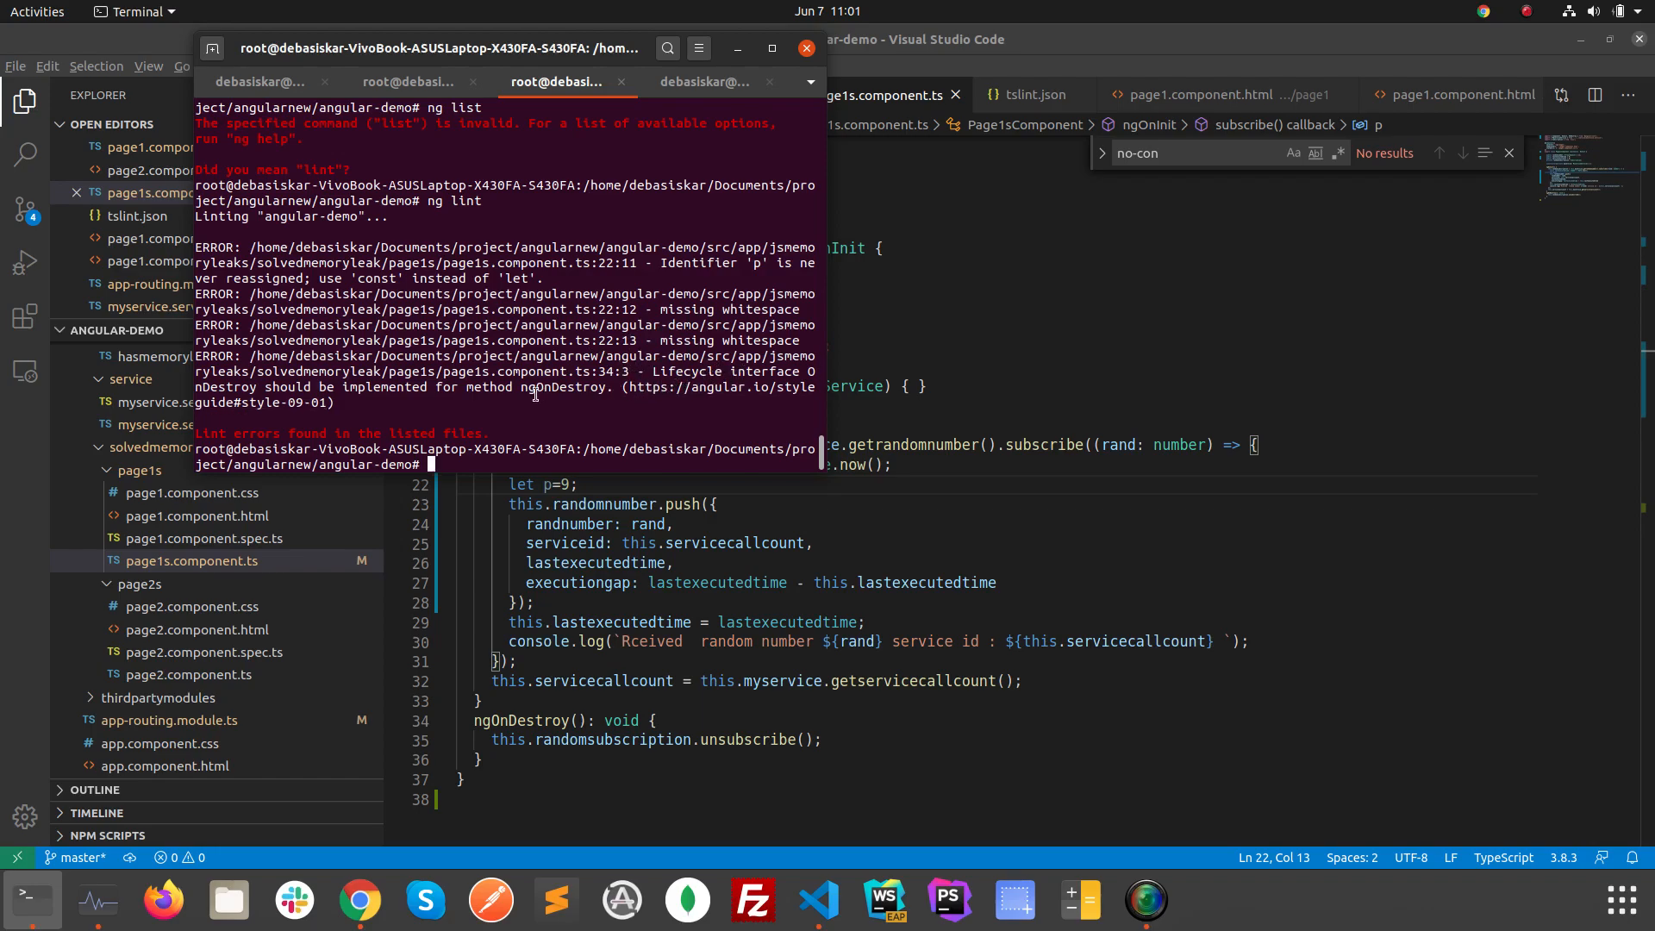
click(808, 49)
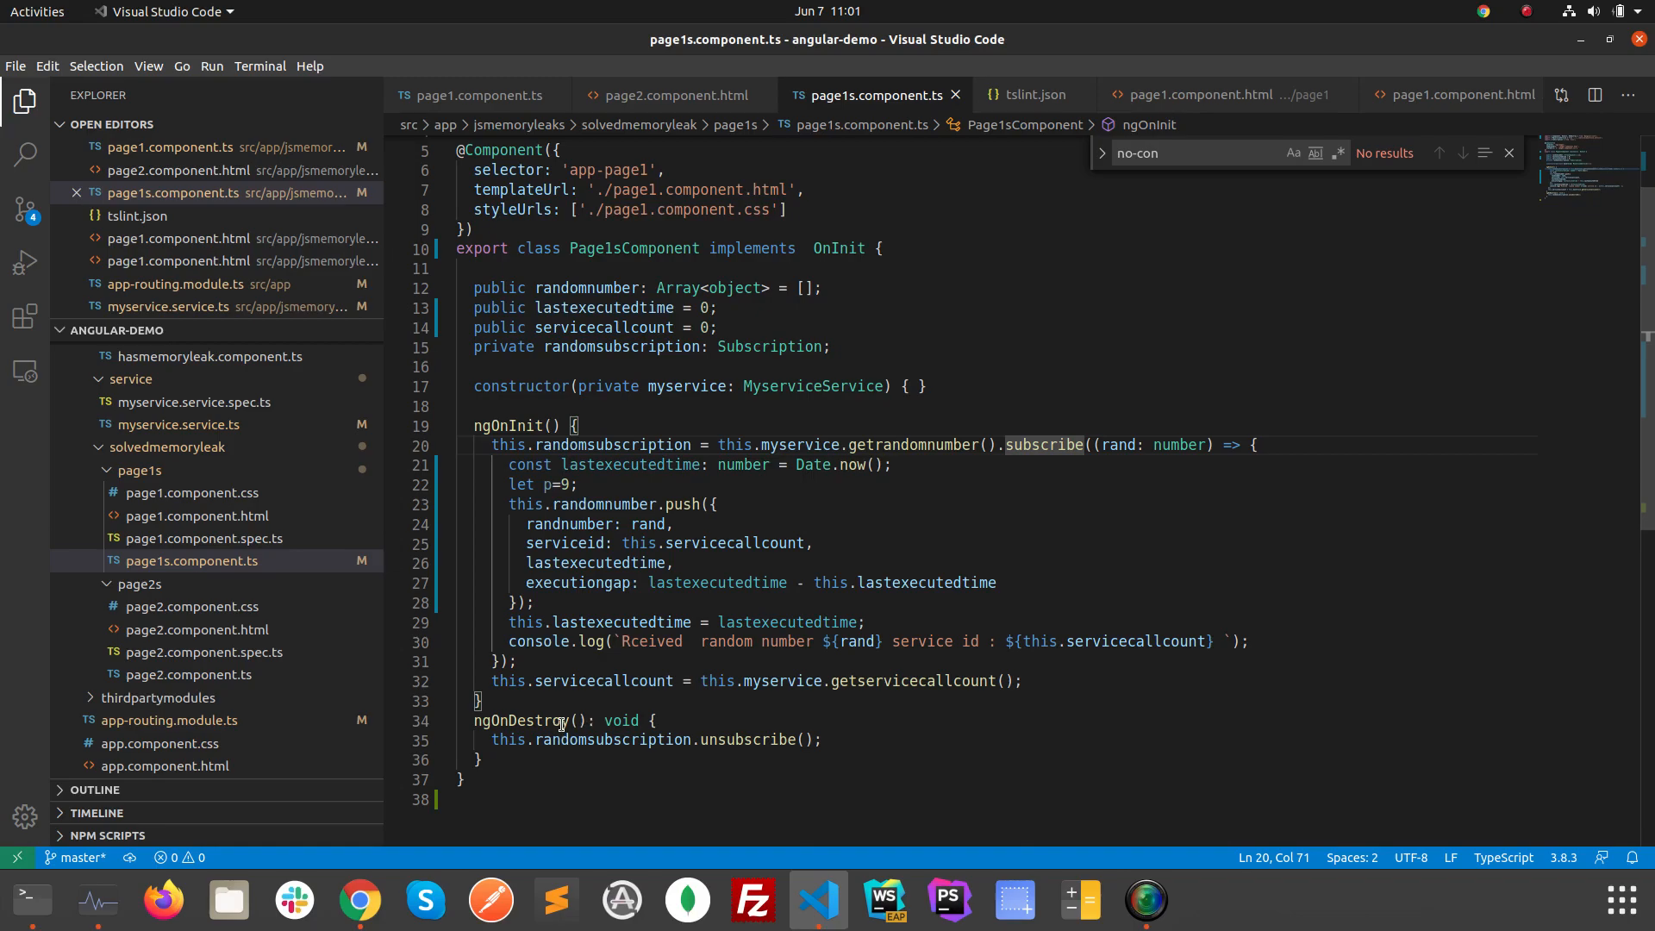
mouse_move(558, 720)
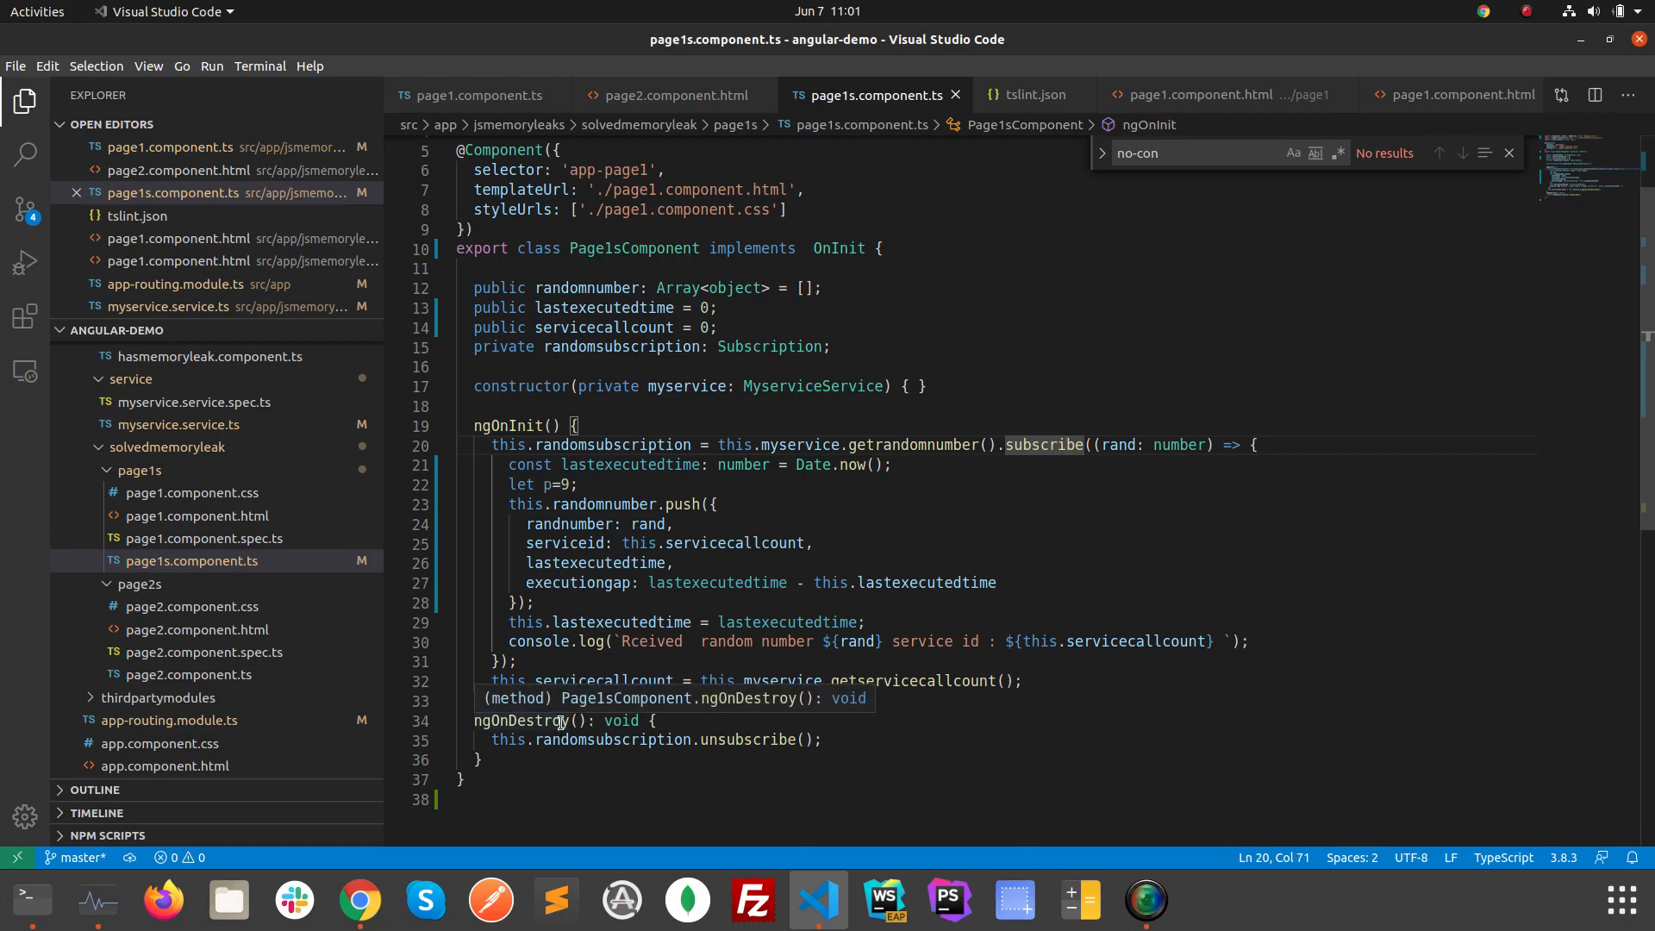
mouse_move(962, 467)
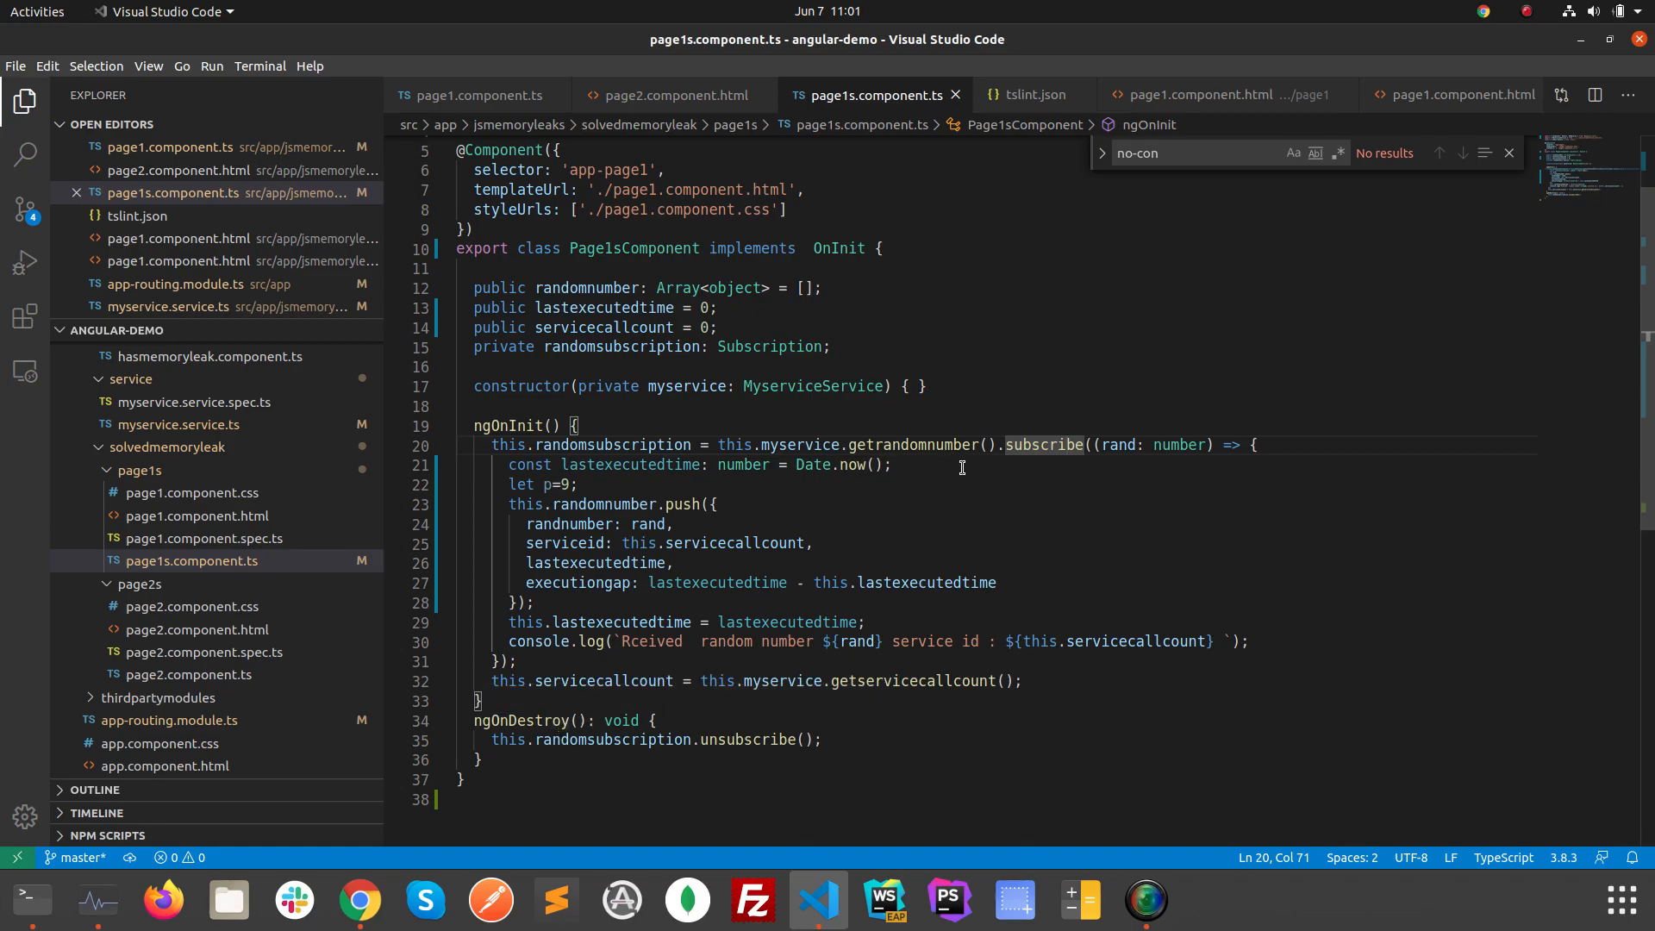
mouse_move(859, 274)
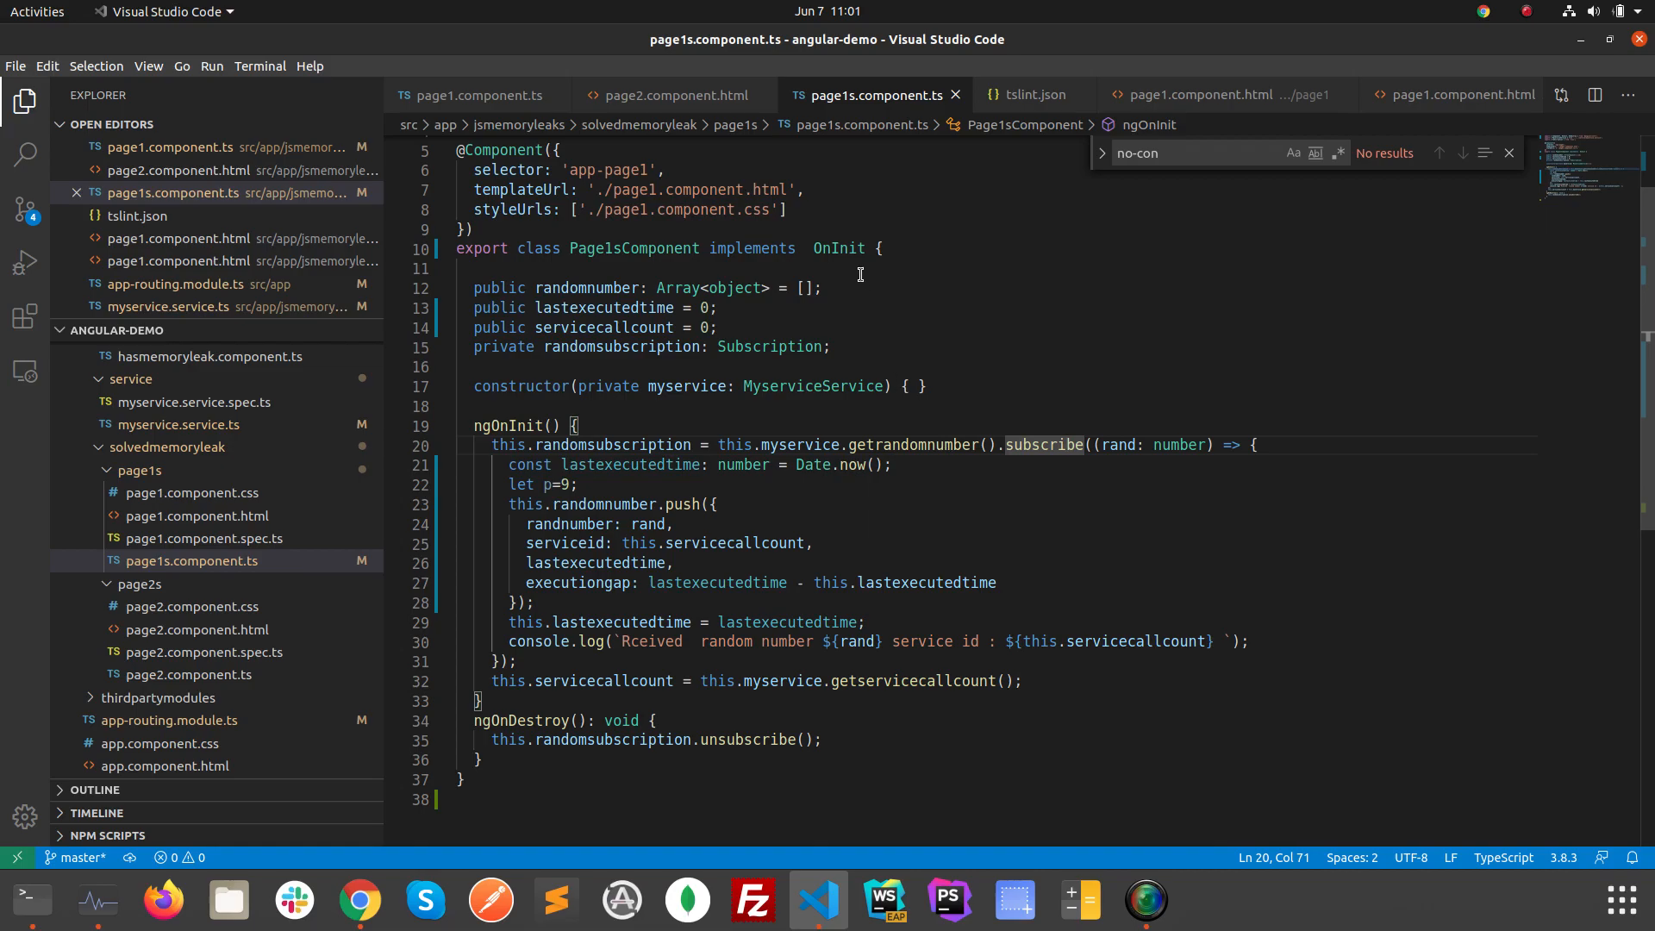
mouse_move(838, 248)
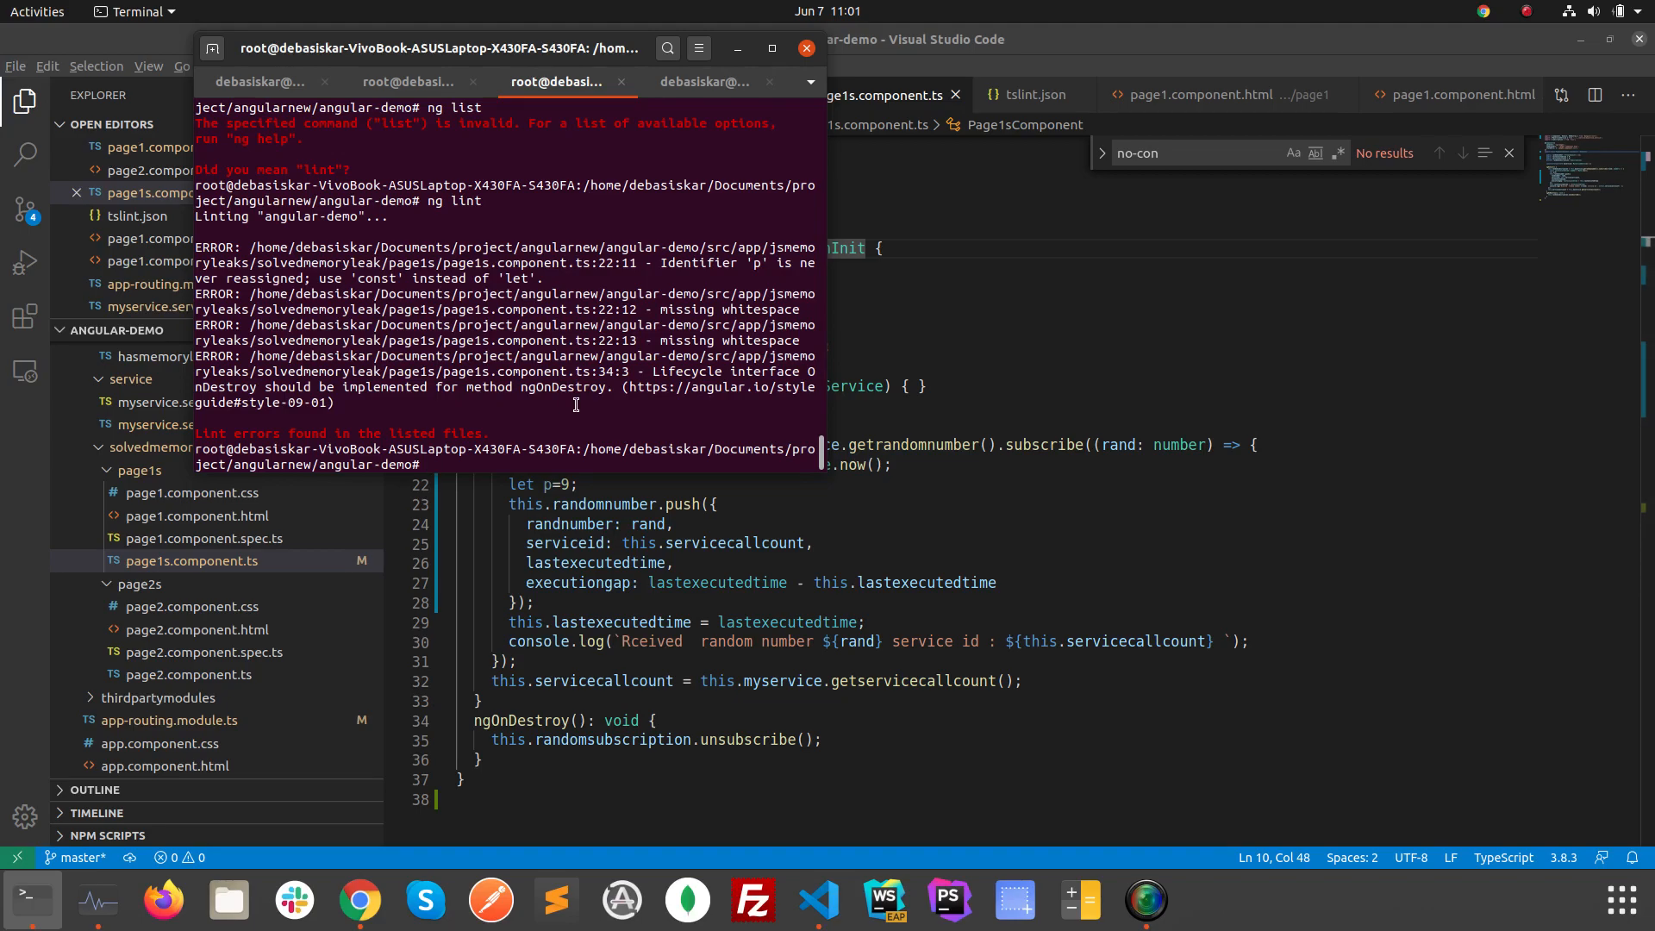
Run ng lint --fix, making p a const and leaving only the OnDestroy error.
text(ng)
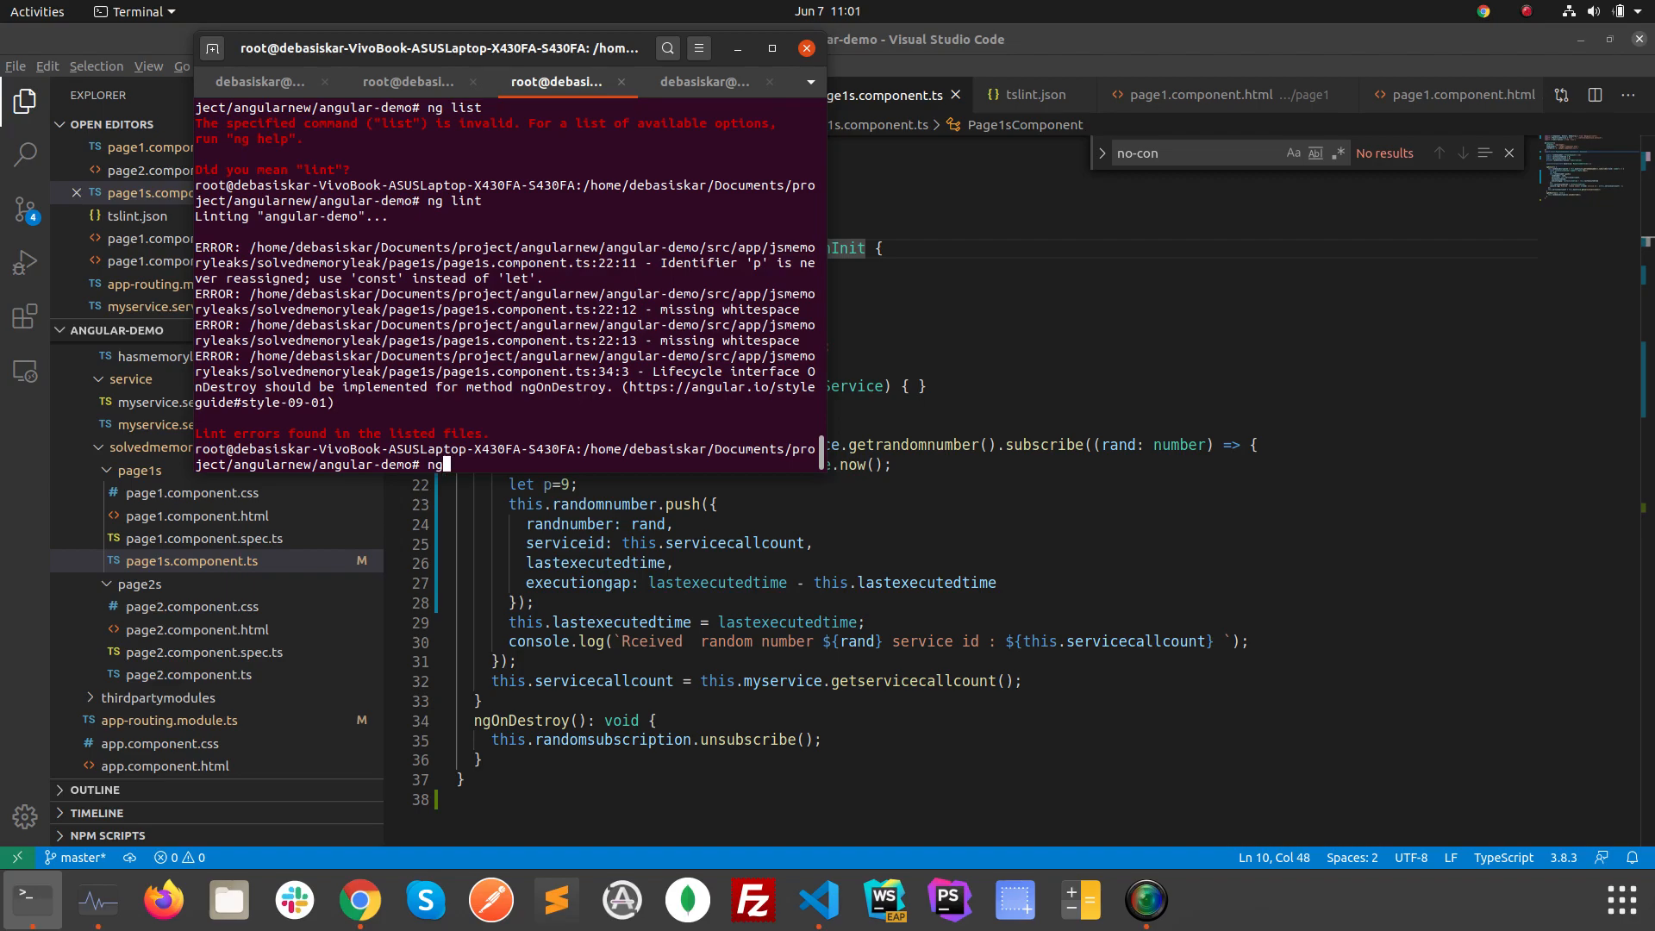
text(lint)
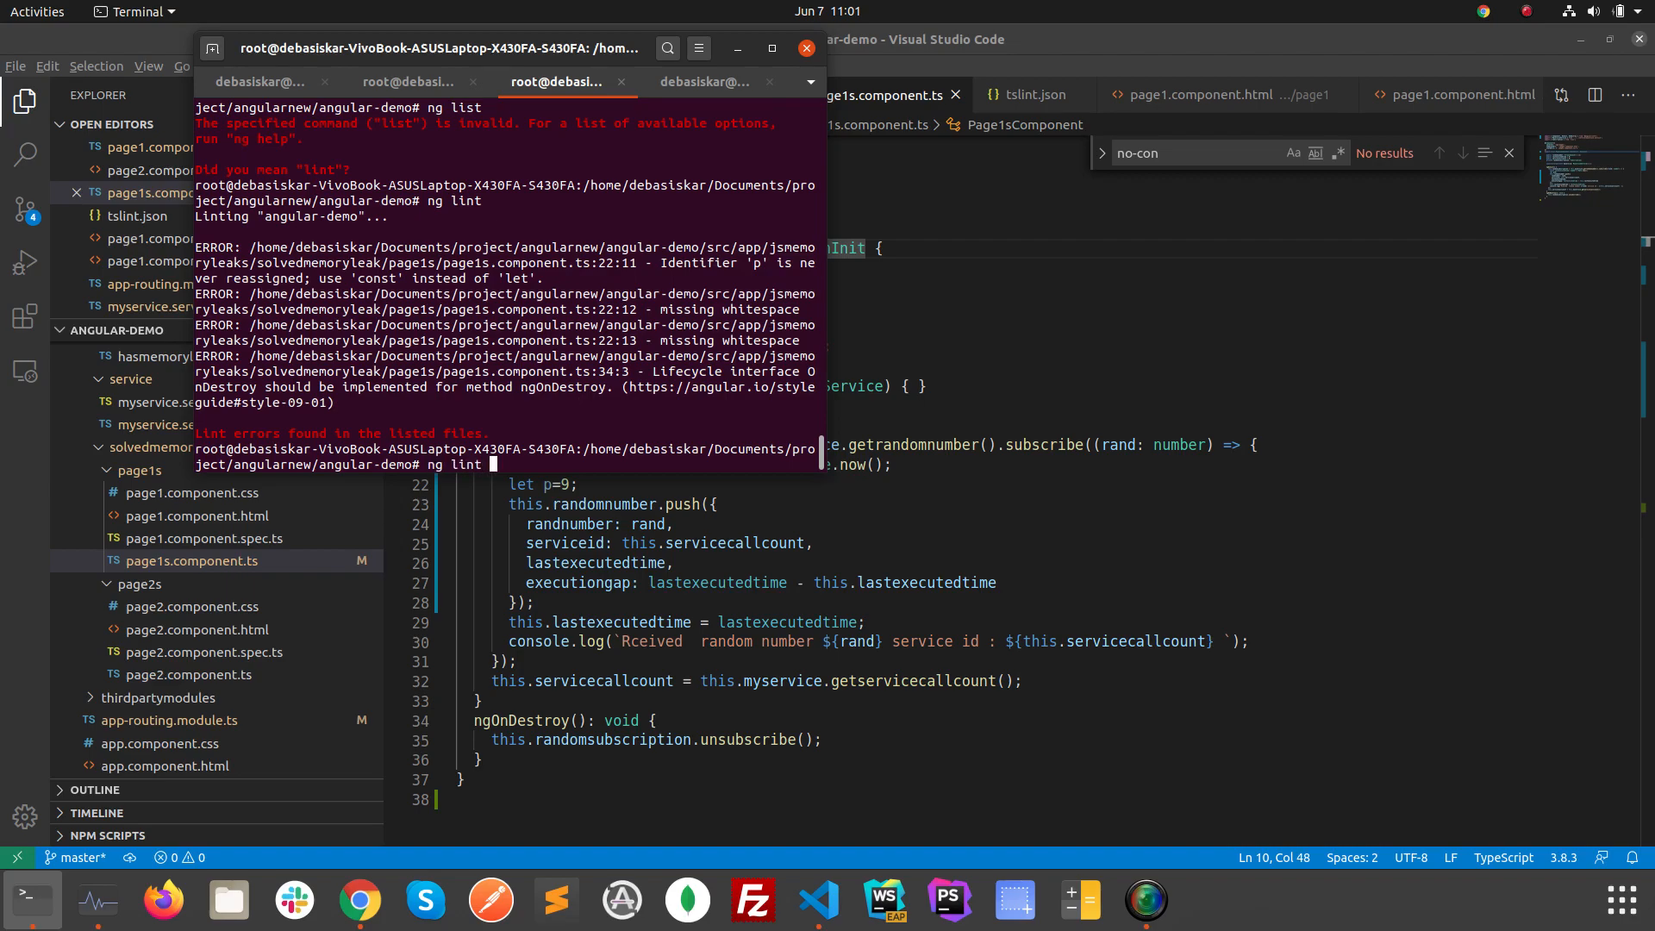
text(--)
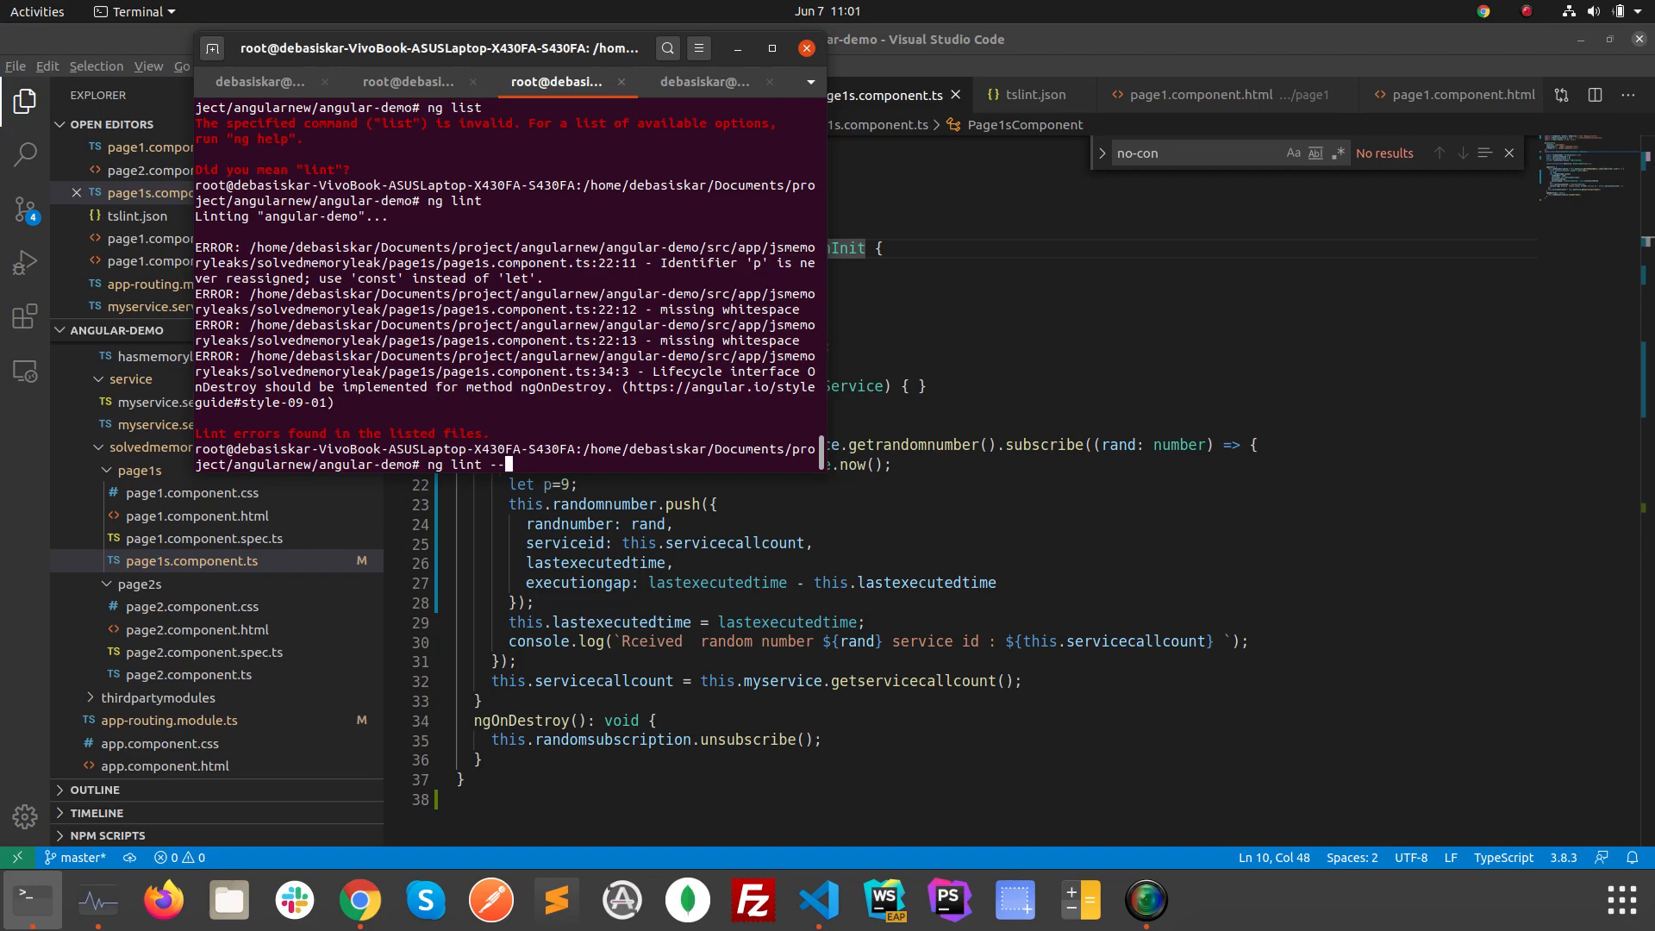
text(fix)
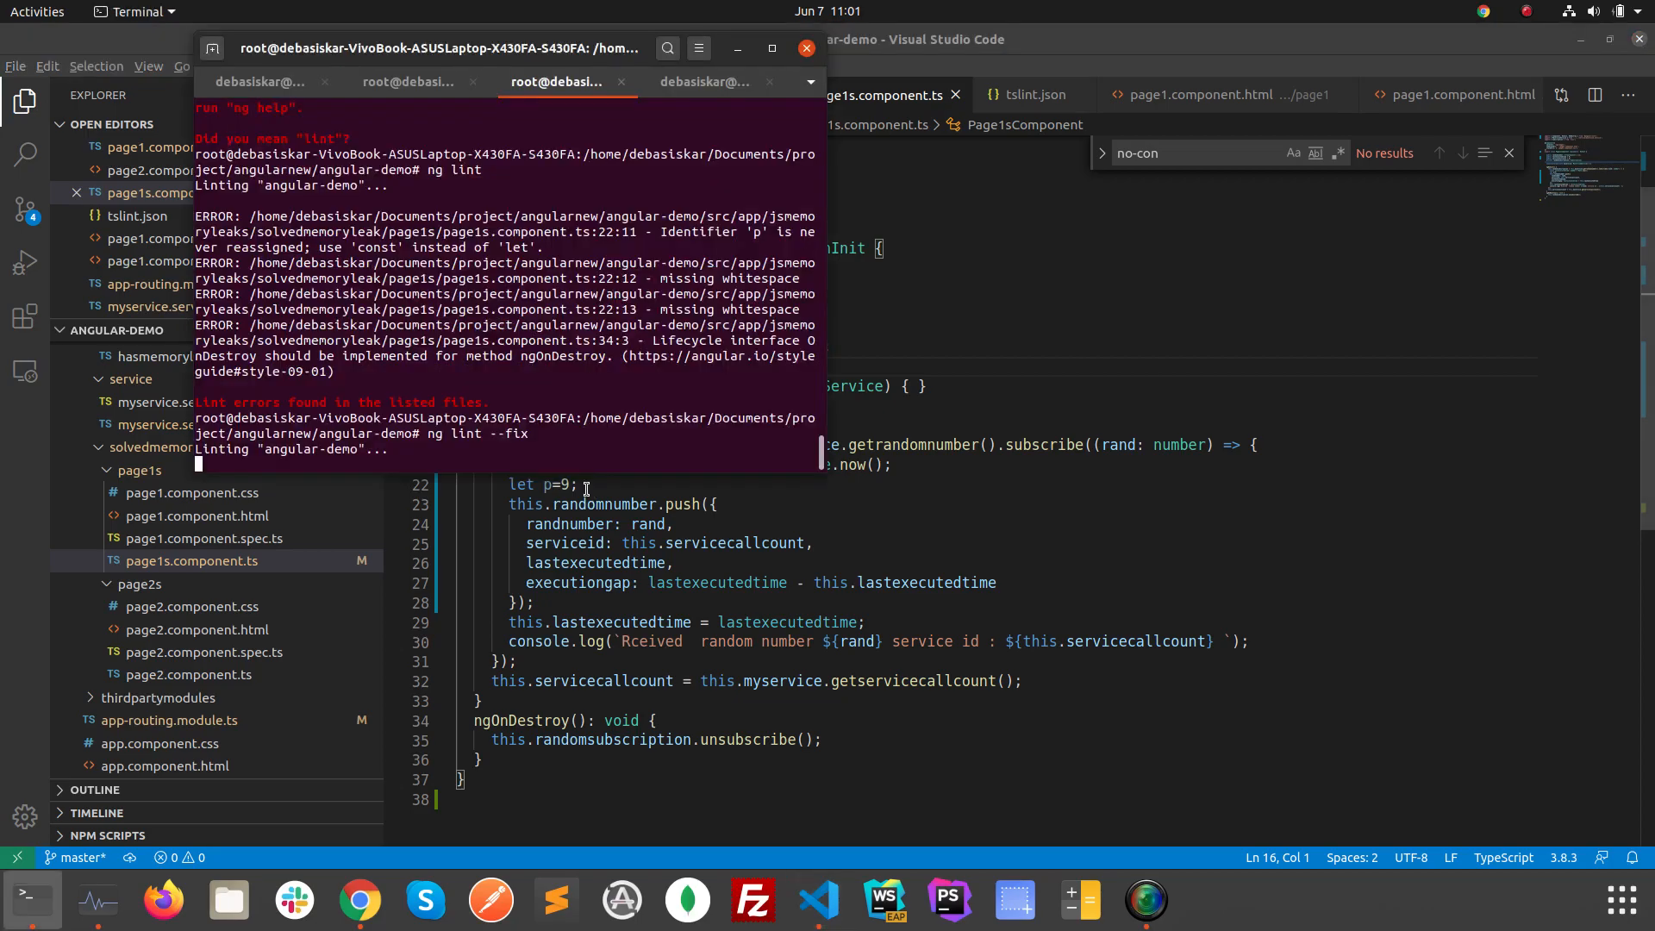
mouse_move(637, 542)
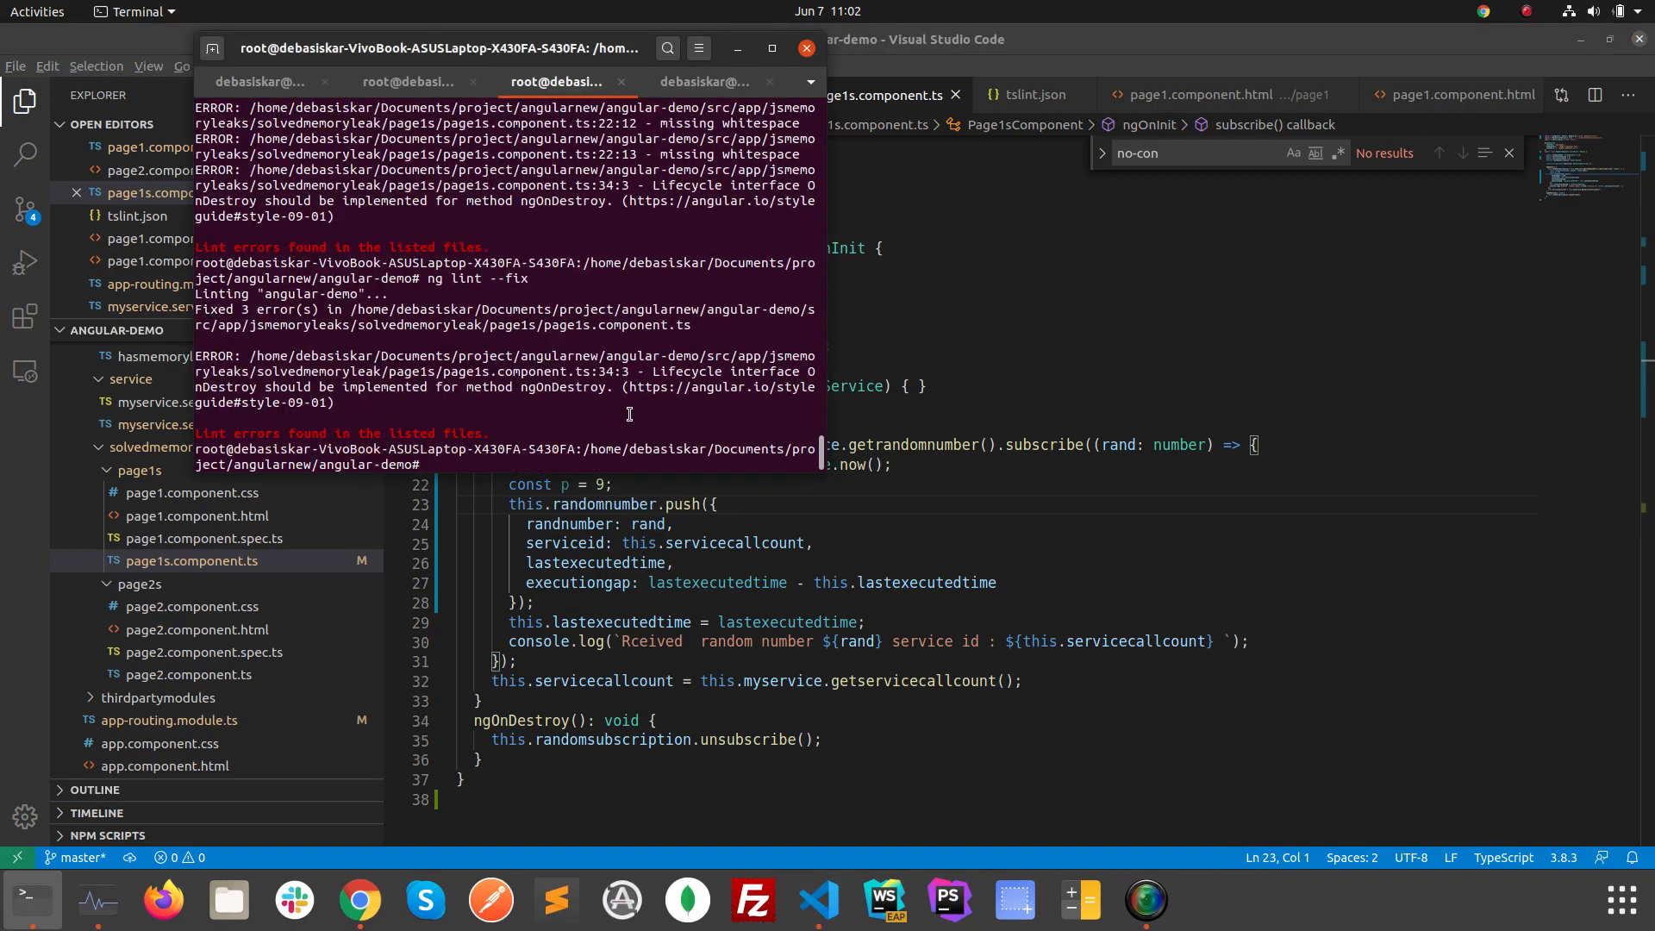
mouse_move(527, 410)
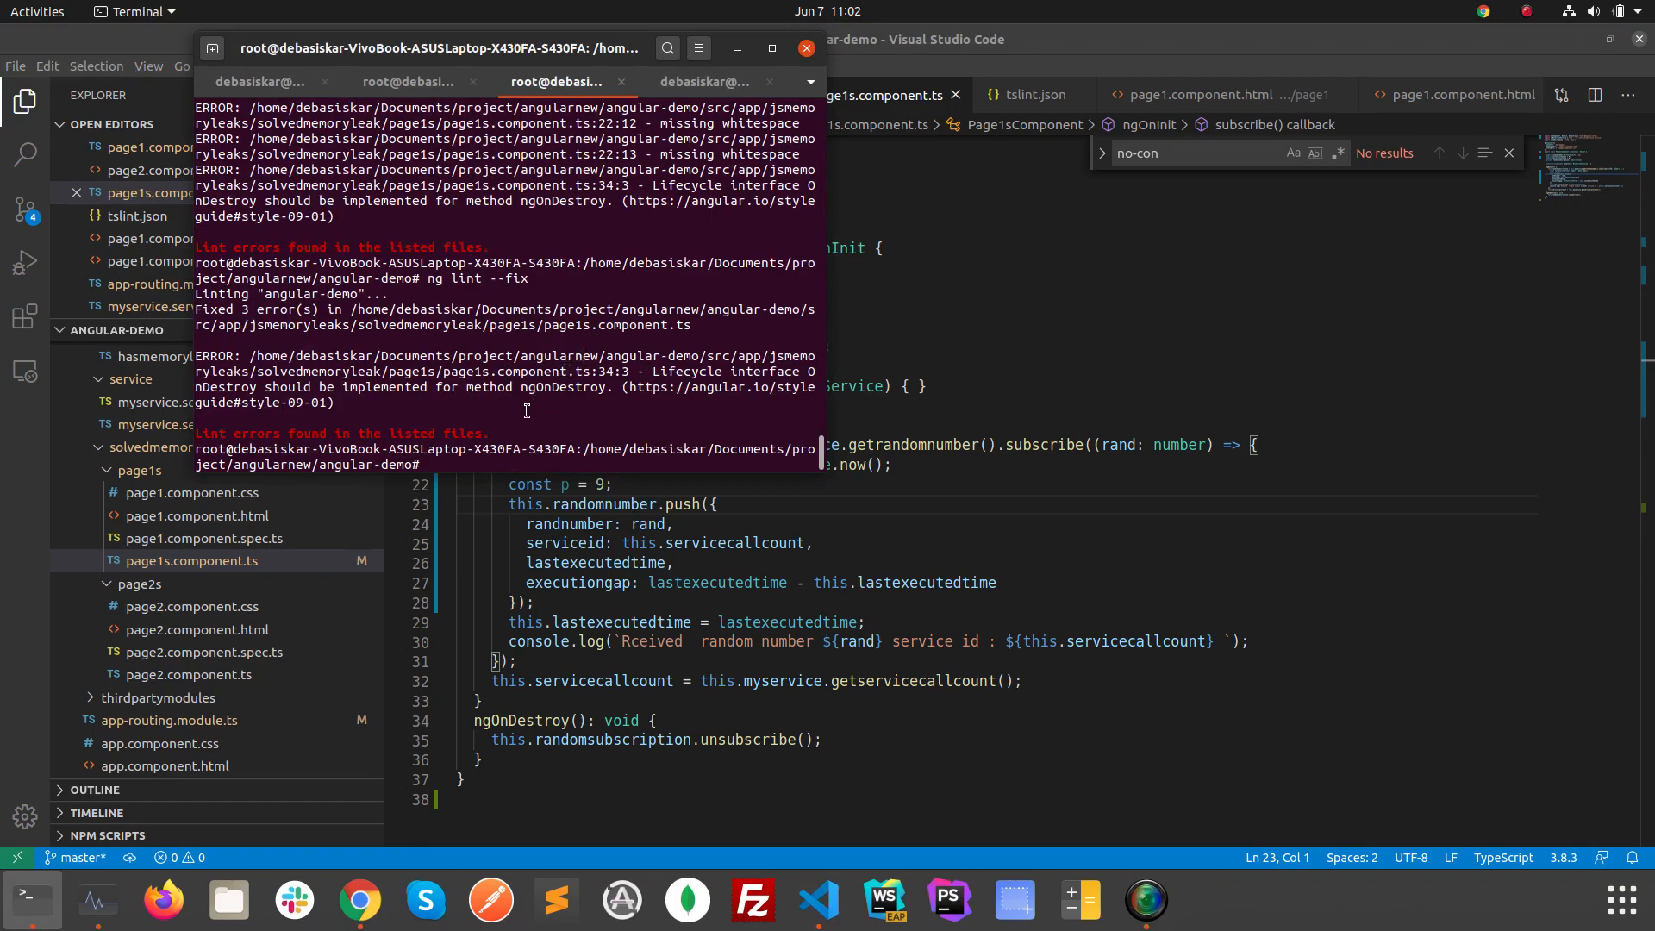
click(904, 393)
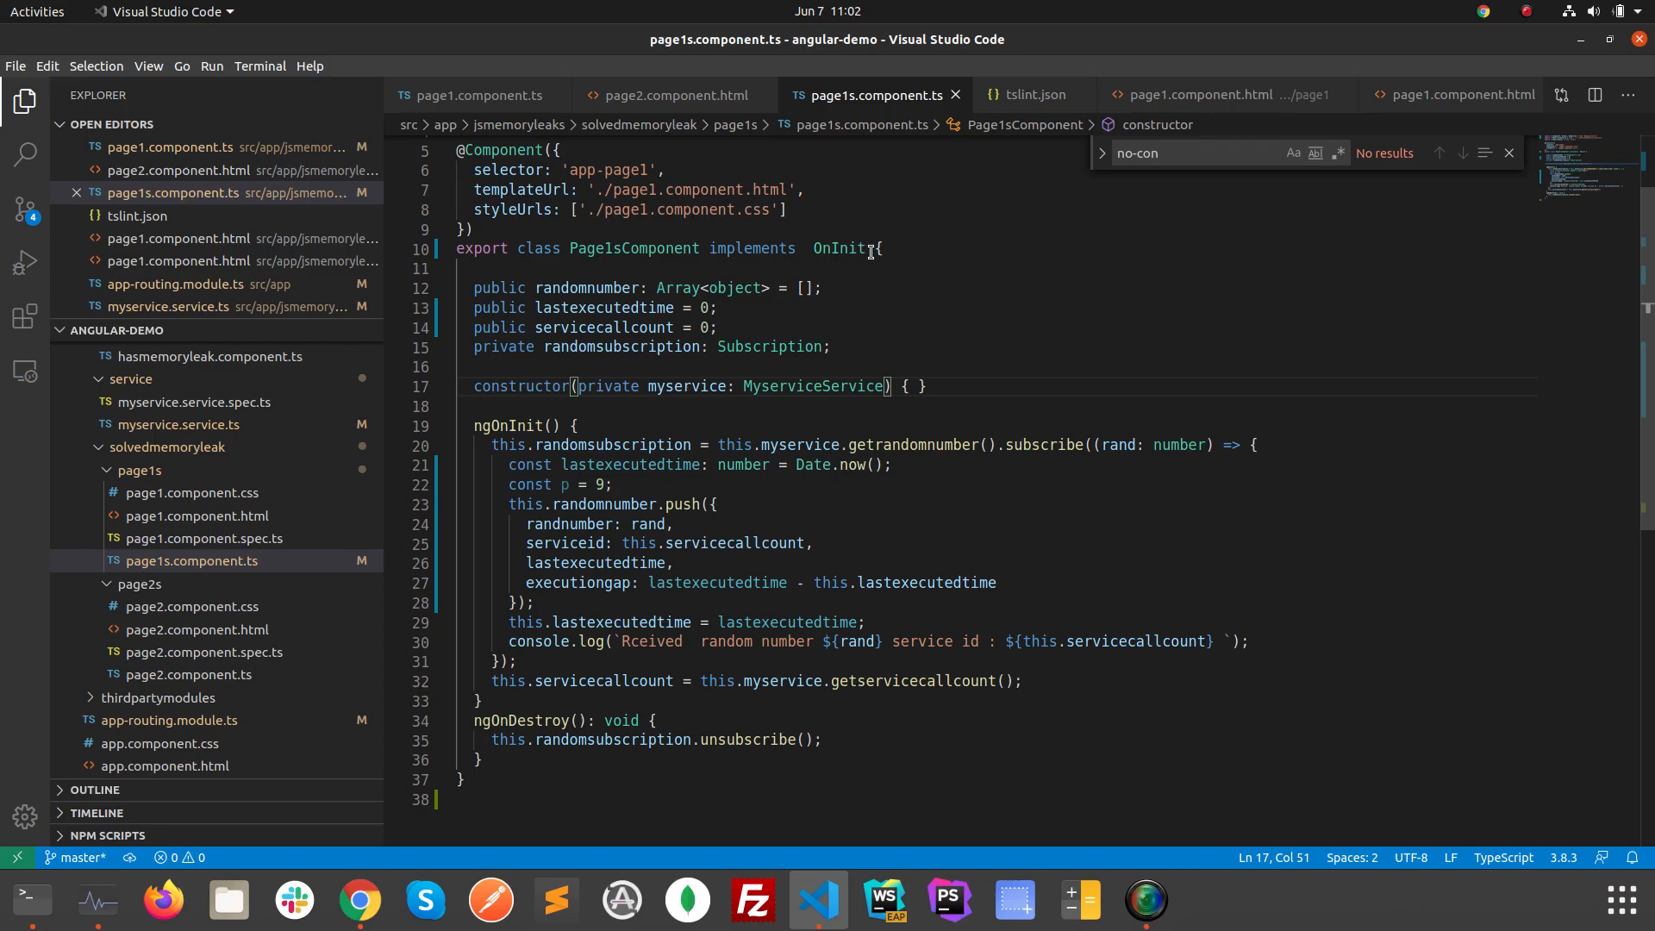
Add ', OnDestroy' after OnInit in Page1sComponent's declaration and save the file.
text(,On)
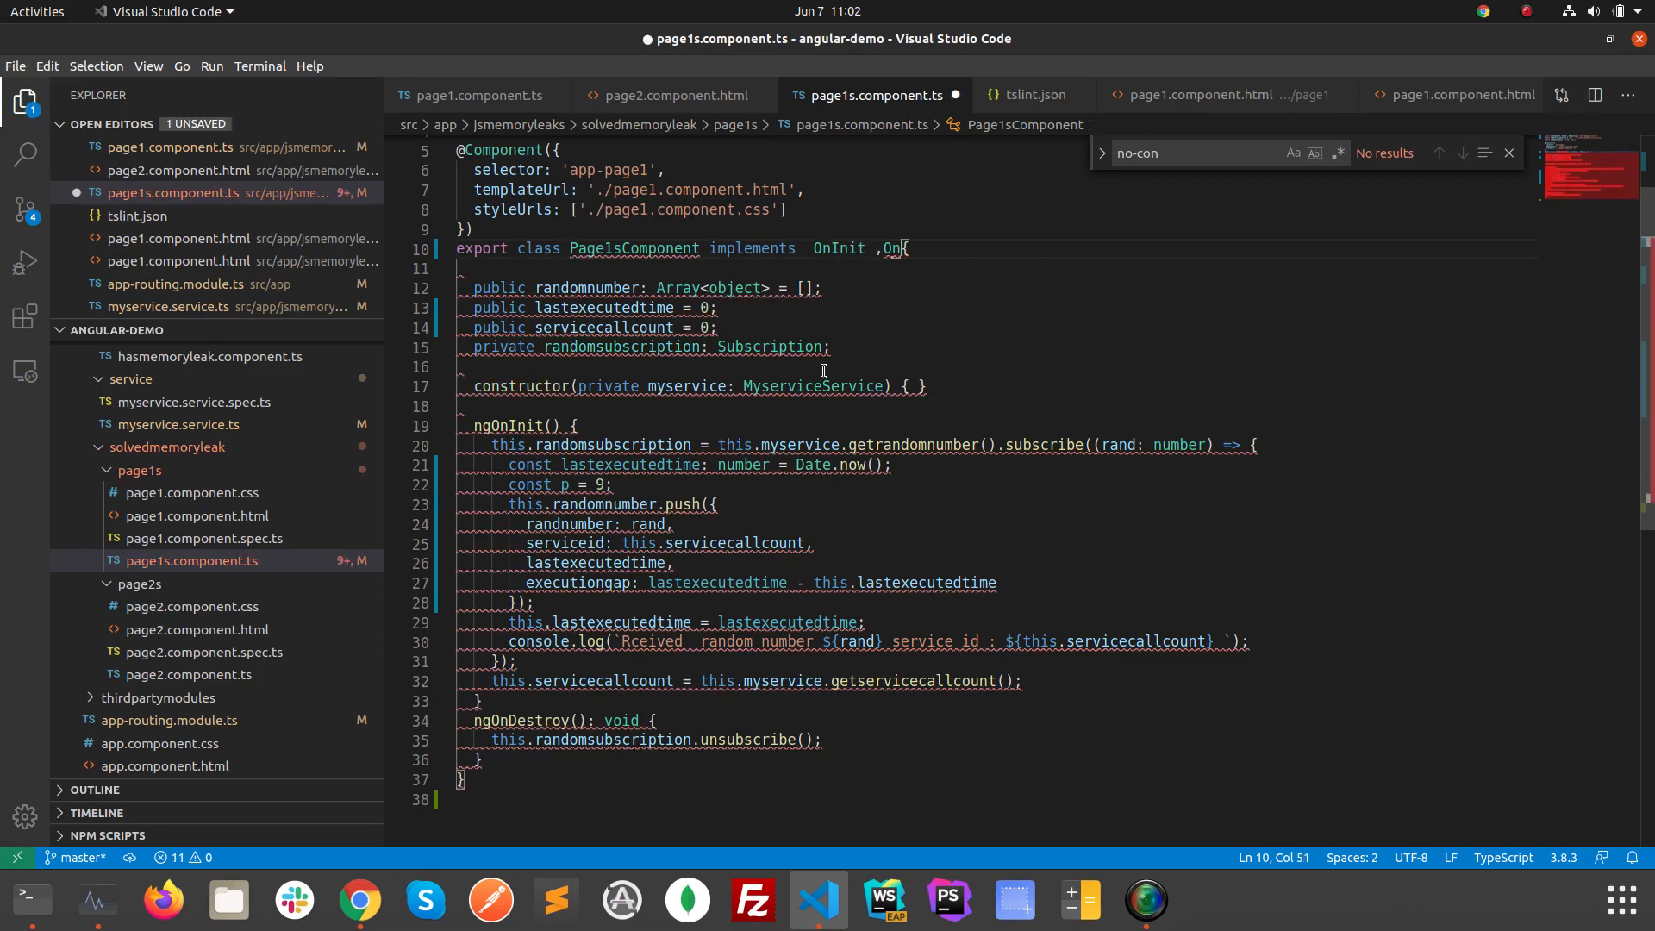
text(F)
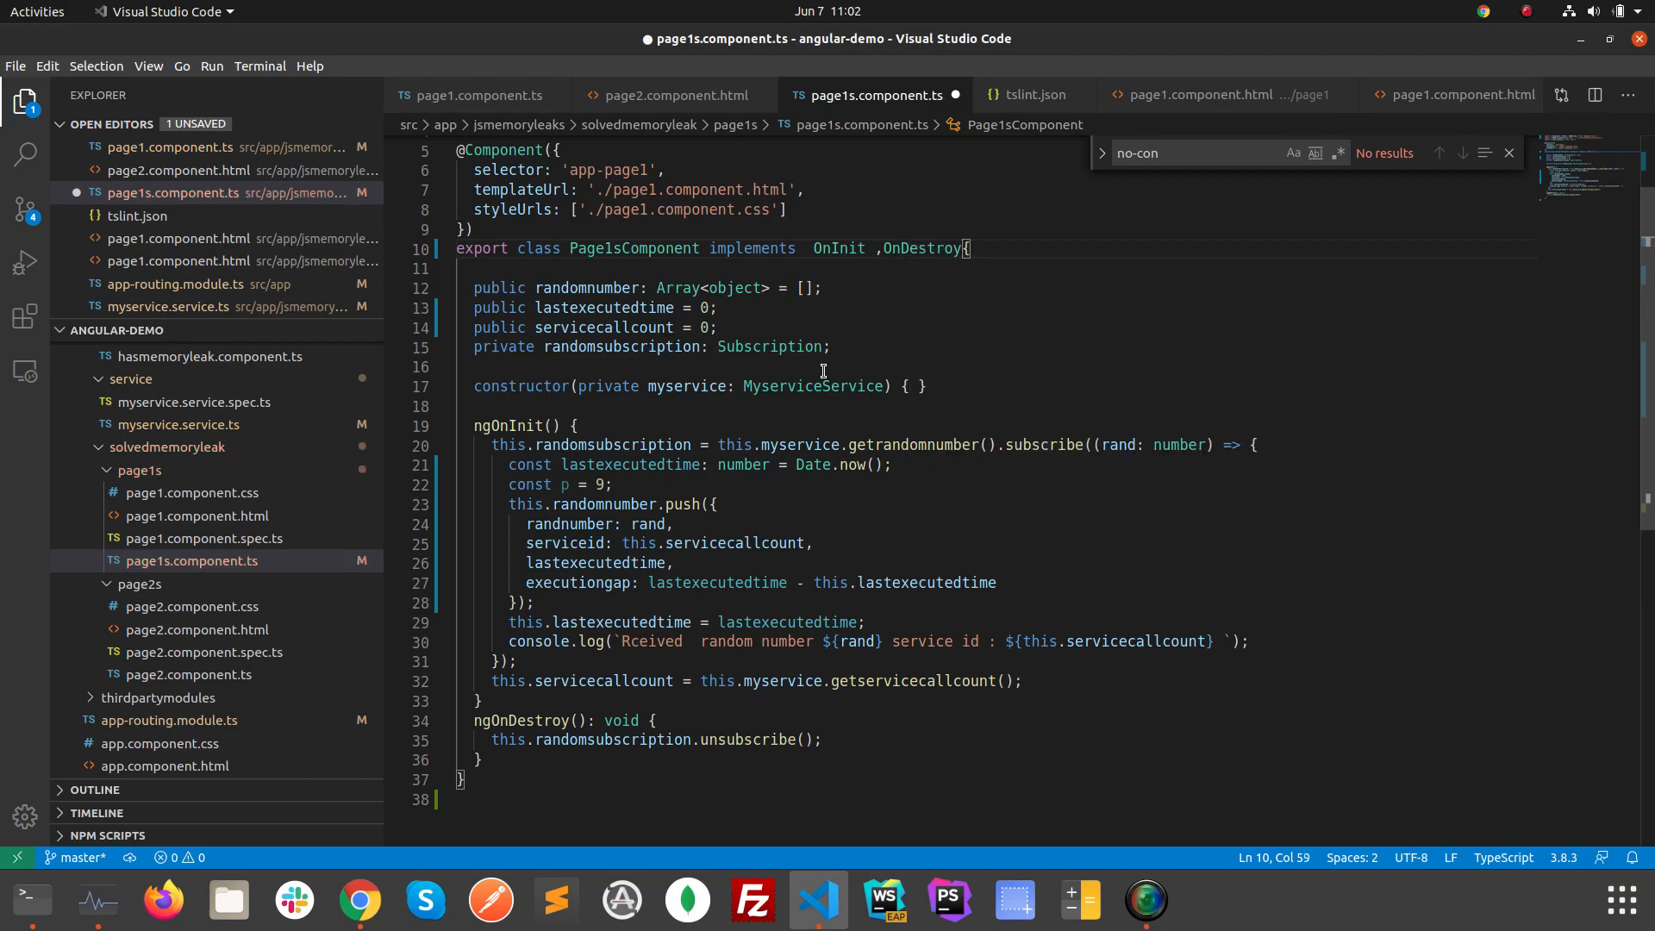
key(ctrl+s)
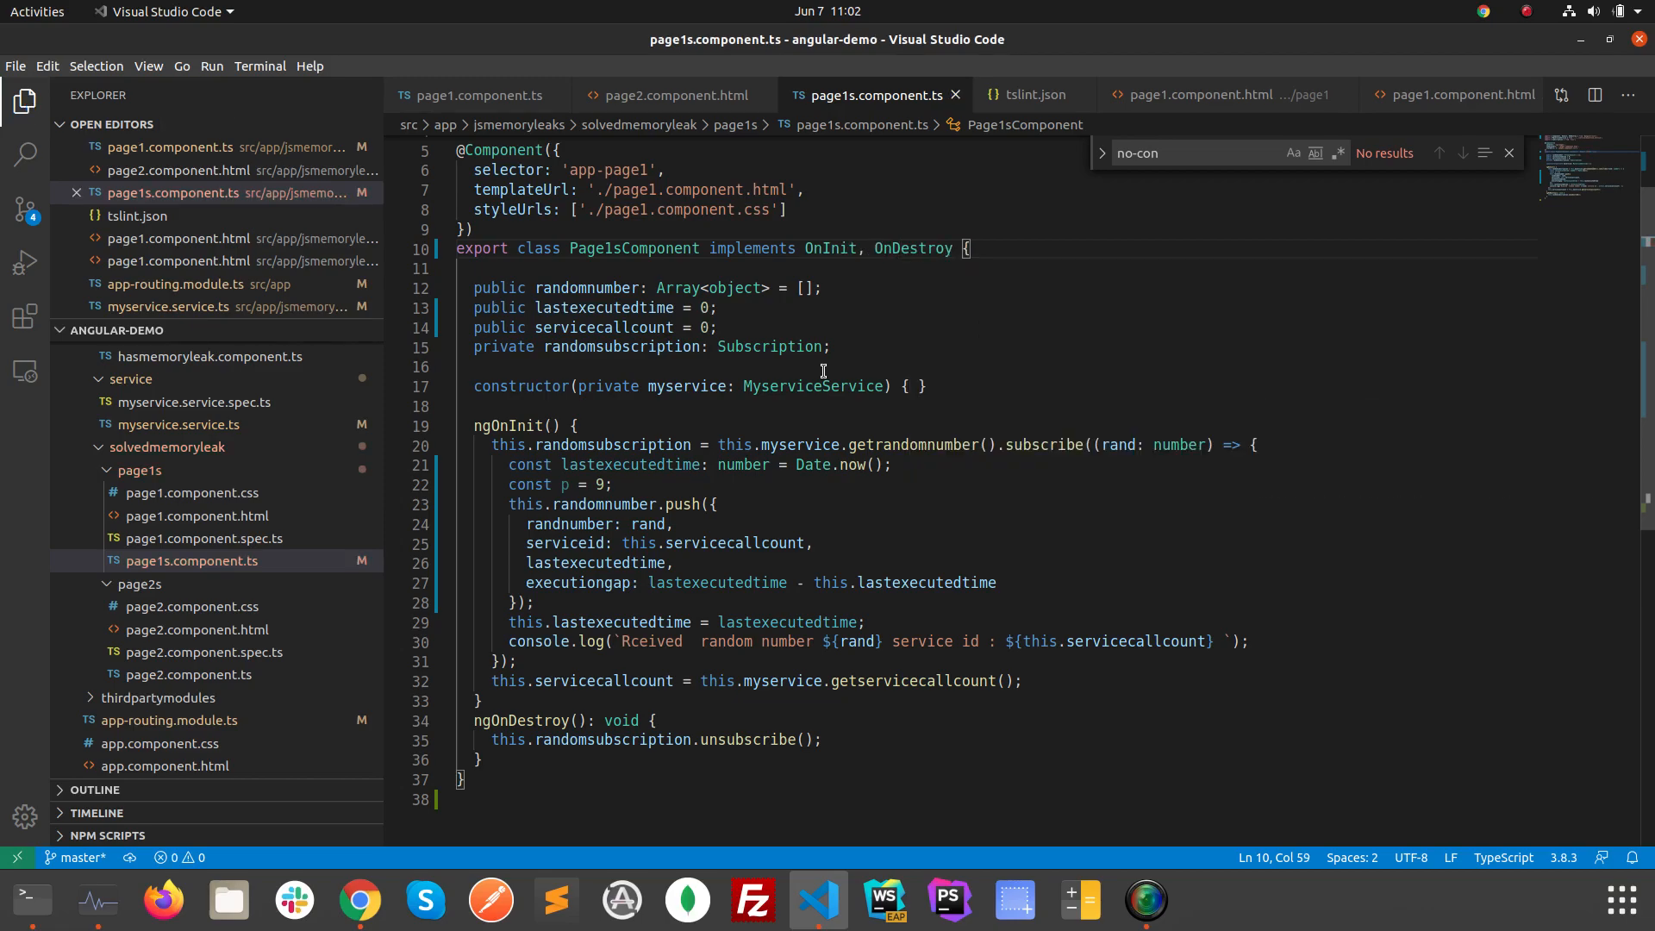
click(28, 900)
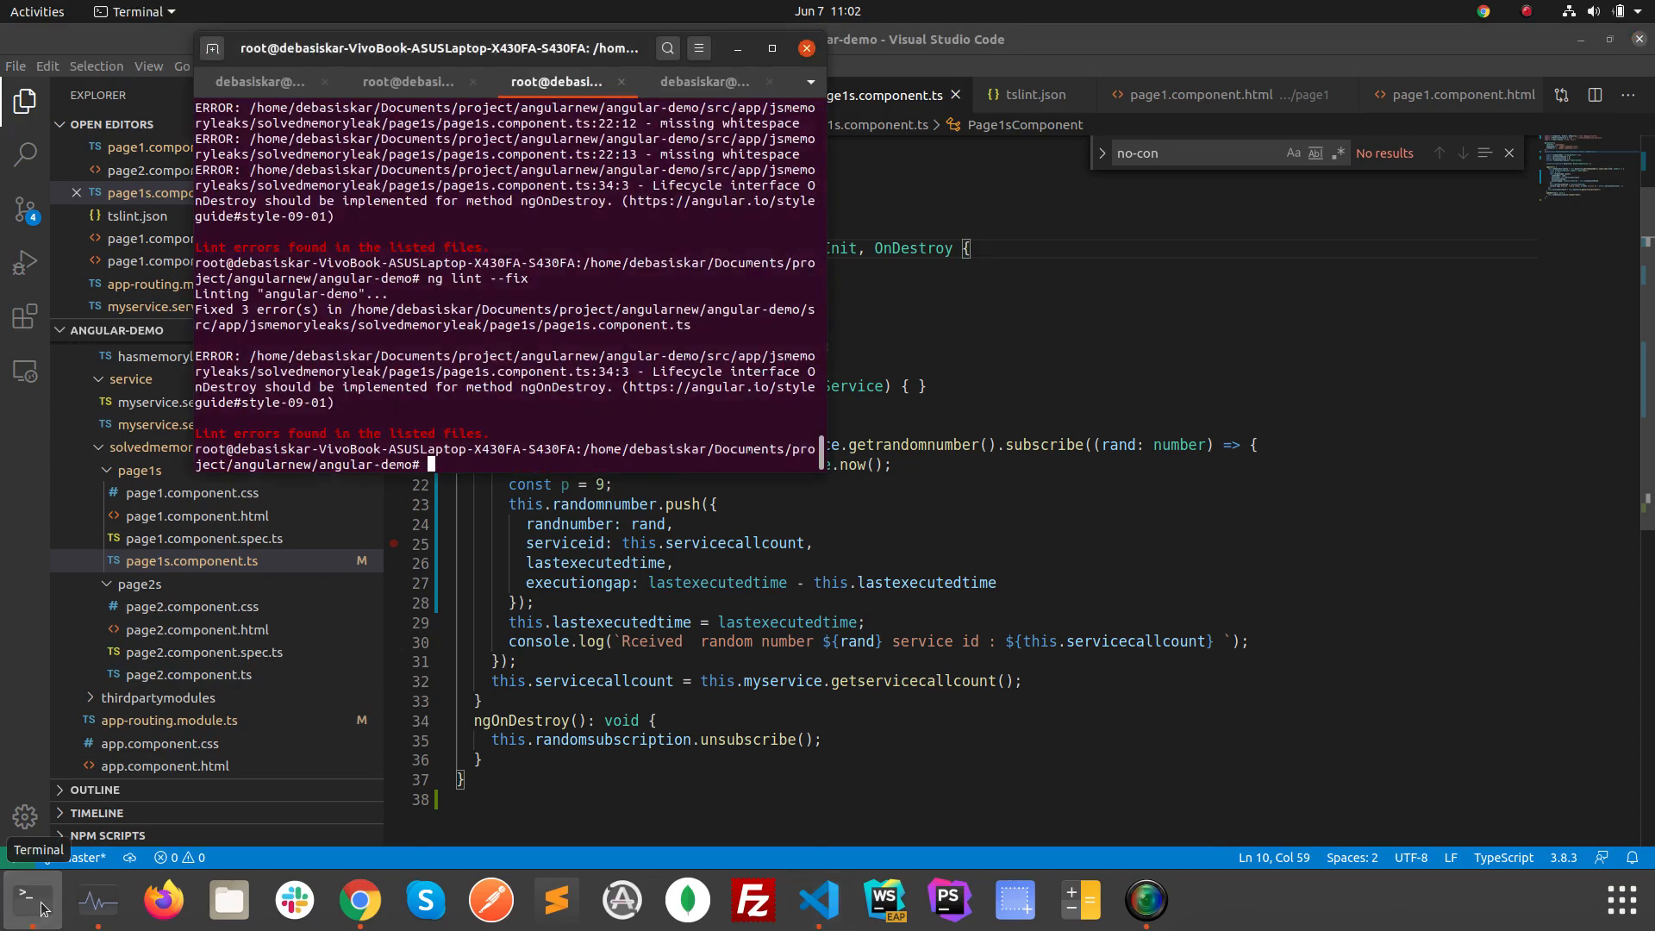
Rerun ng lint on the updated page1s.component.ts.
text(ng lint)
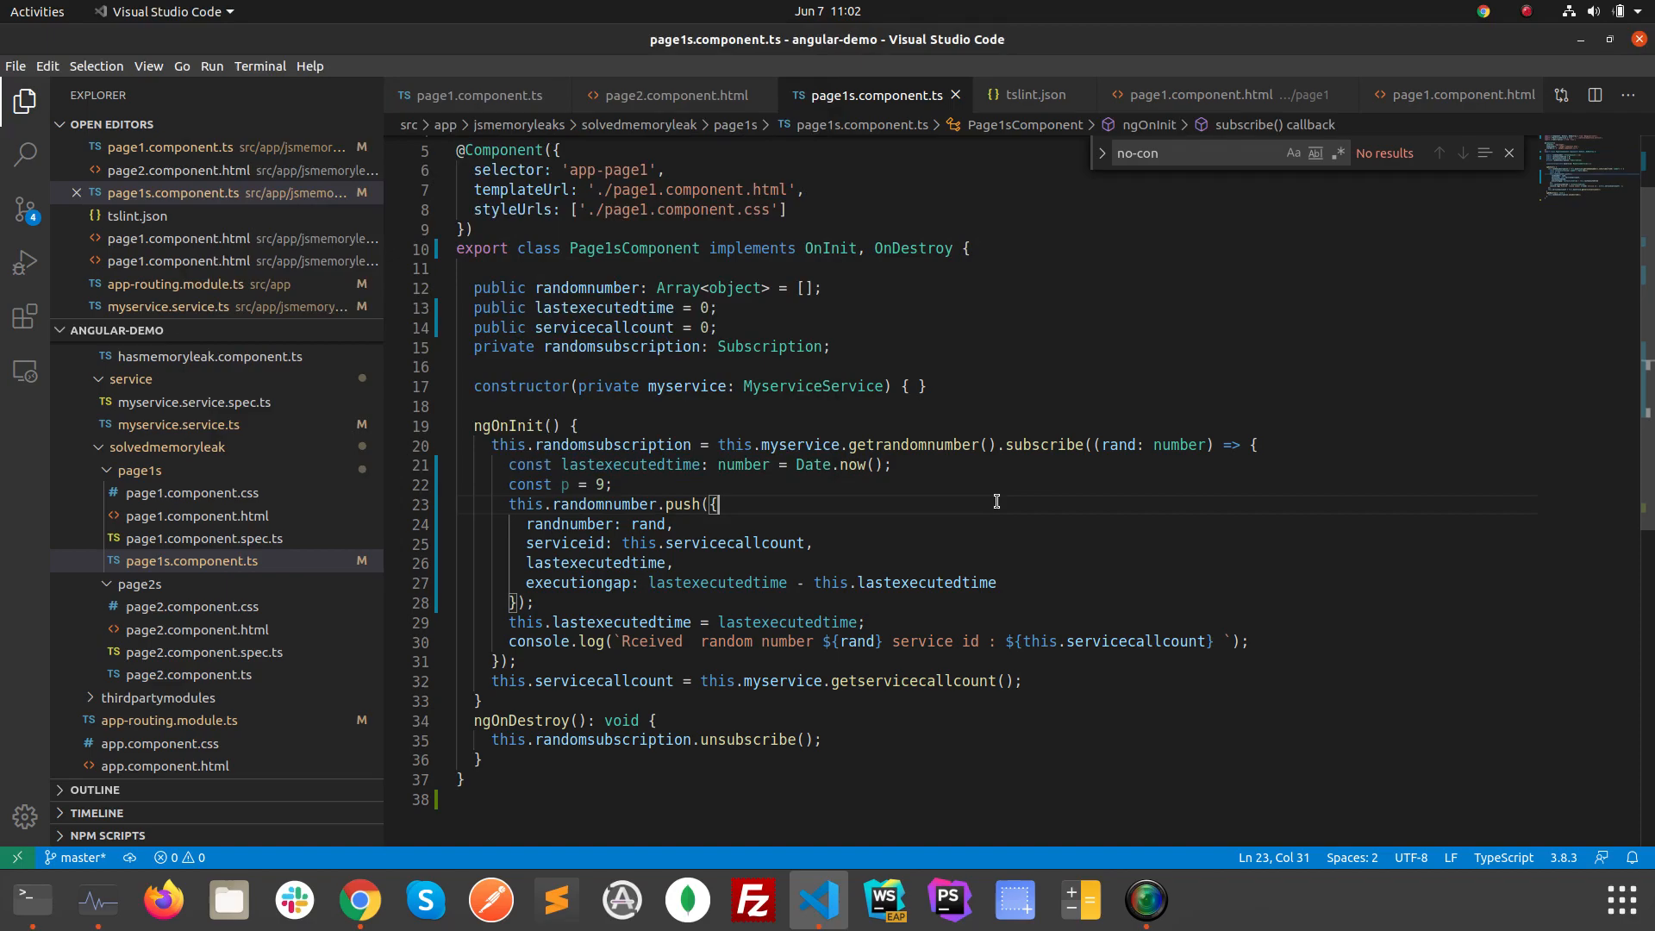
mouse_move(504, 562)
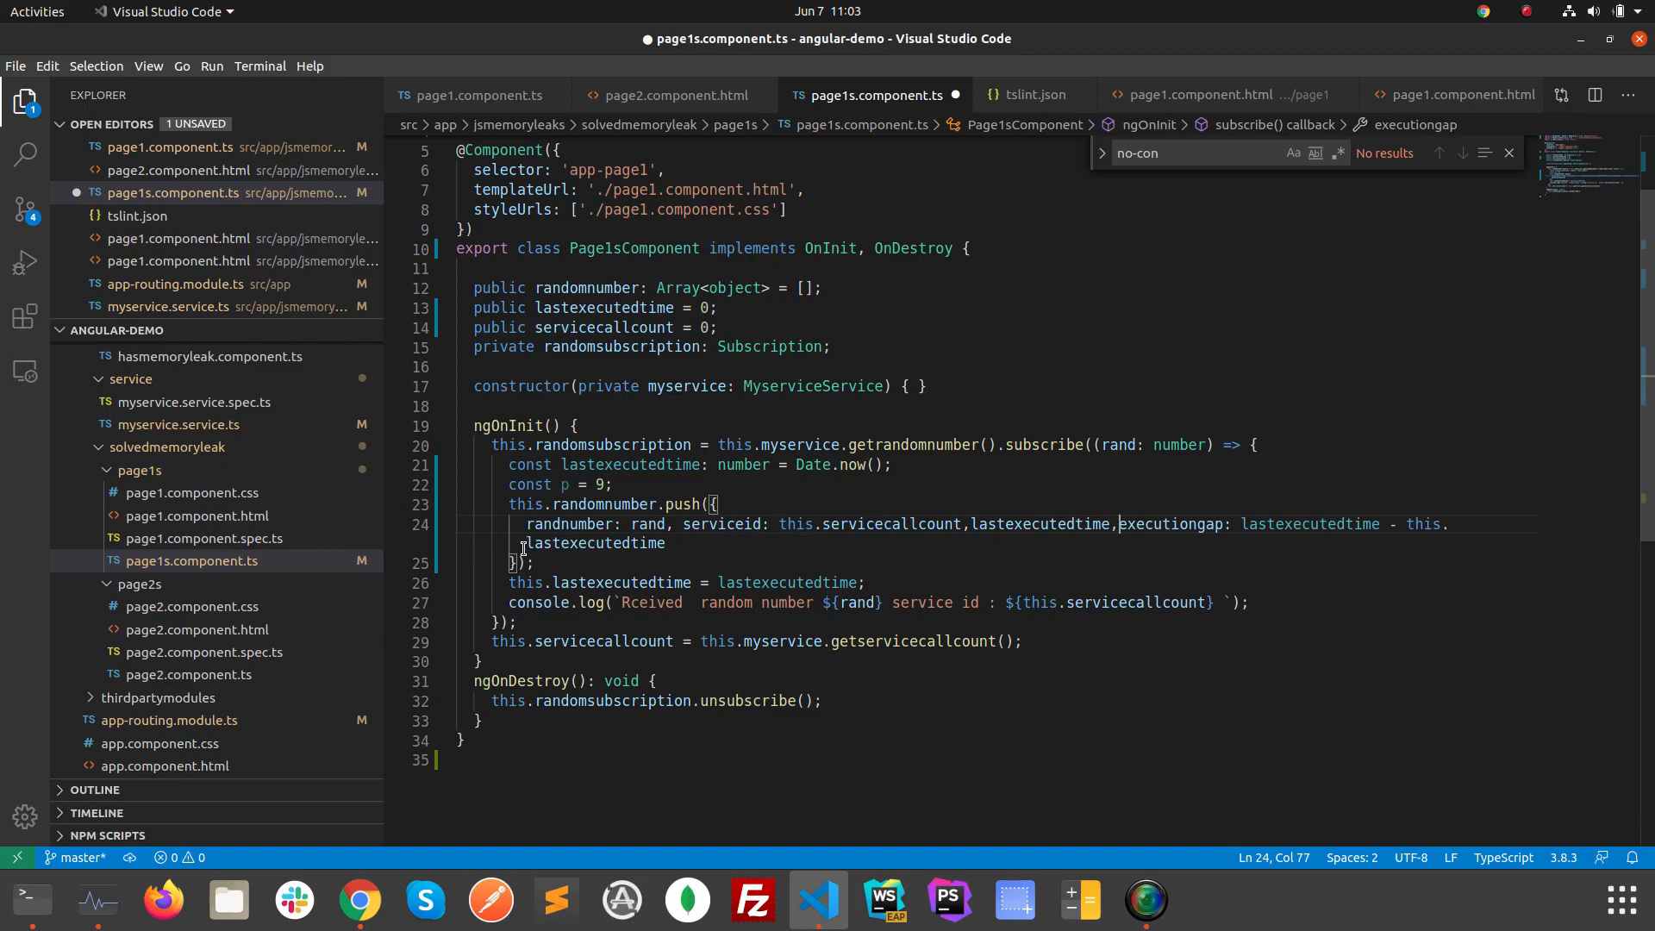
Save page1s.component.ts with spaces after the push object's commas.
key(ctrl+s)
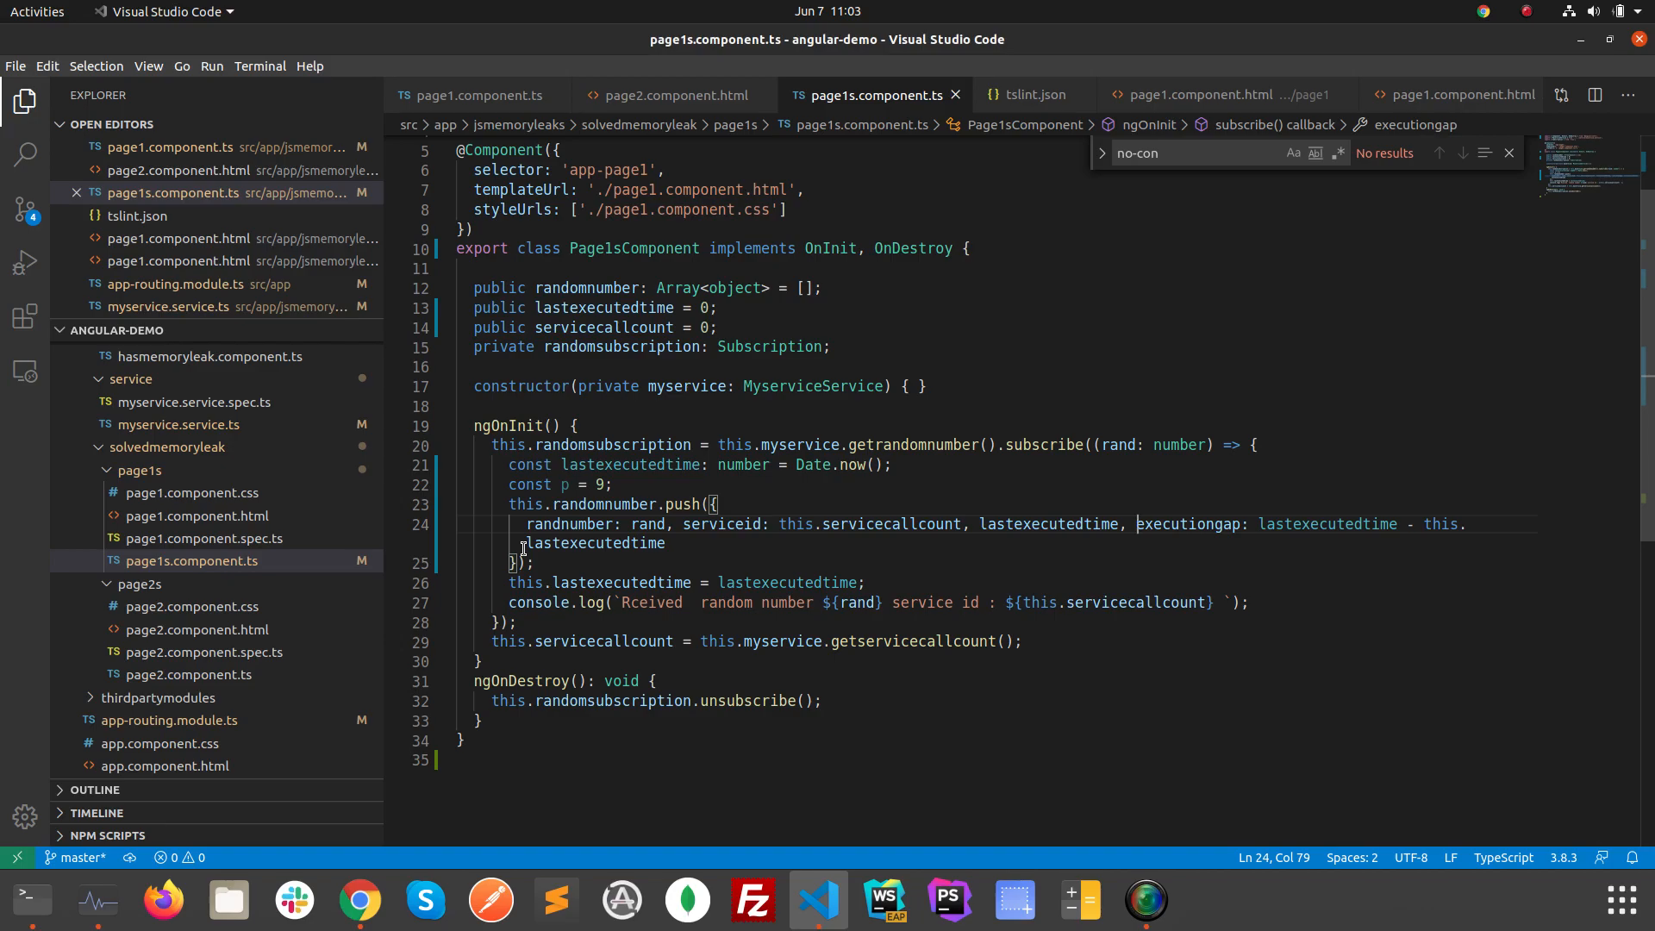
click(27, 900)
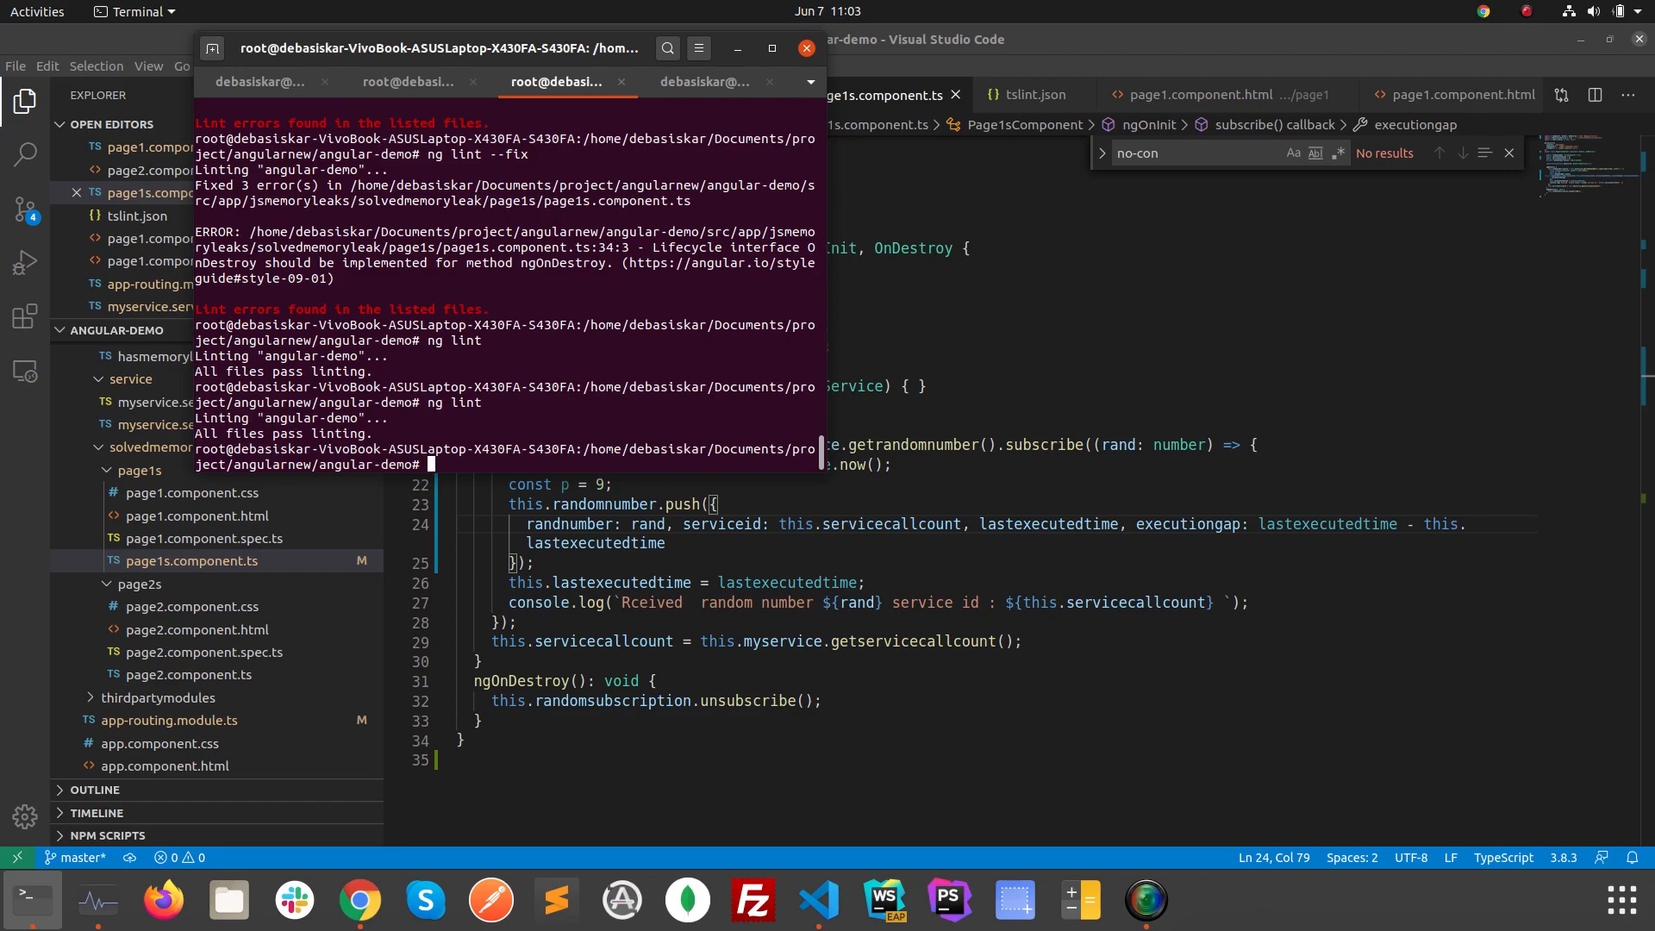
Join the push({...}) object into a single line and save the component.
click(804, 47)
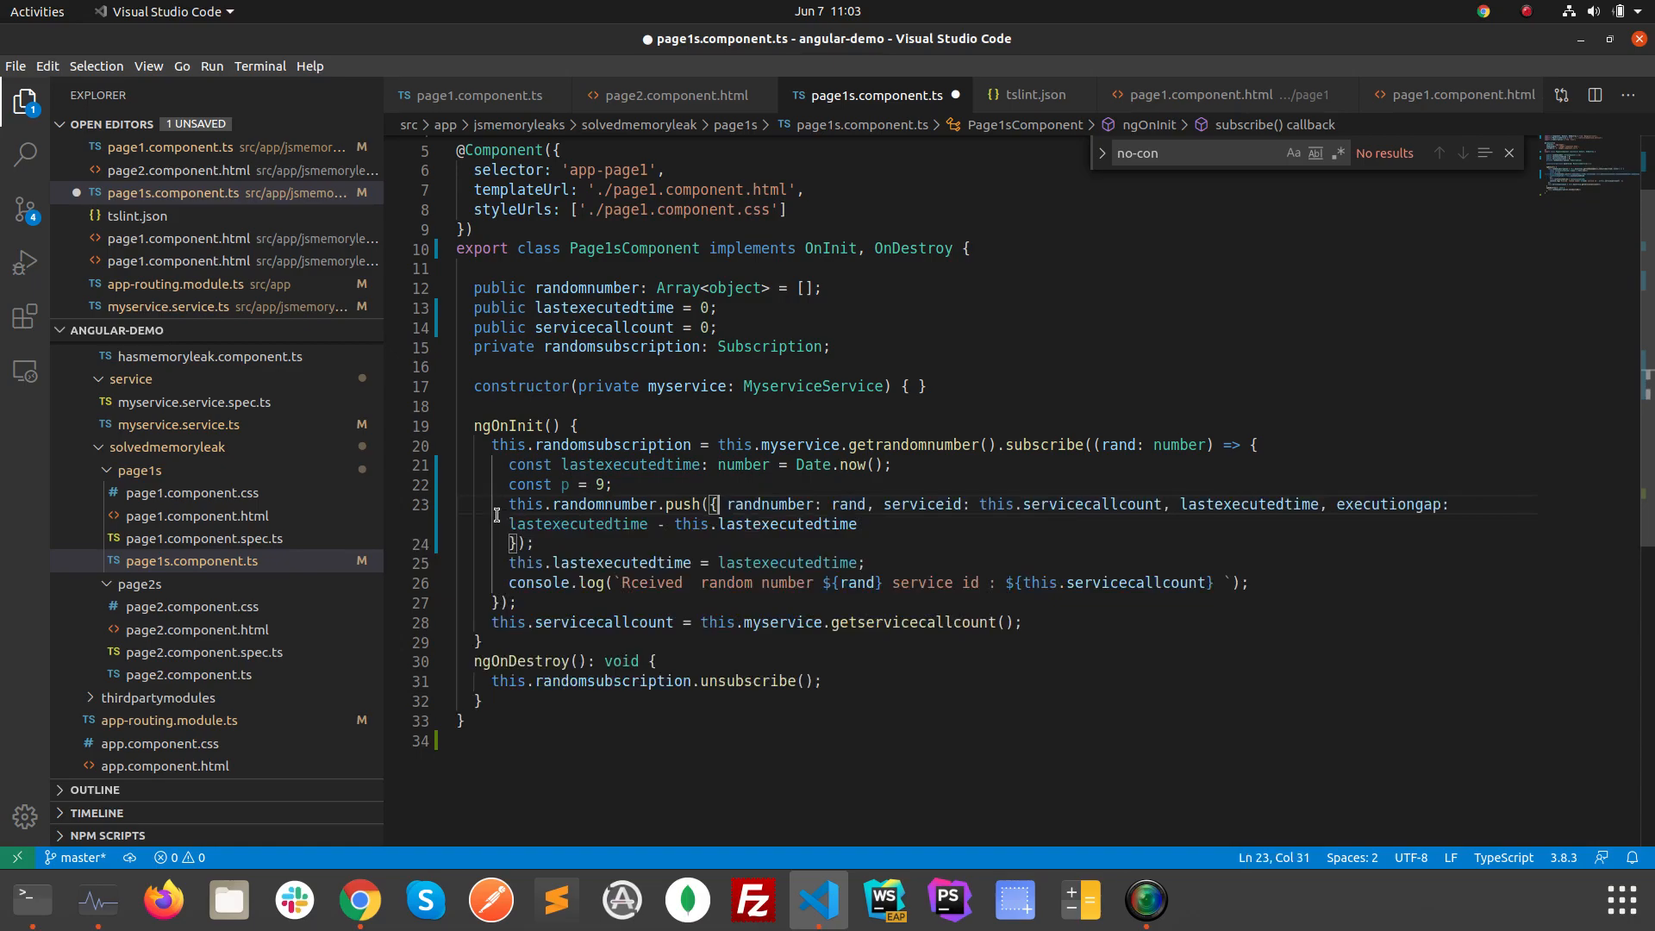
click(494, 542)
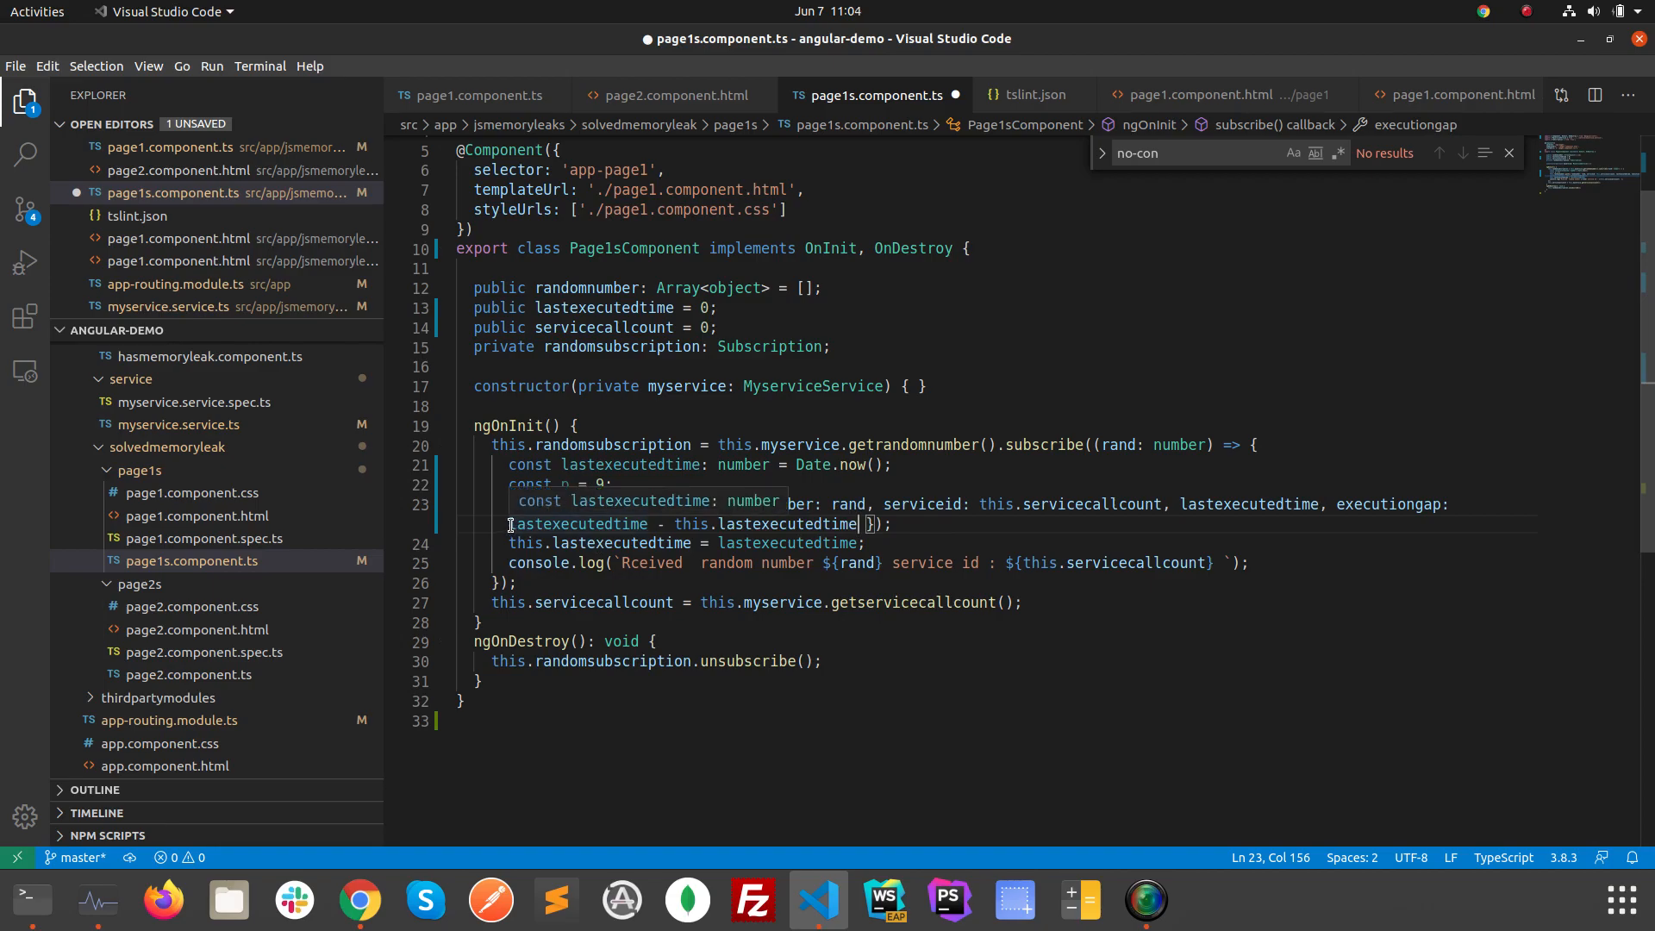
key(ctrl+s)
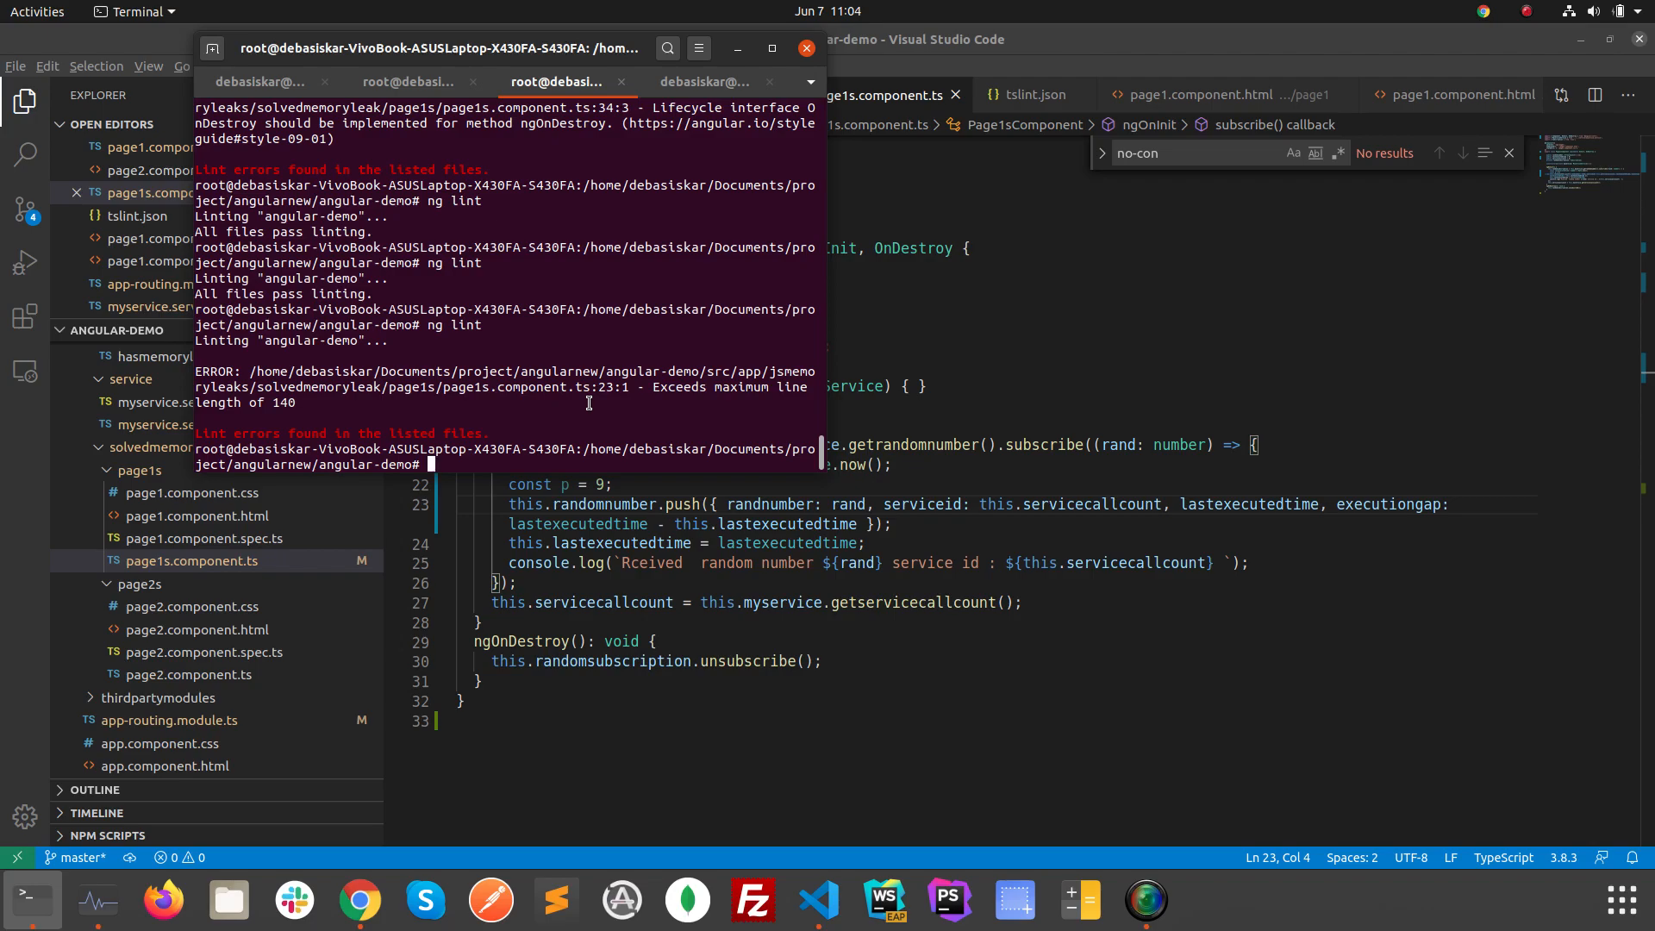
Rerun ng lint --fix to address the line 23 length error.
text(ng lint --)
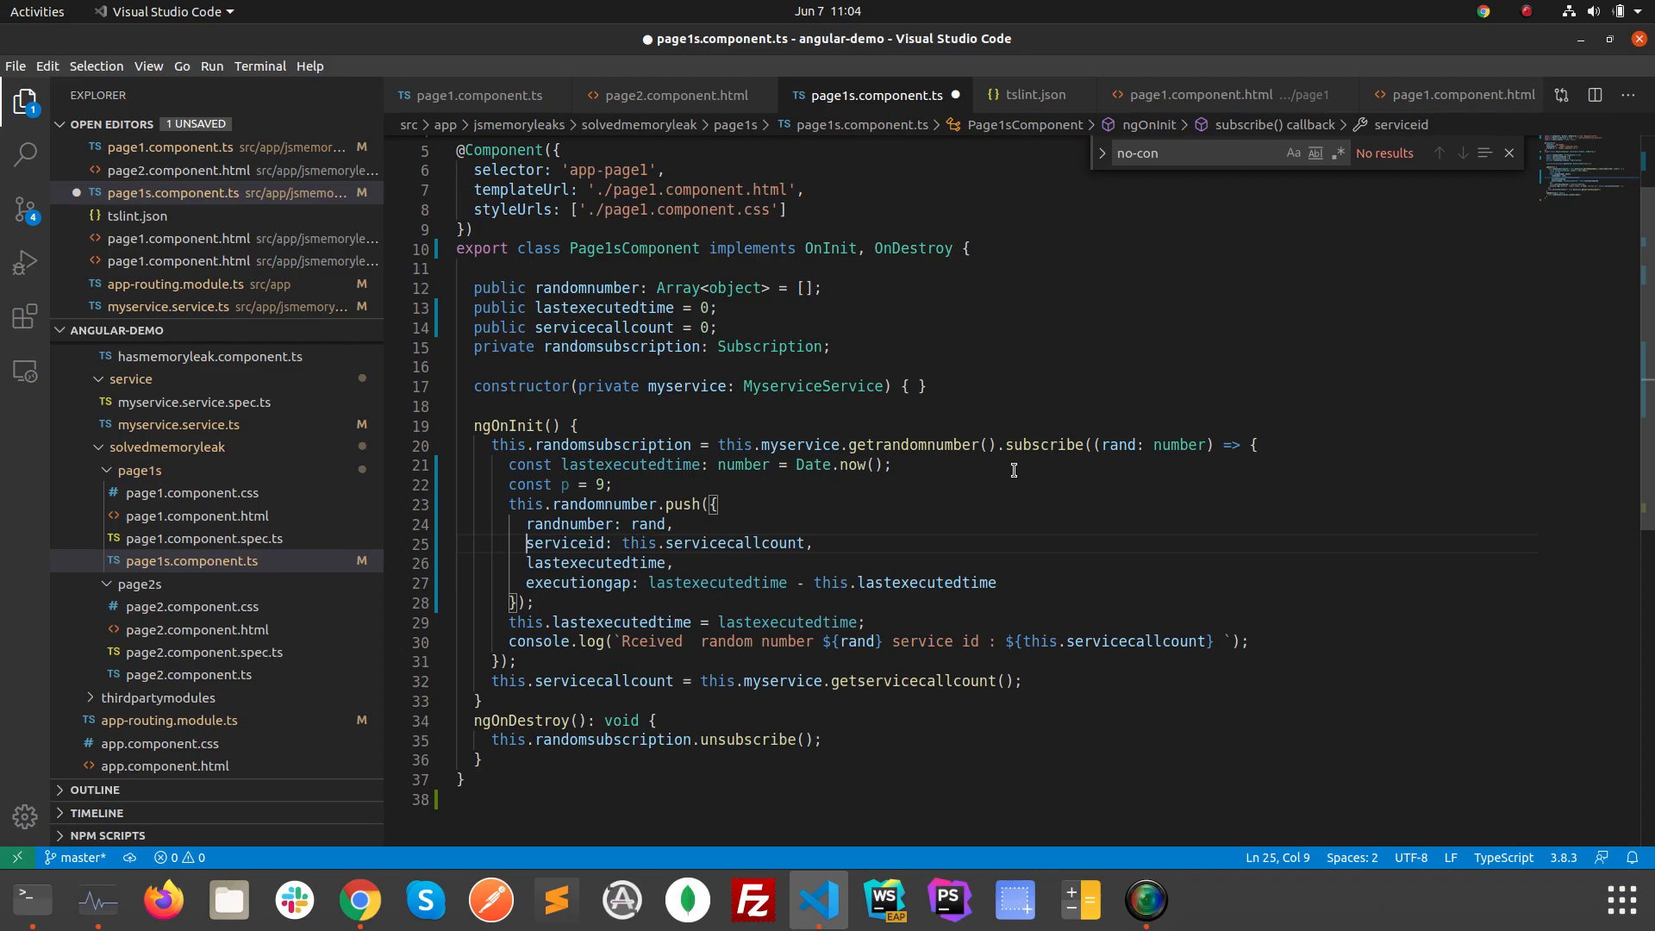
Save page1s.component.ts with one push-object property per line.
key(ctrl+s)
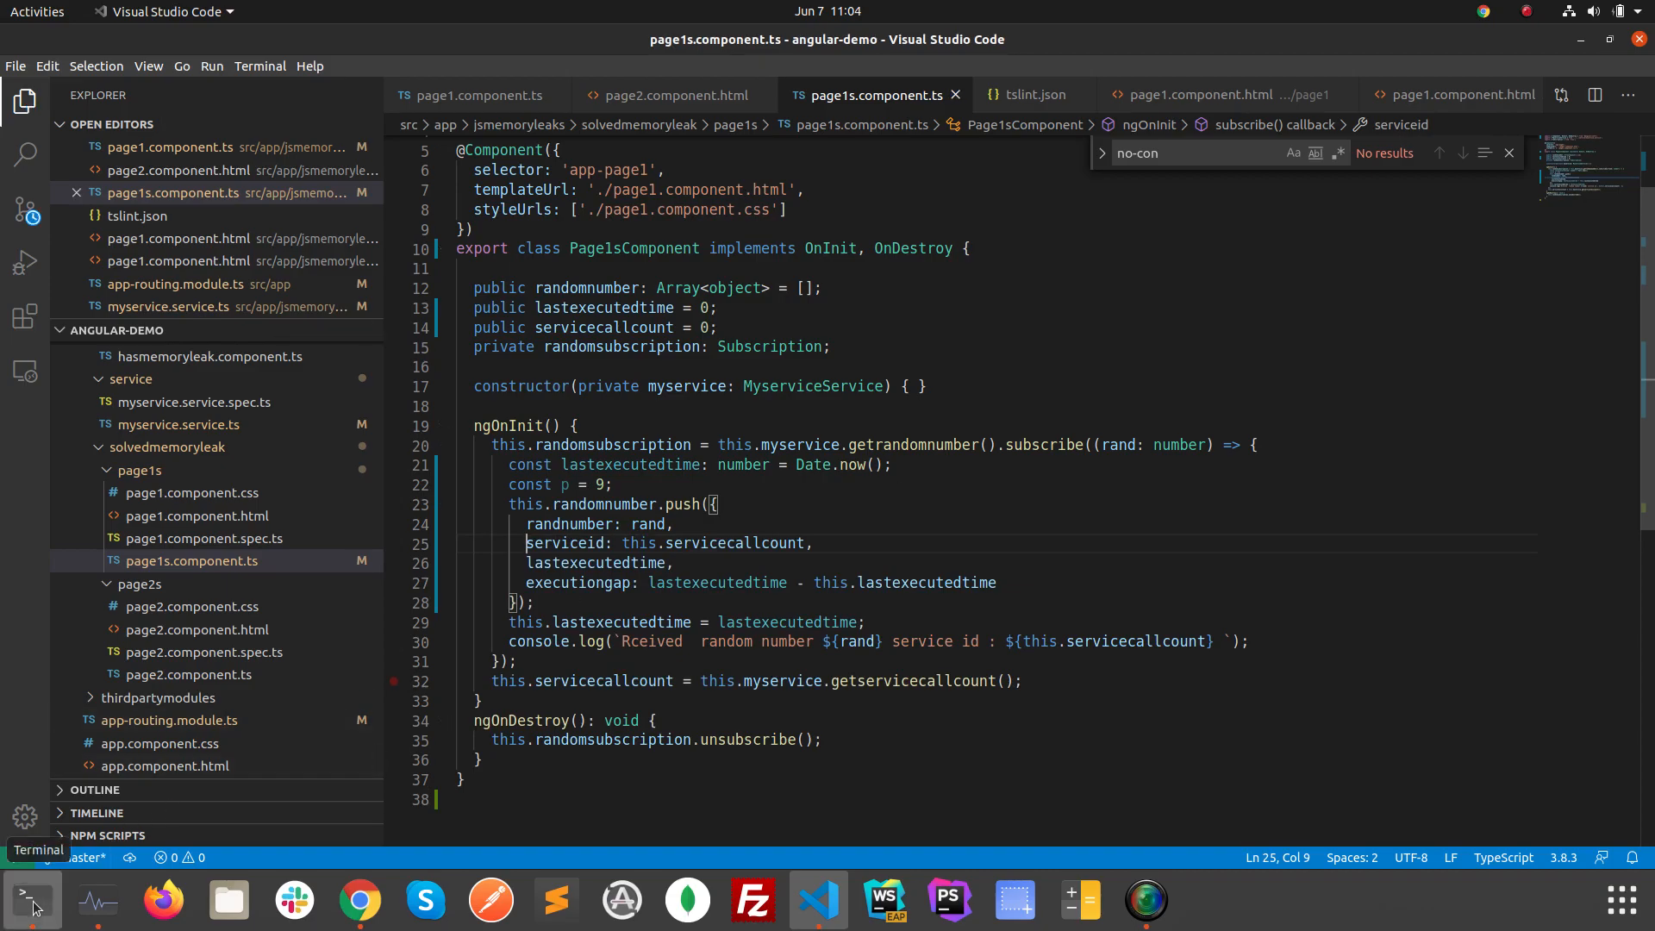
click(28, 903)
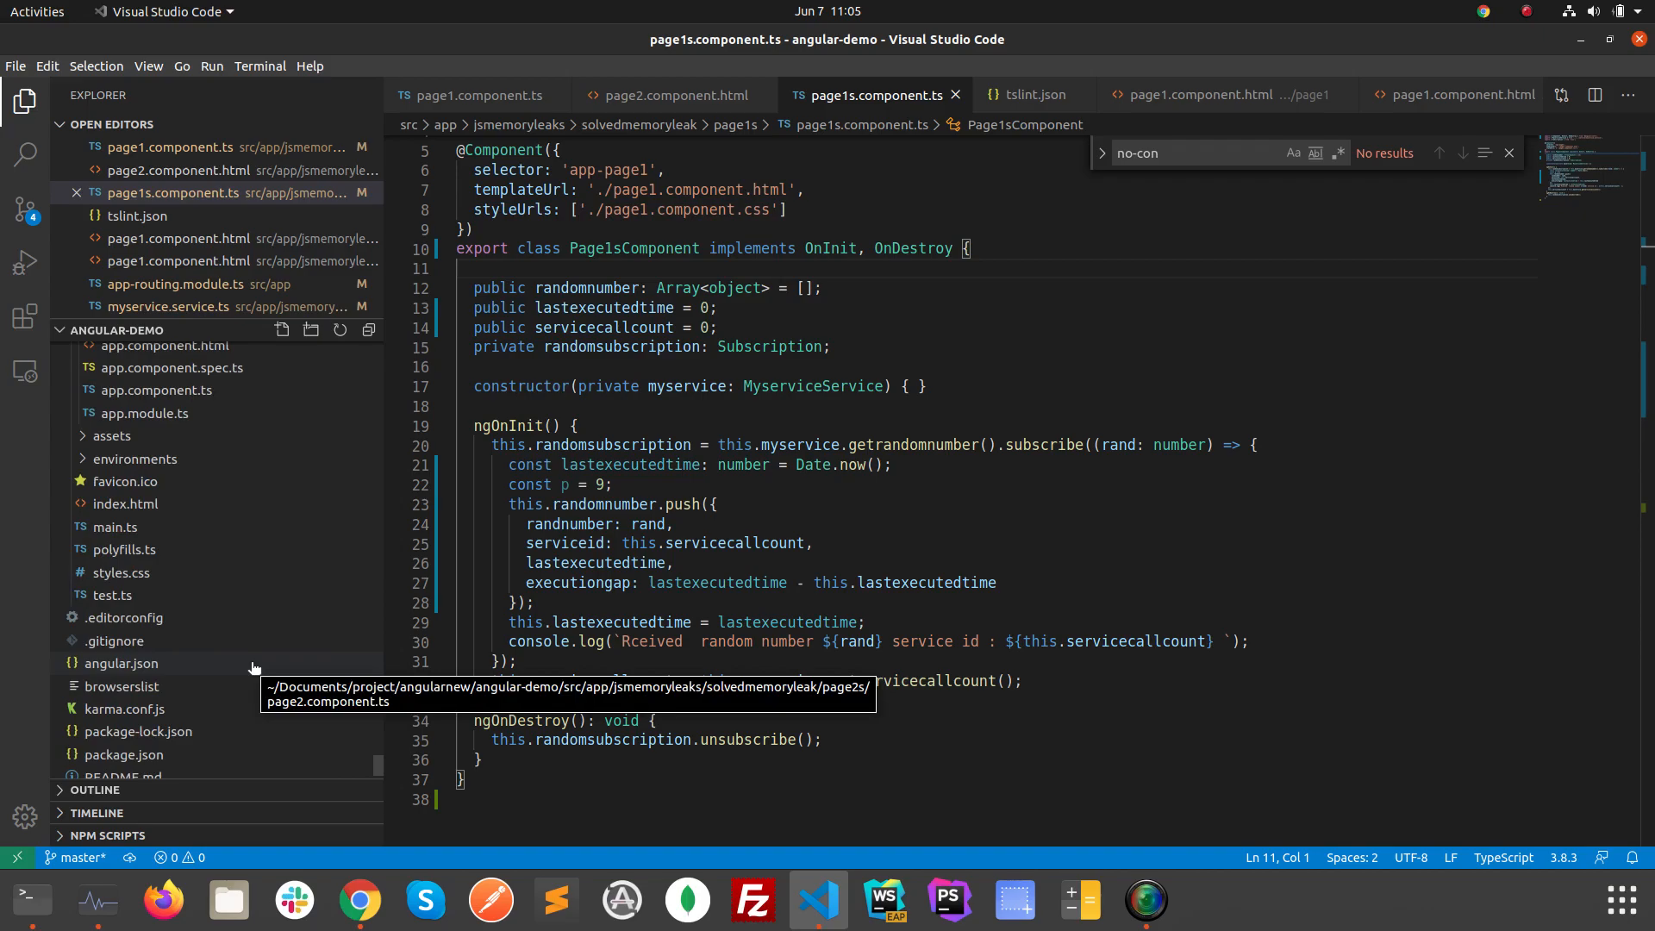
Scroll the Explorer to the project root and open tslint.json.
scroll(down, 3)
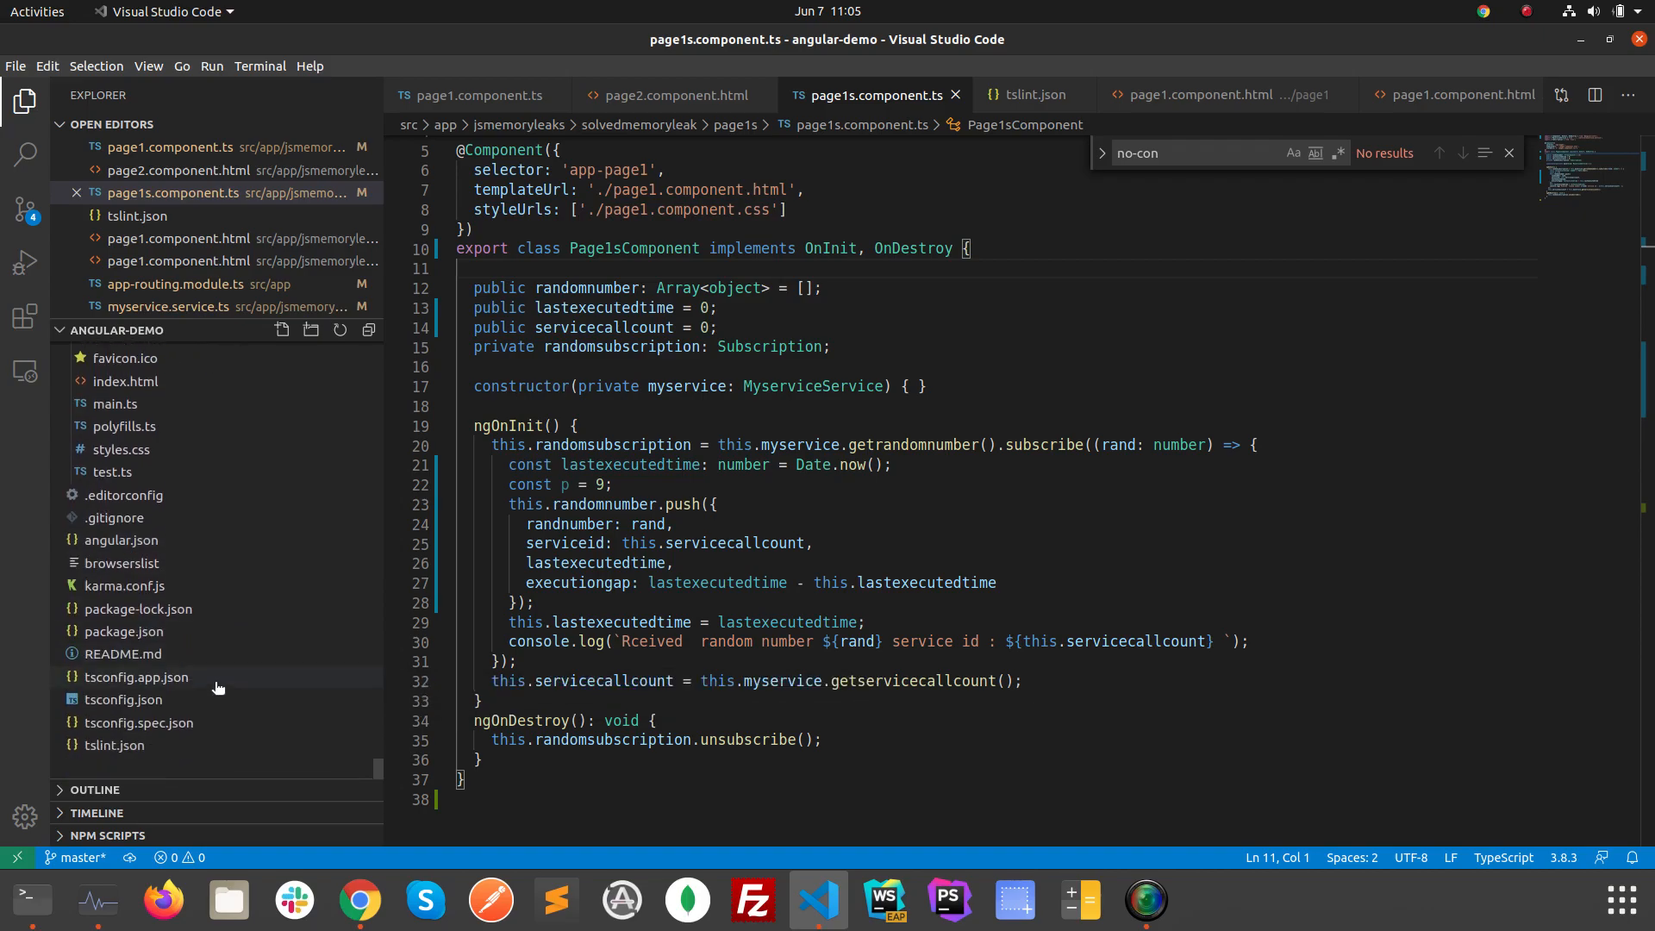
mouse_move(112, 757)
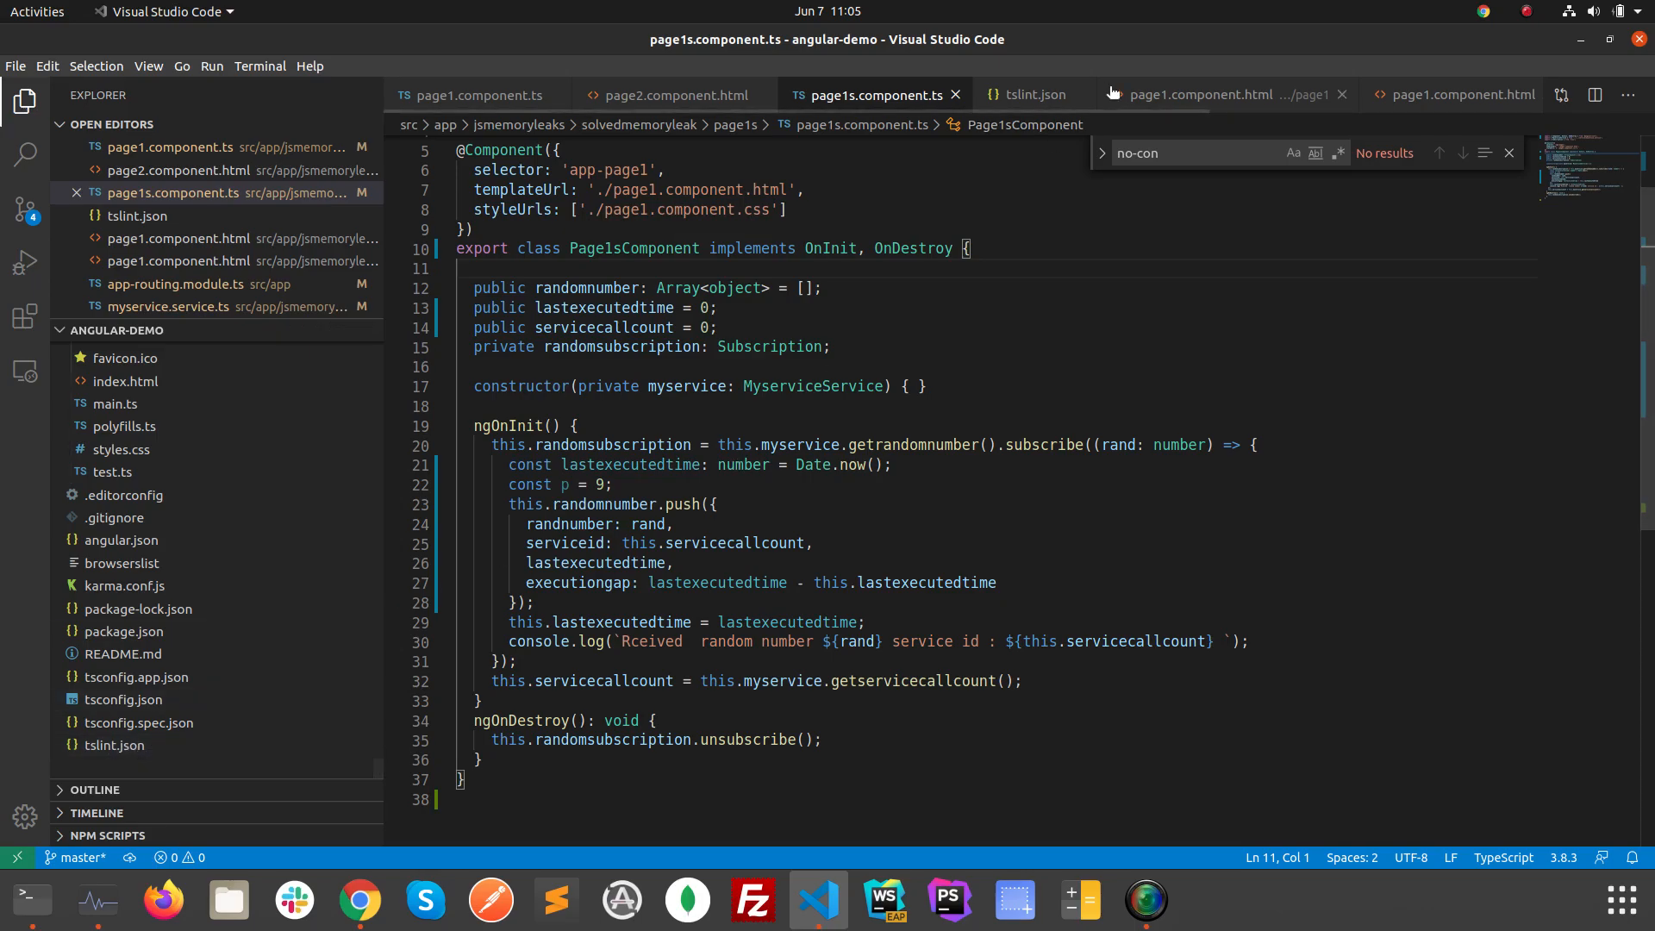
click(871, 406)
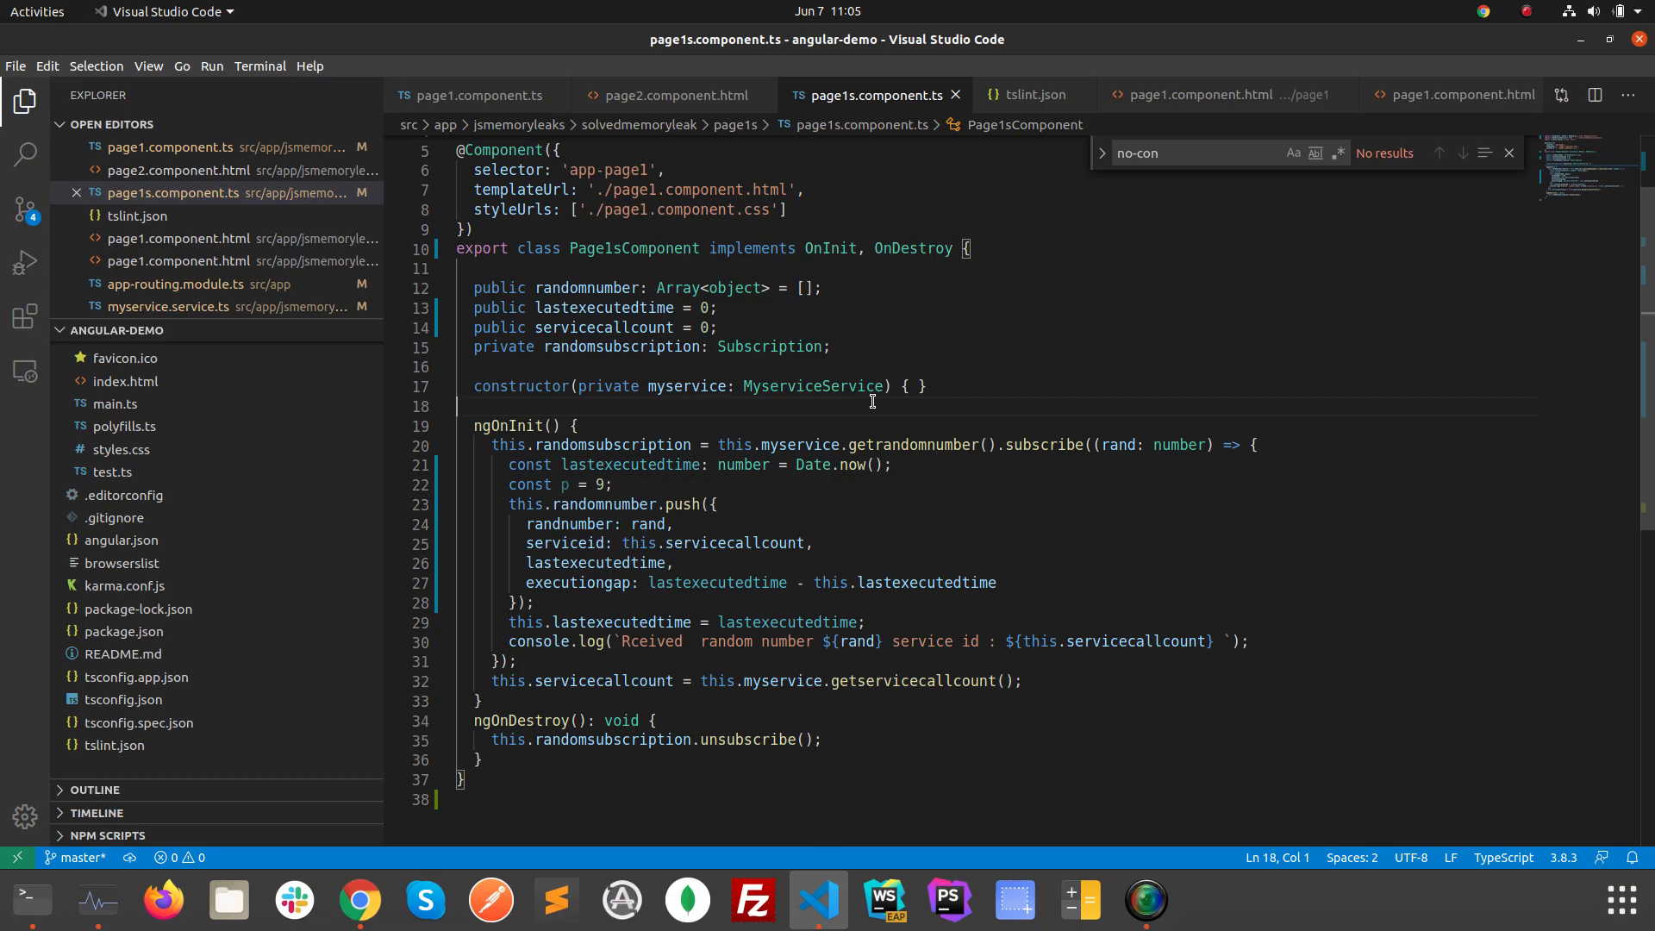
mouse_move(948, 363)
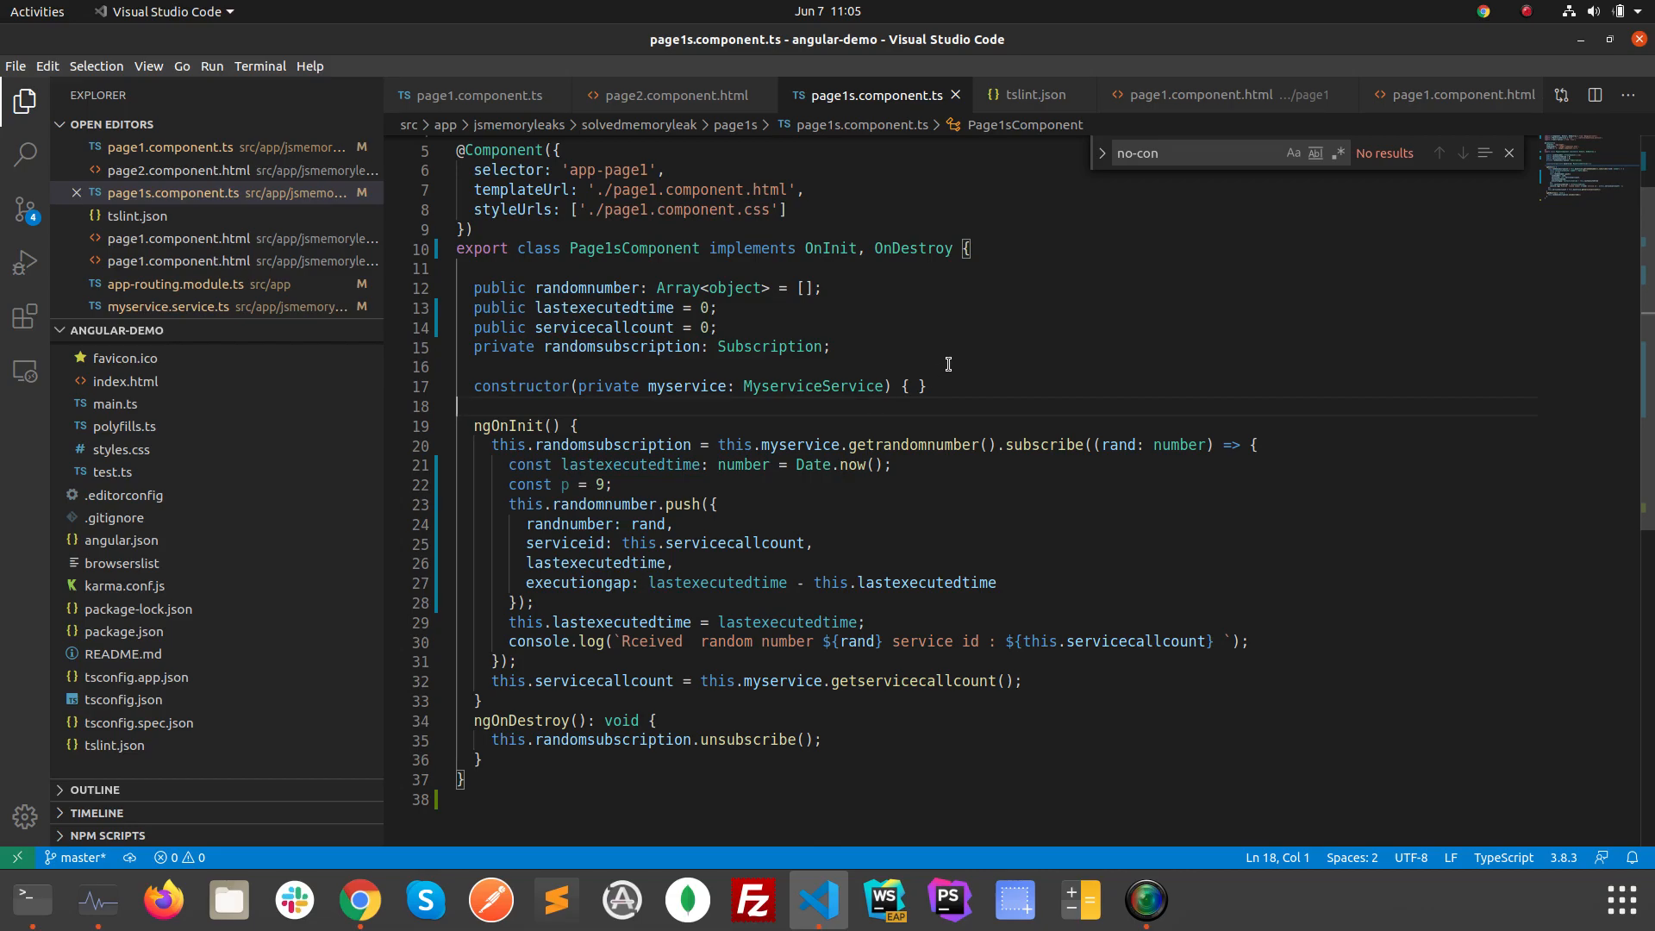
mouse_move(1047, 279)
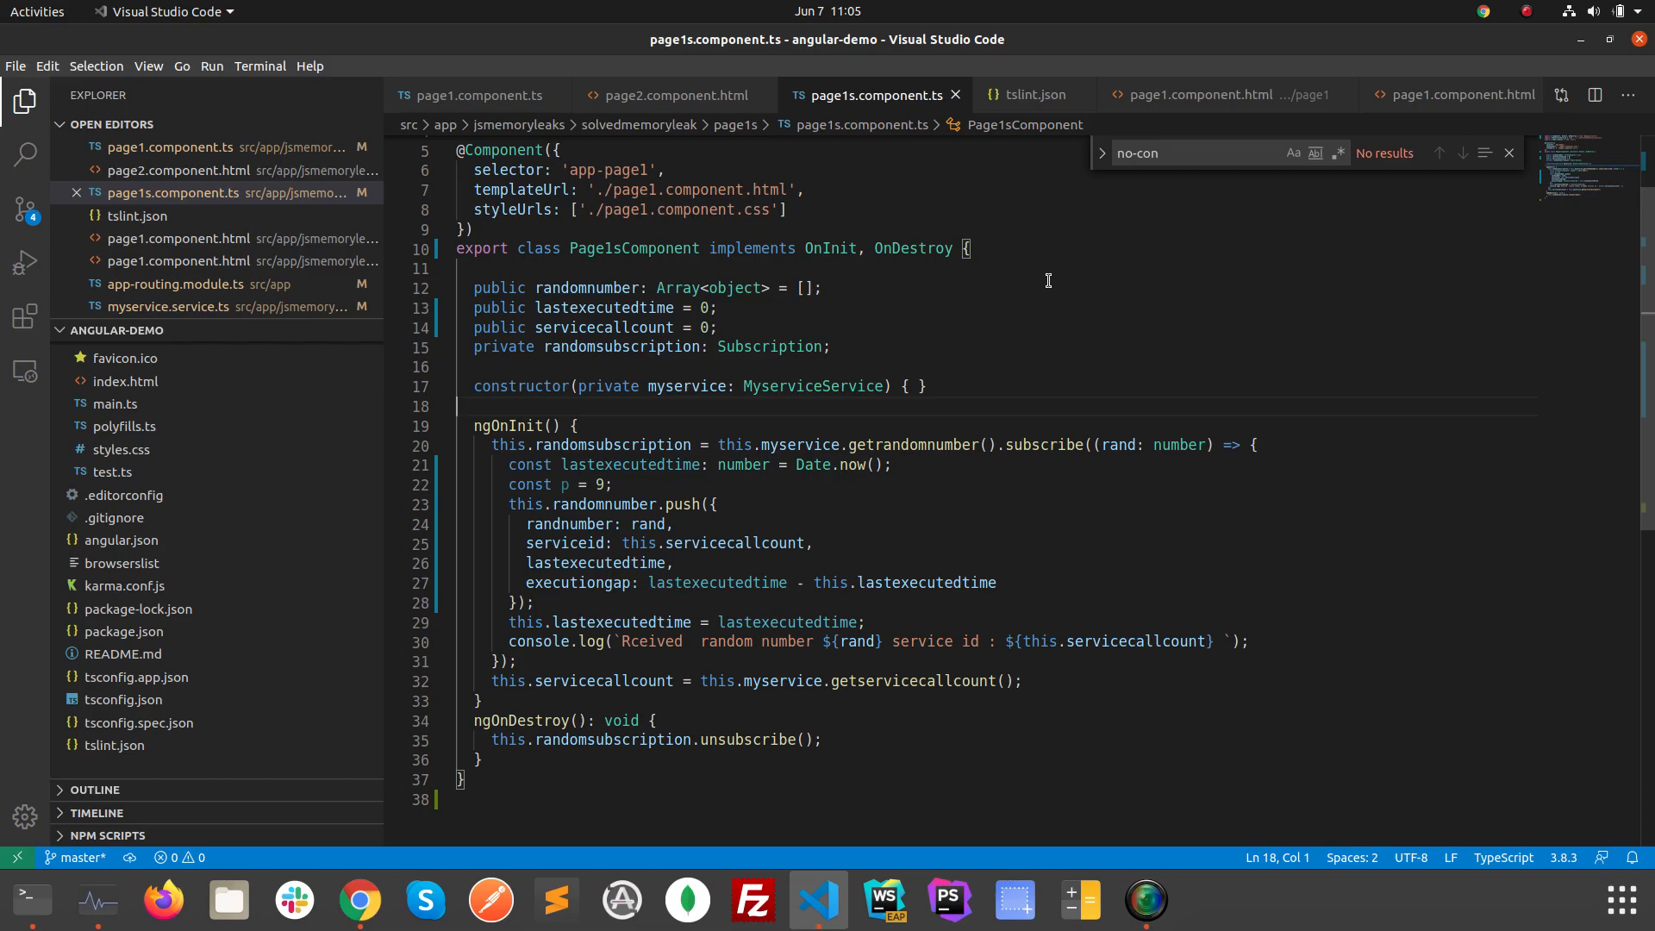
click(1030, 94)
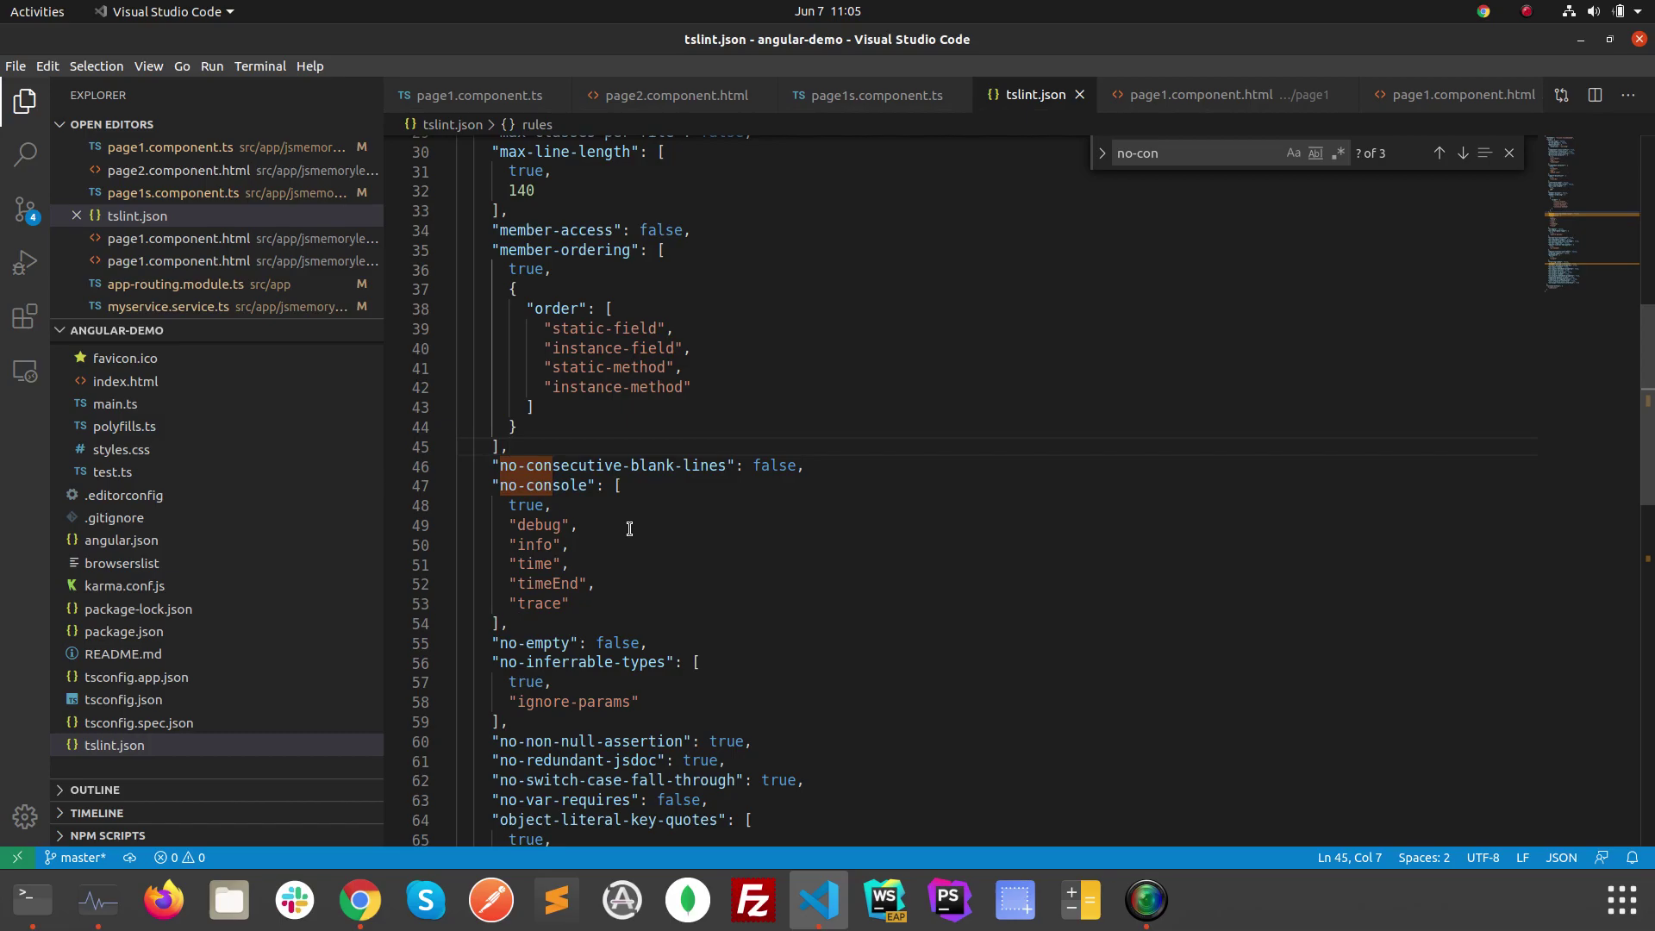
mouse_move(593, 554)
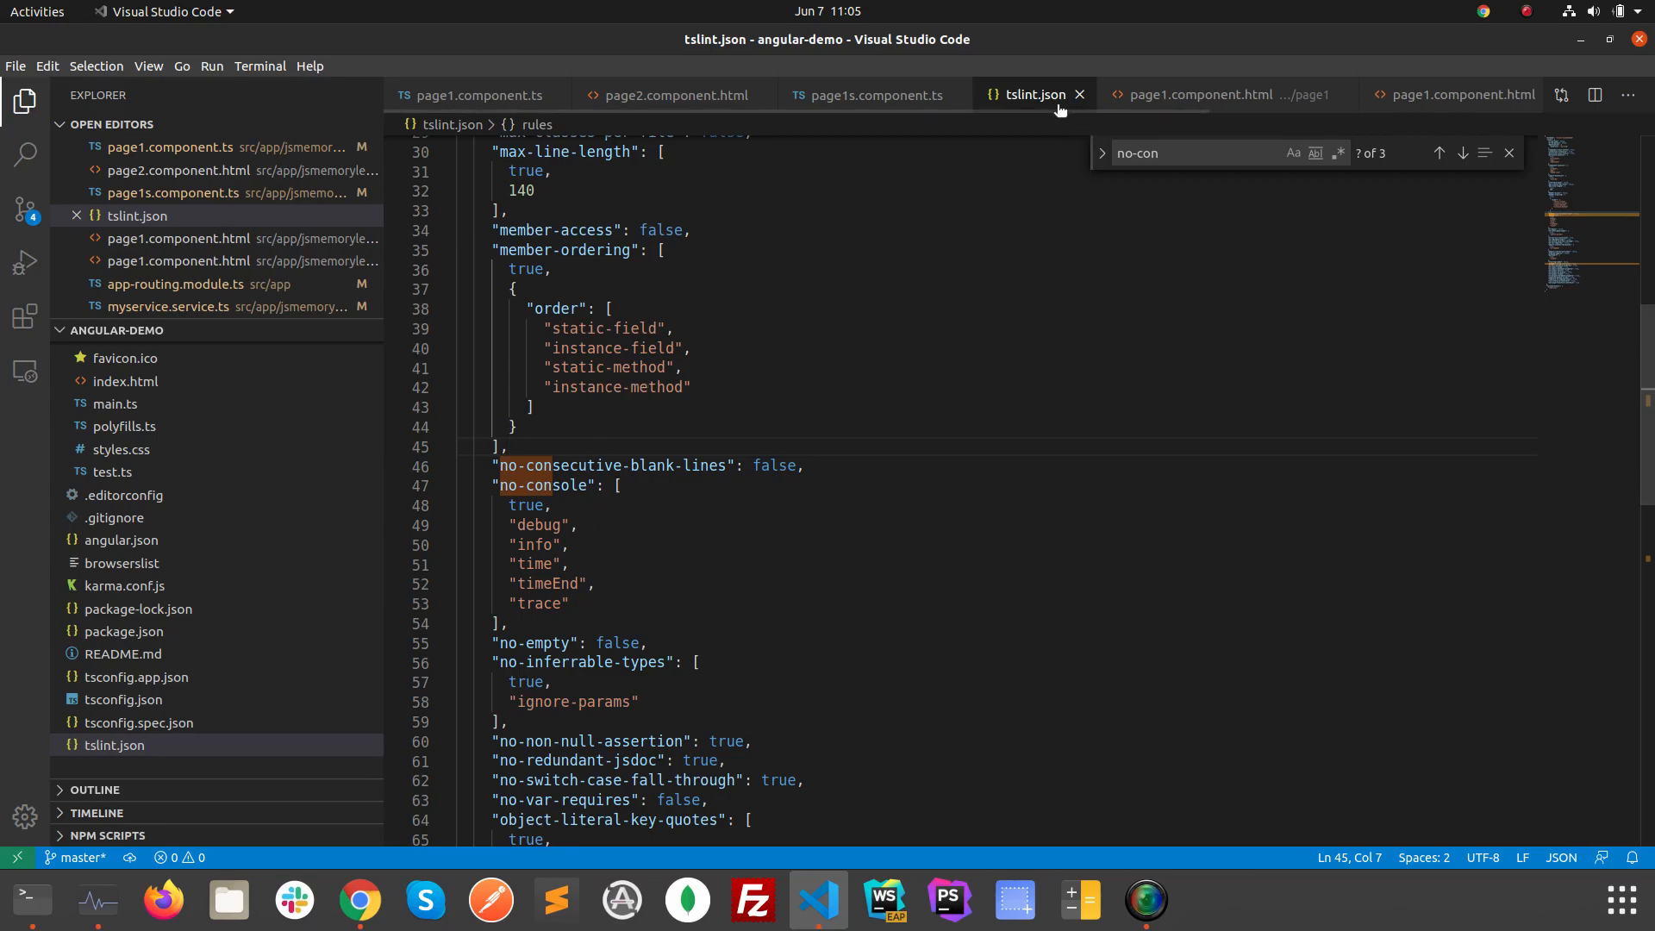
mouse_move(718, 276)
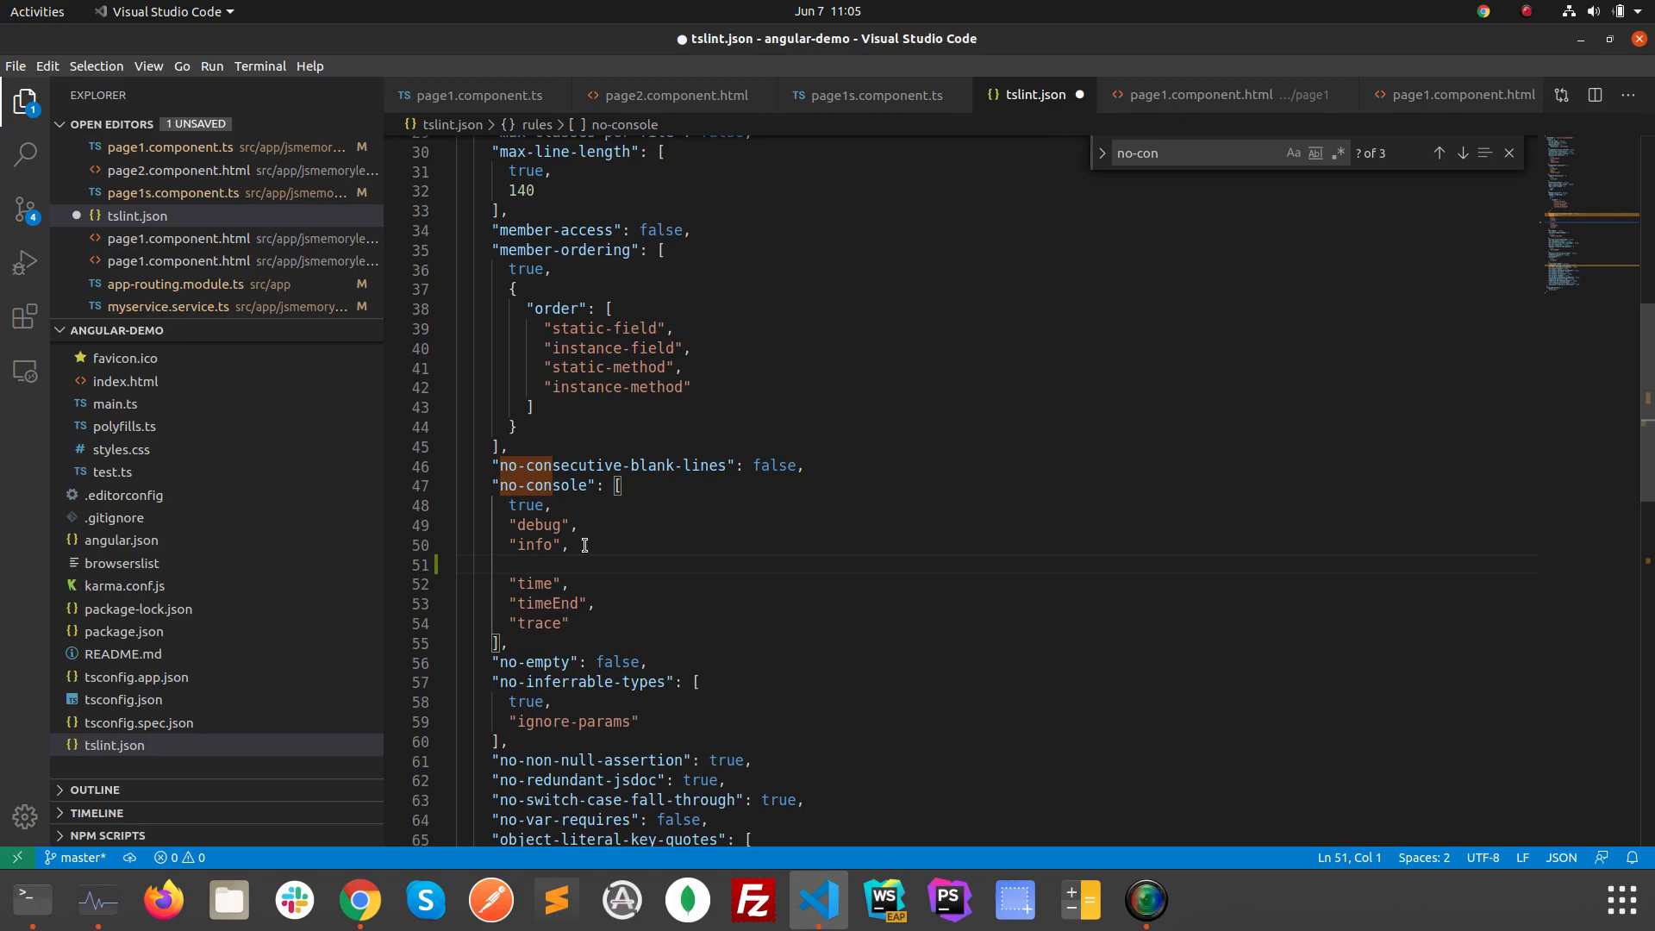
Add "log" and "warn" after "info" in the no-console rule and save tslint.json.
text("log",)
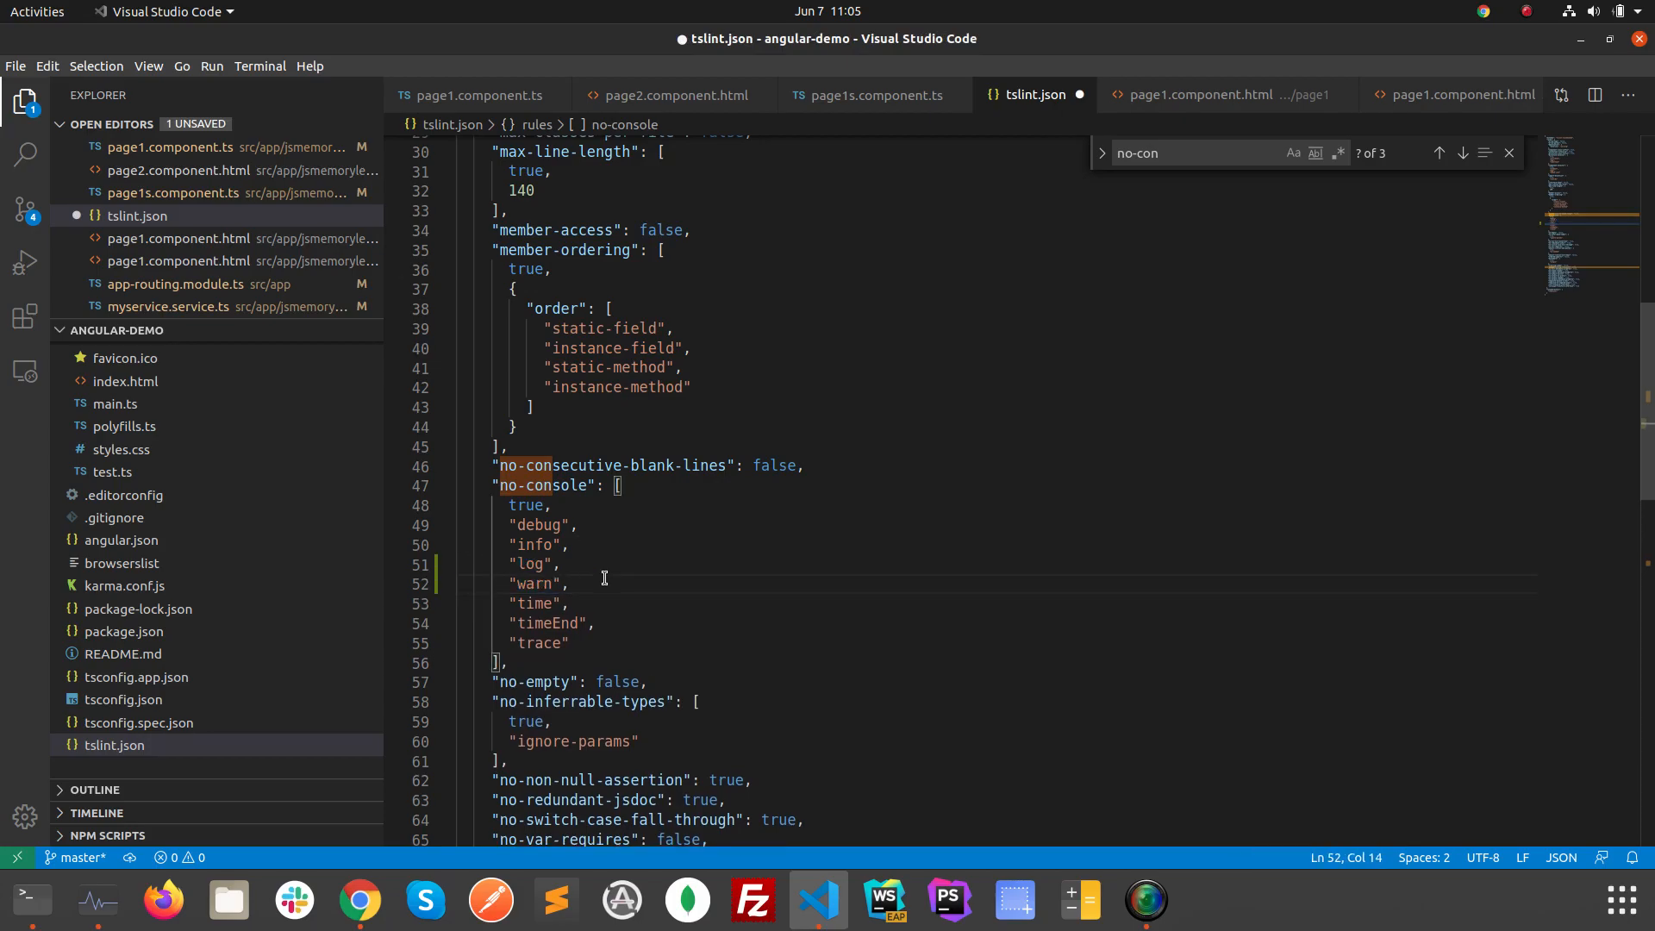
key(ctrl+s)
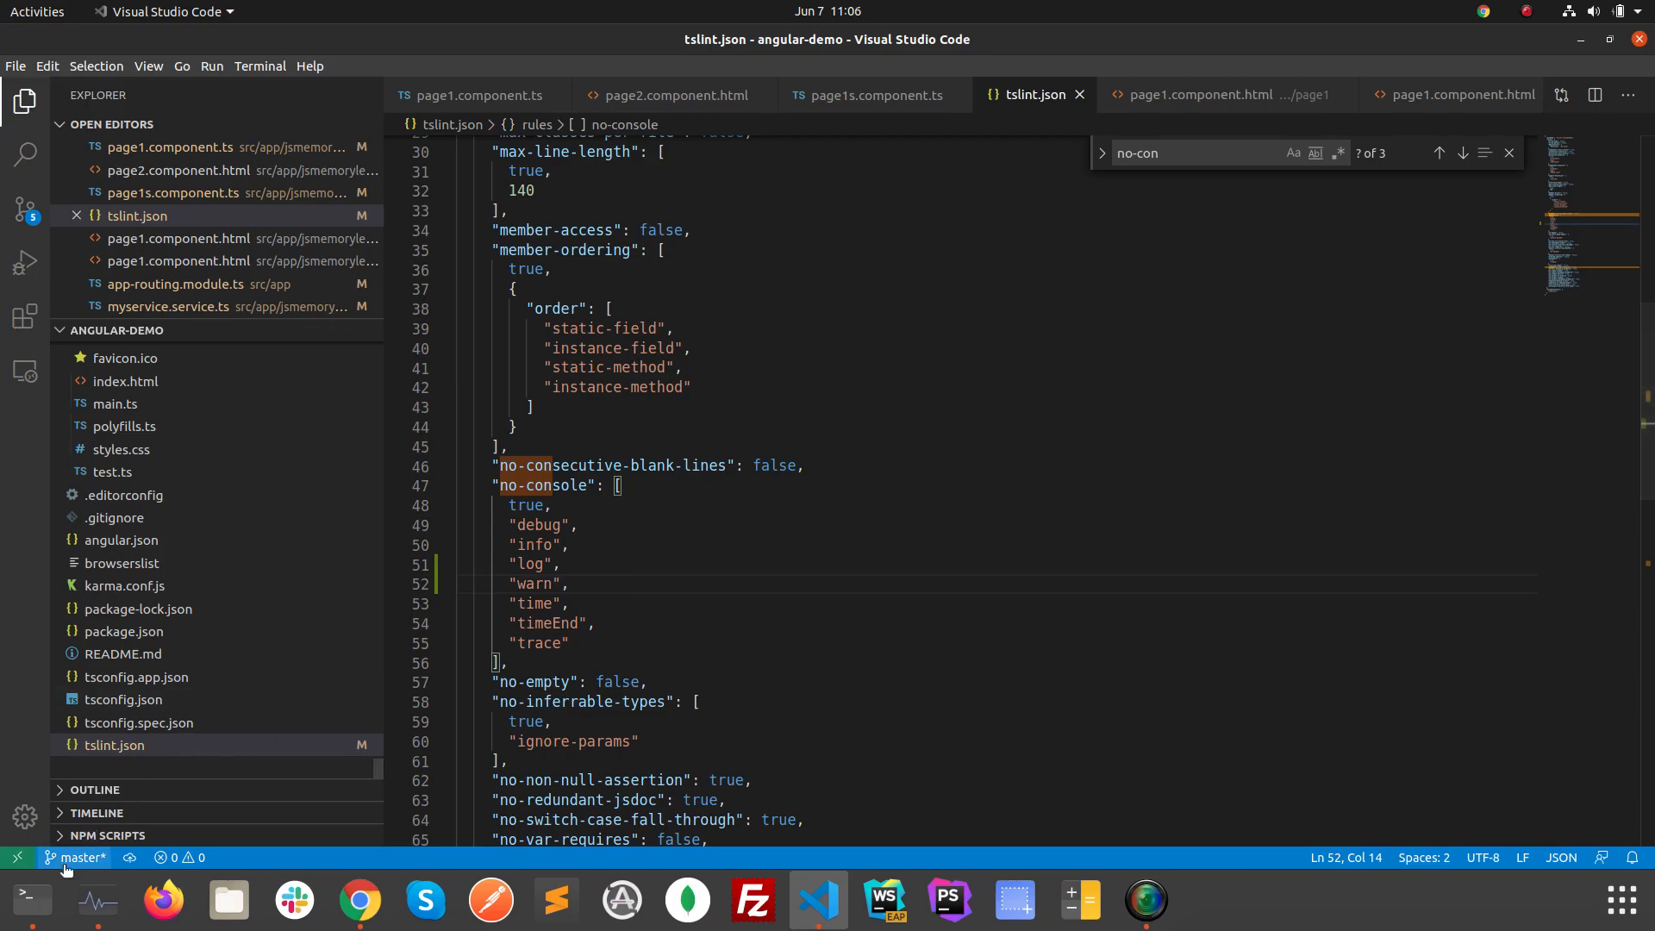
click(27, 899)
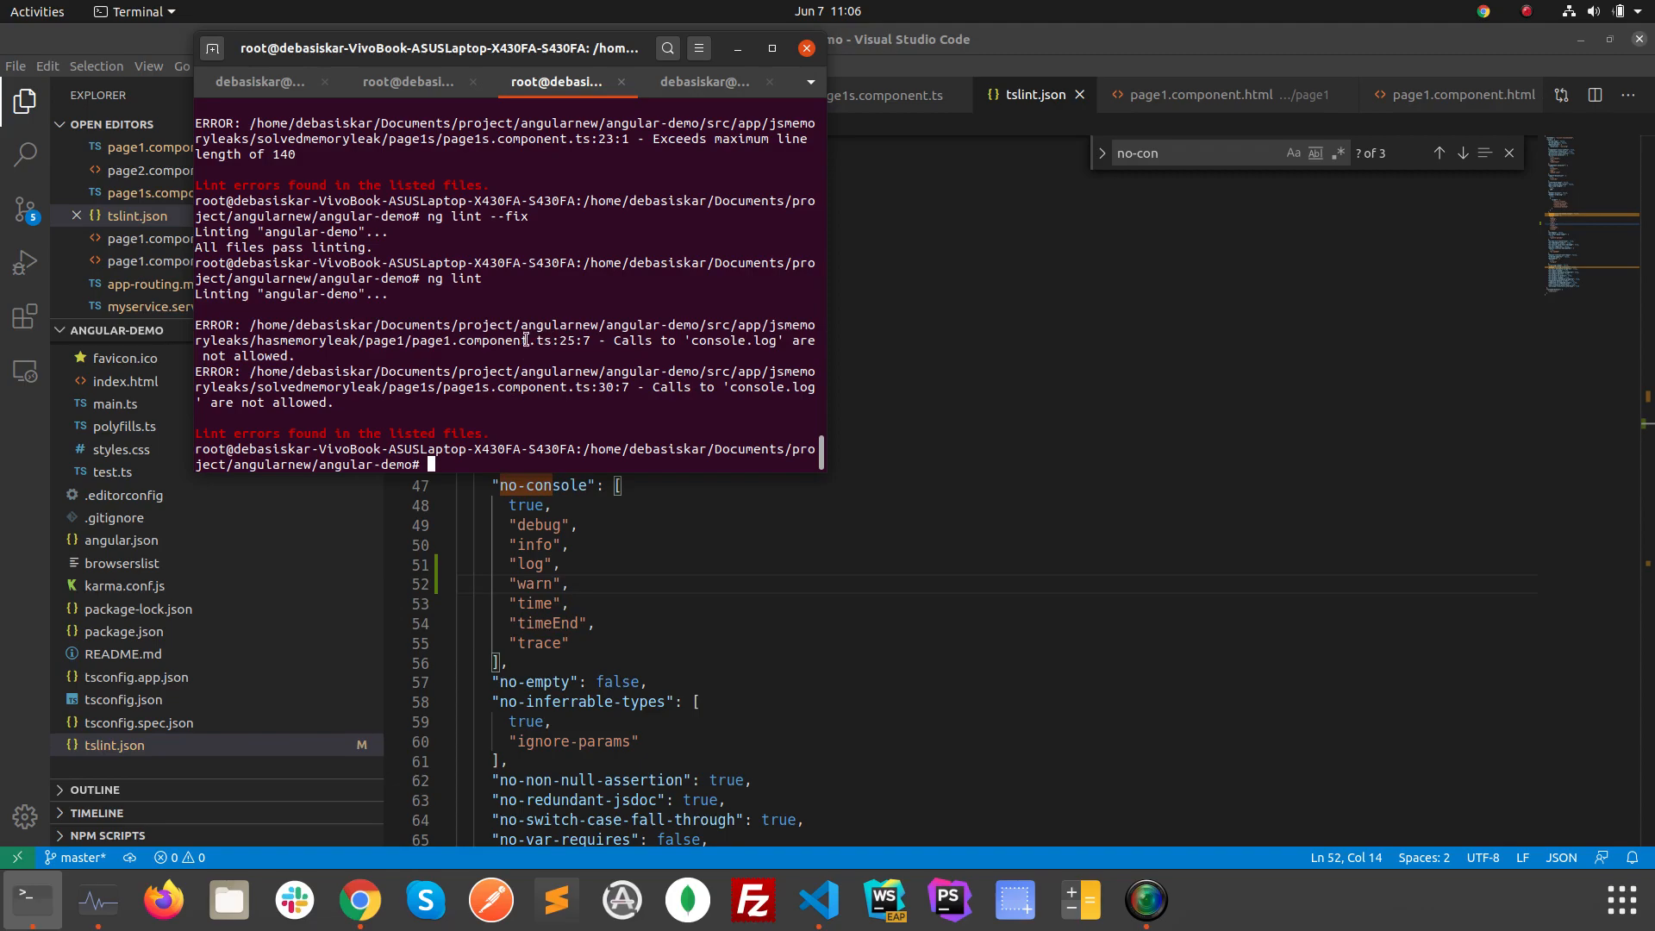
mouse_move(605, 338)
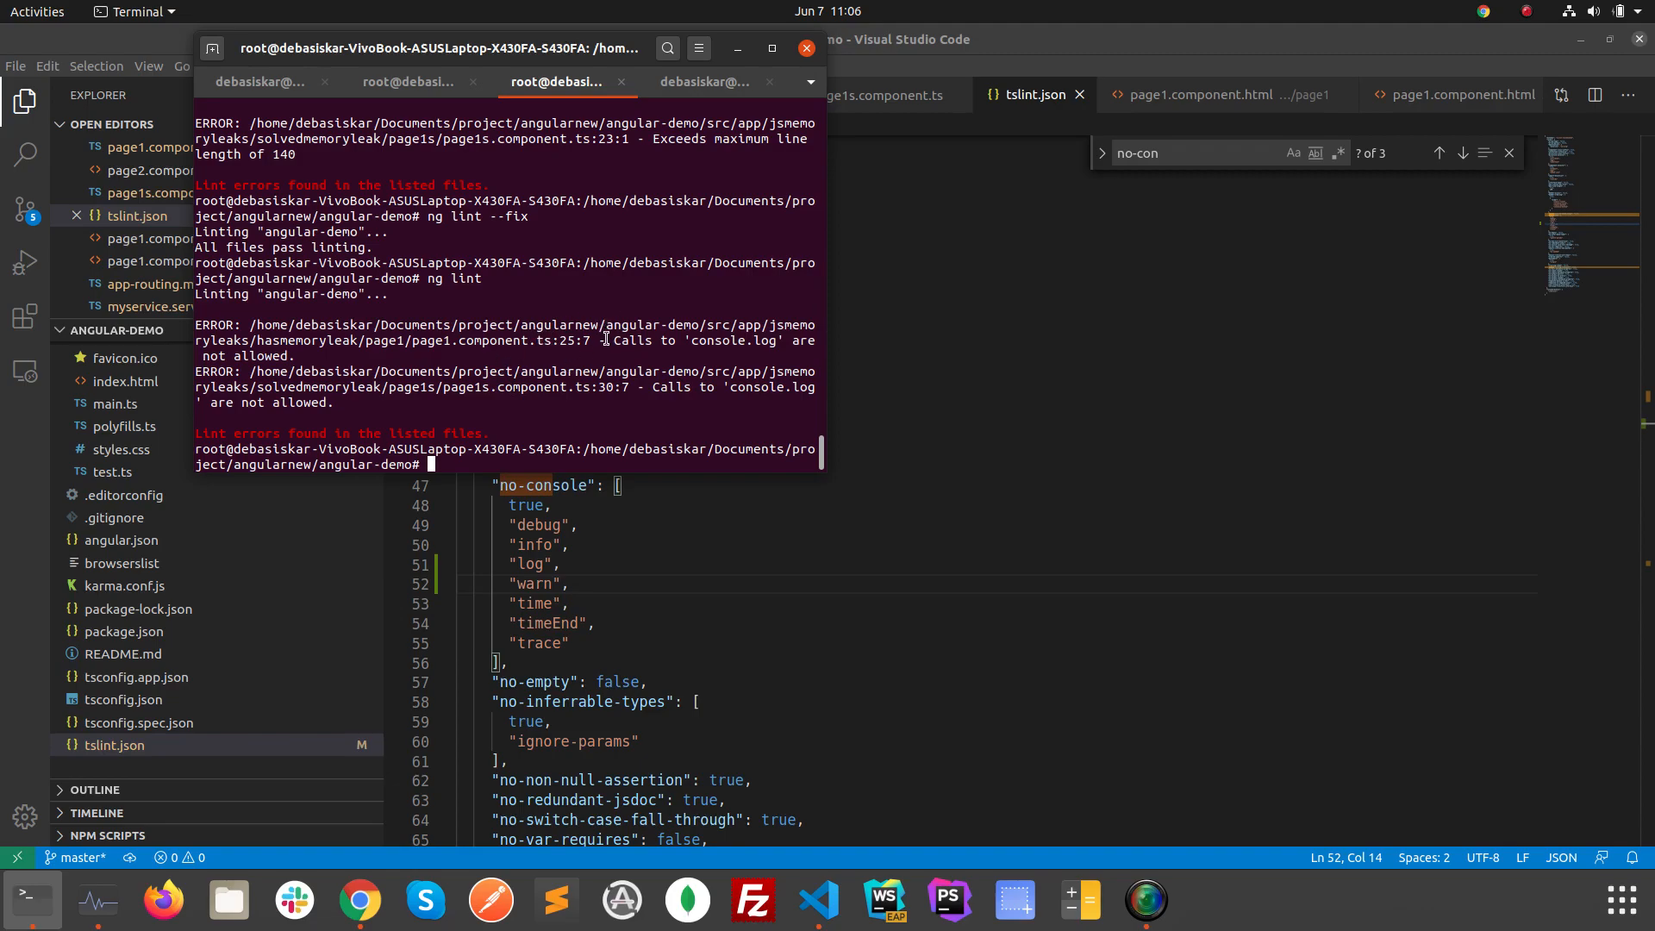
mouse_move(1012, 250)
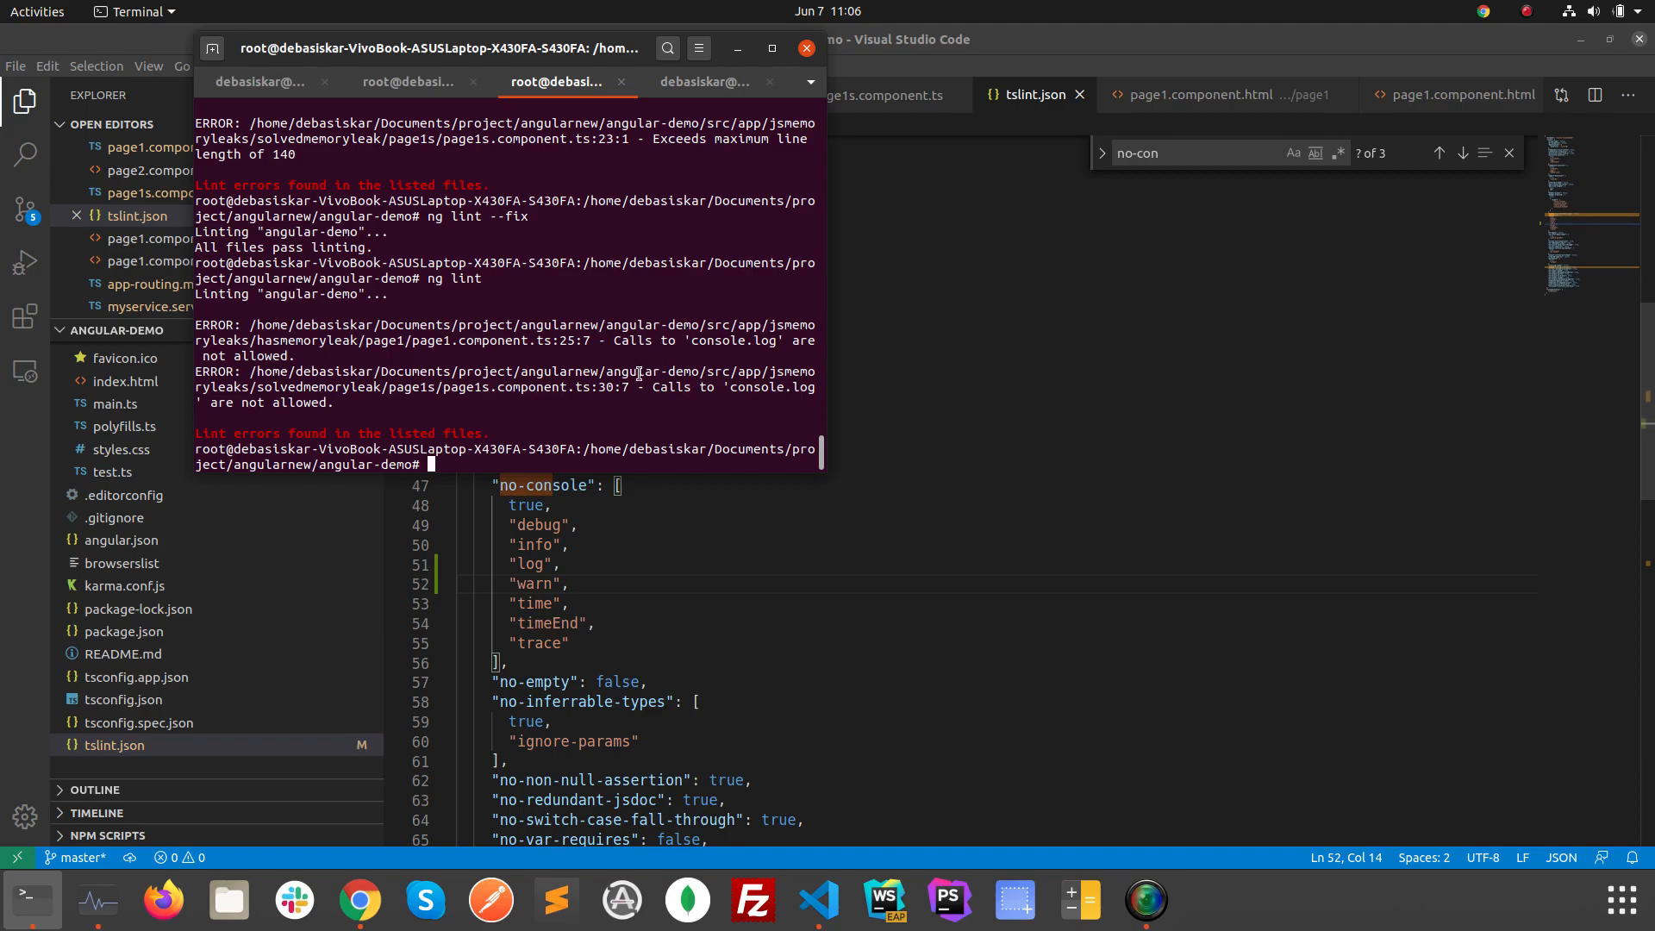
Run ng lint --fix, which still leaves the console.log errors in both page components.
text(ng lint --fix)
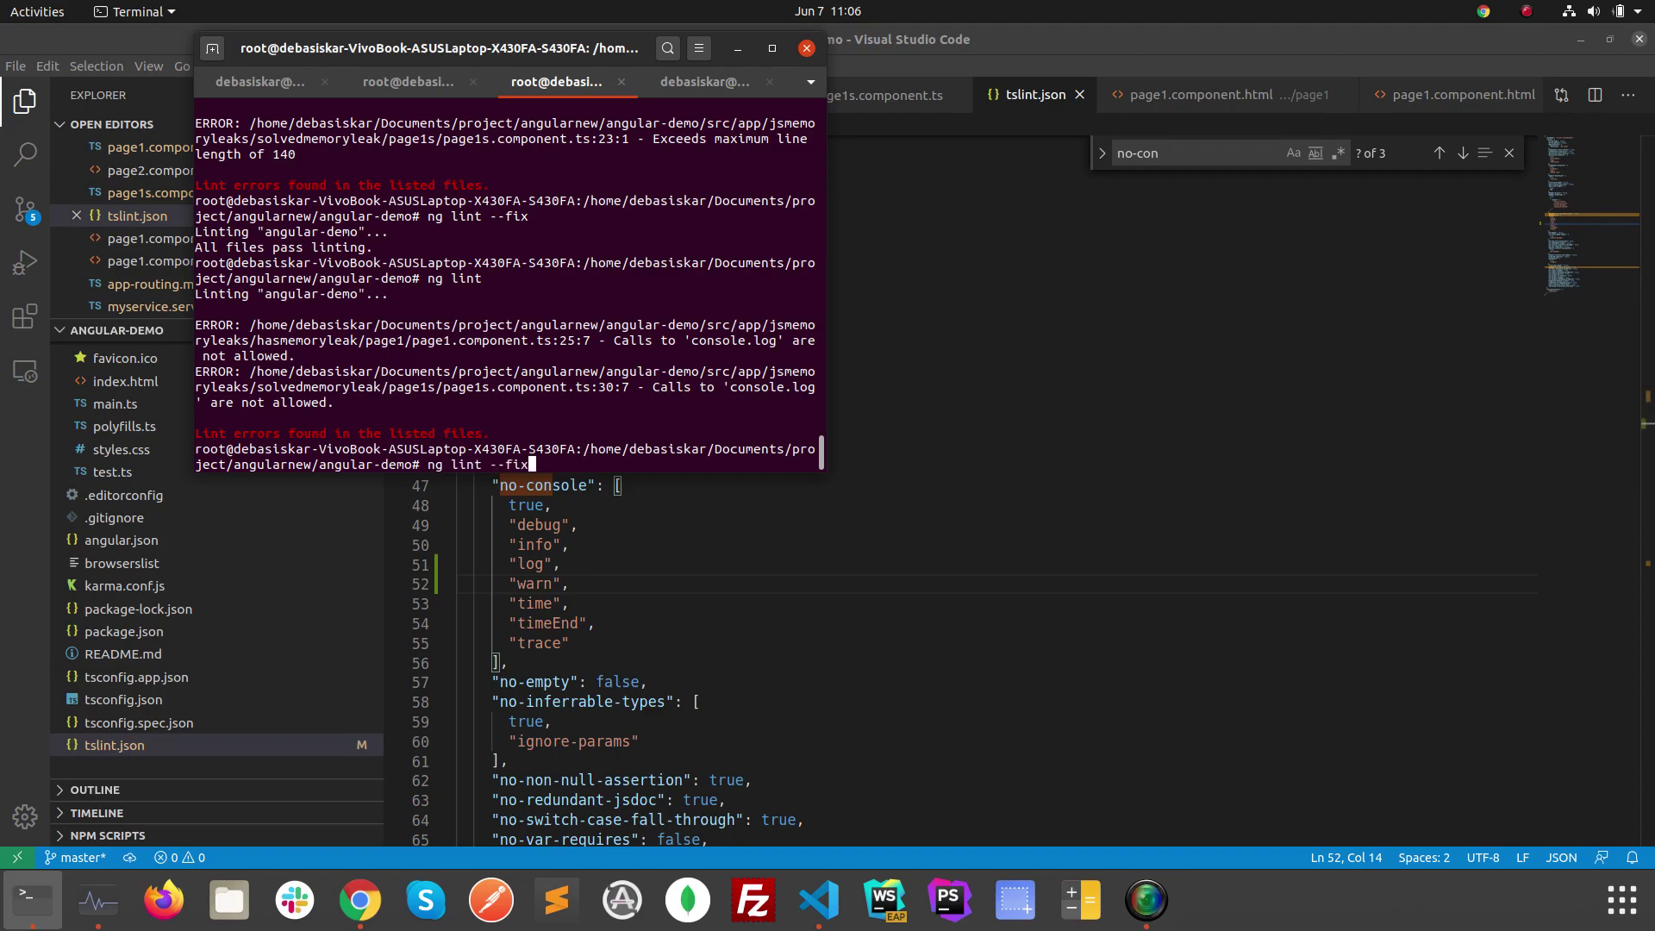
key(Return)
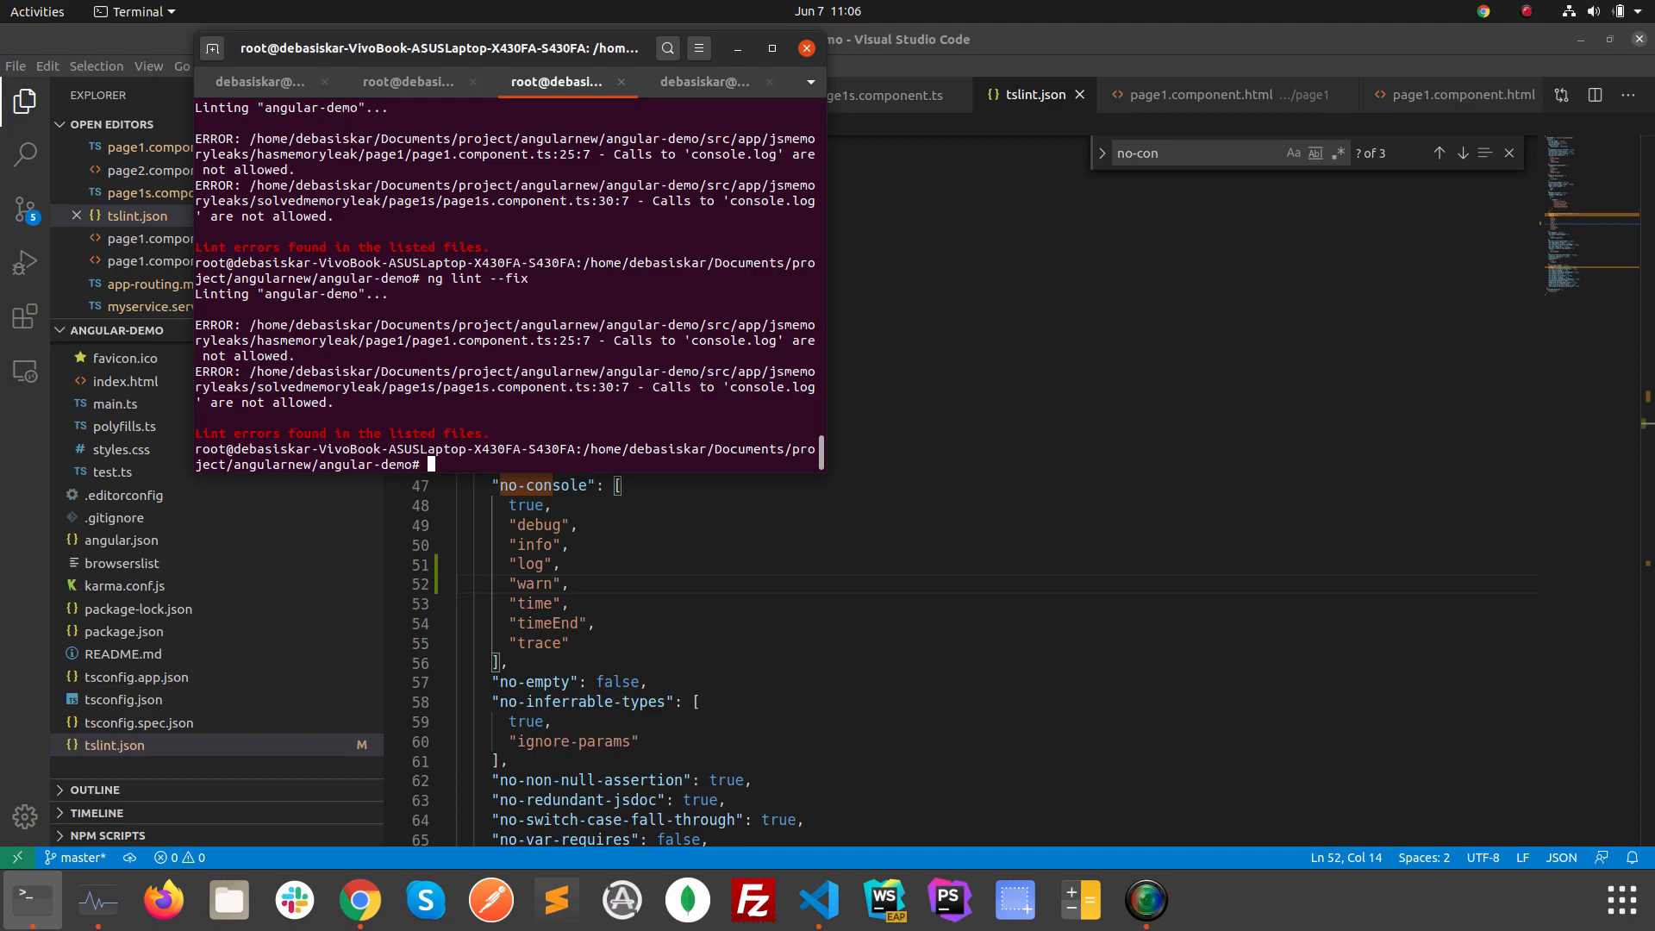
mouse_move(621, 572)
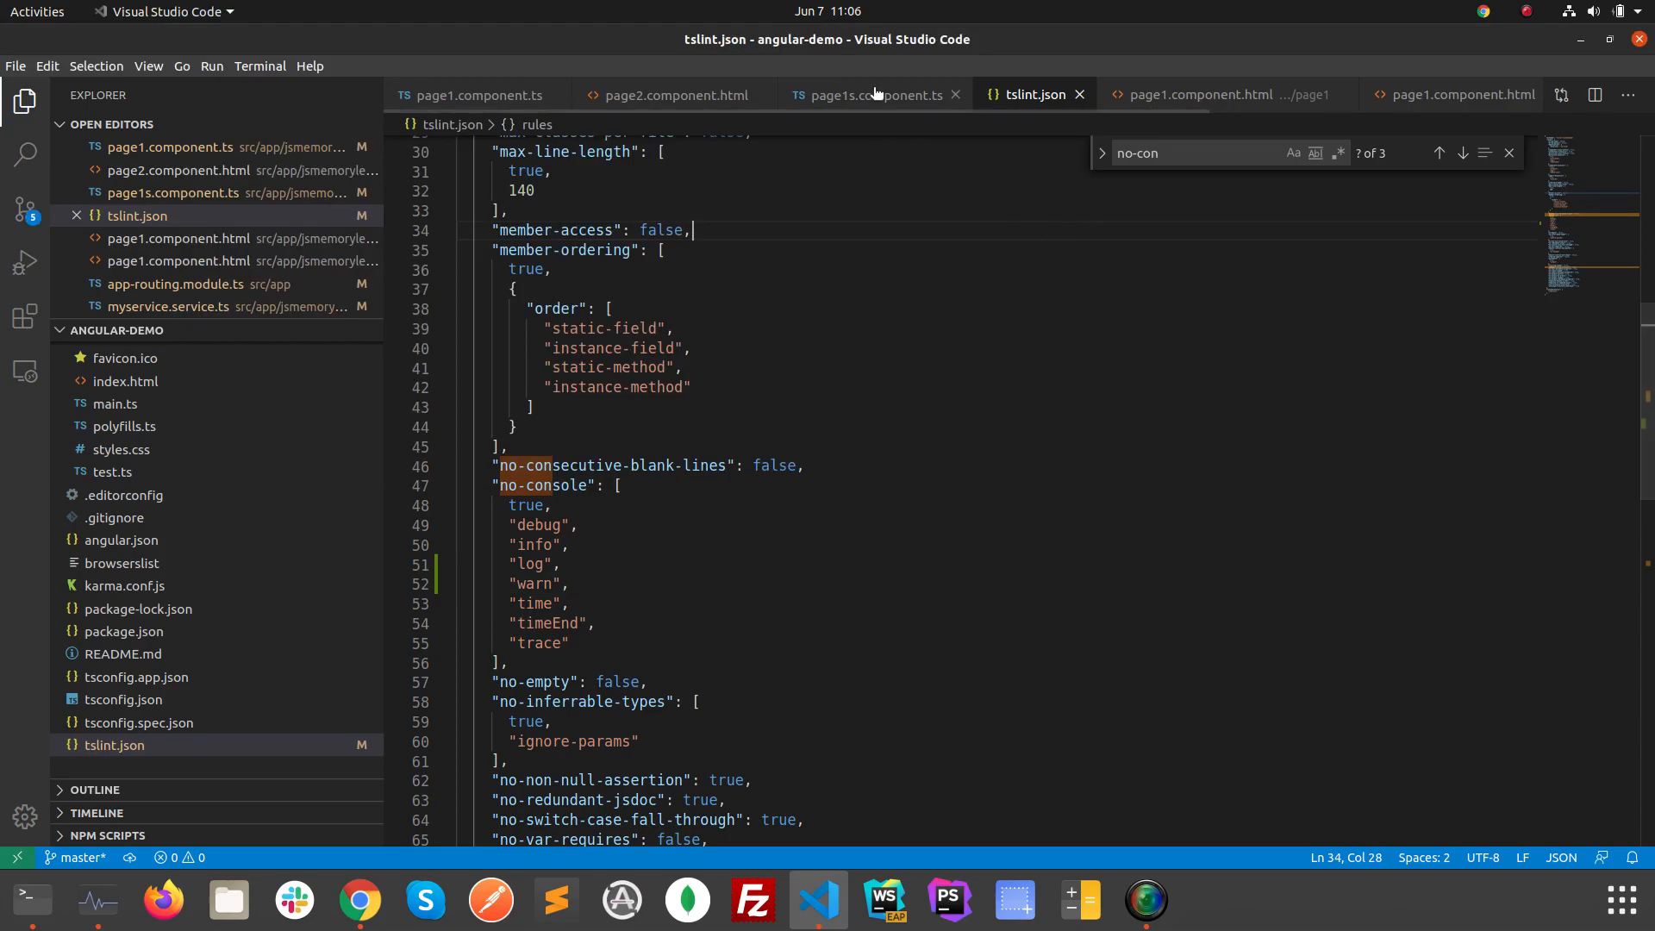
Comment out console.log in page1s.component.ts and rerun ng lint, leaving only page1's error.
click(874, 94)
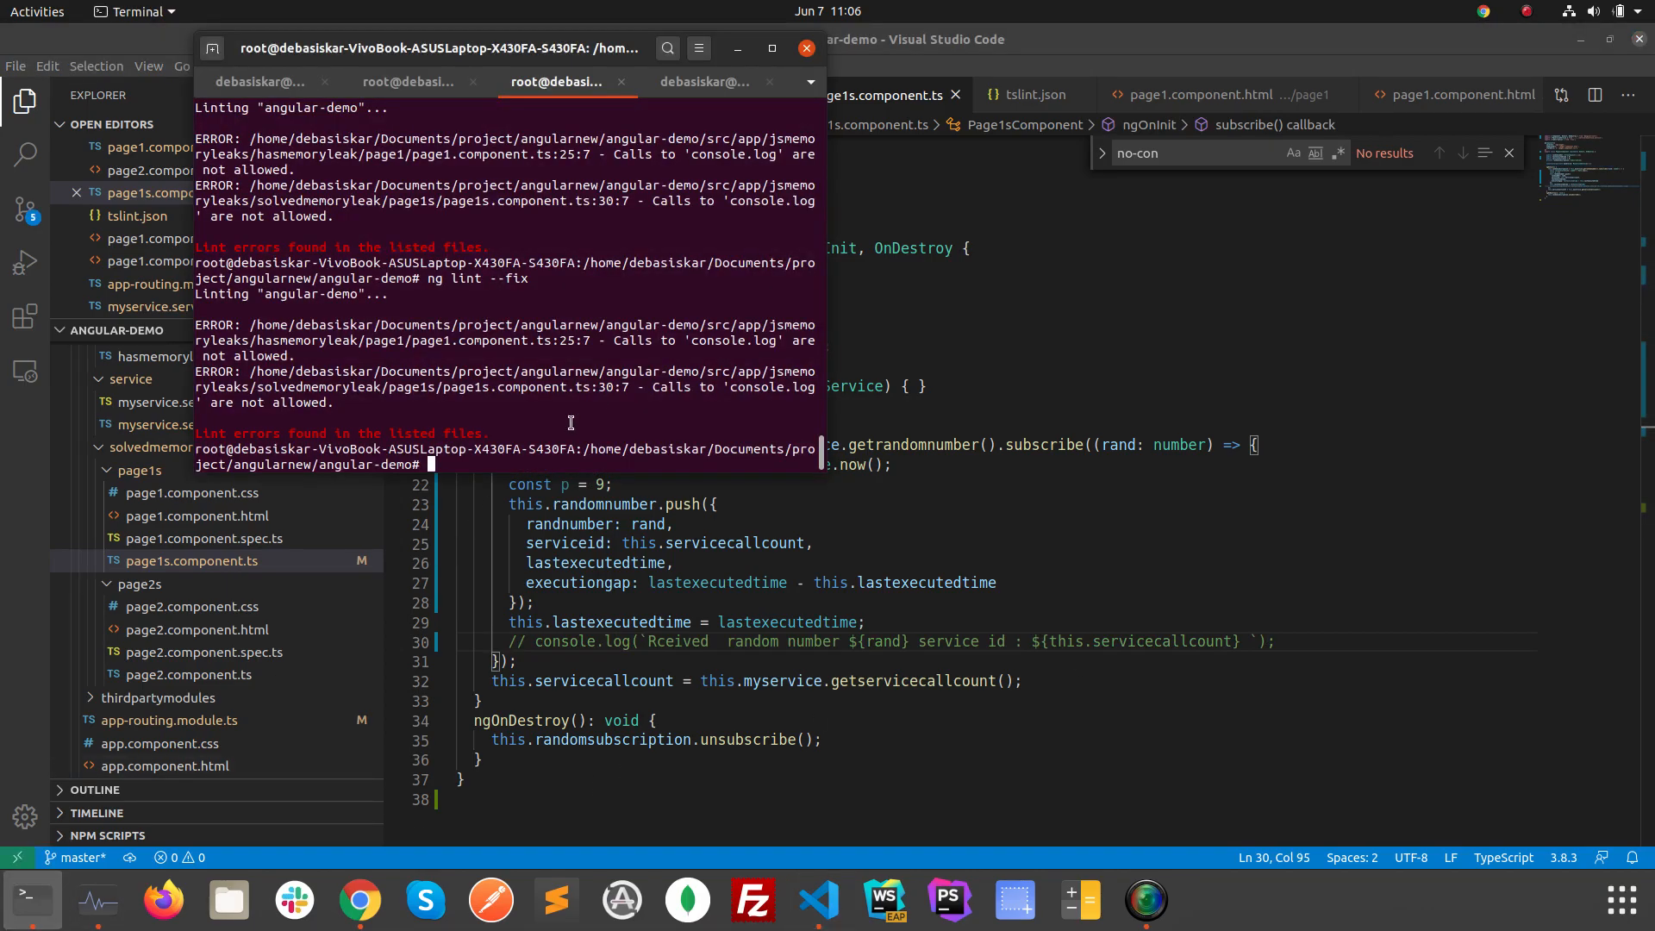
text(ng lint)
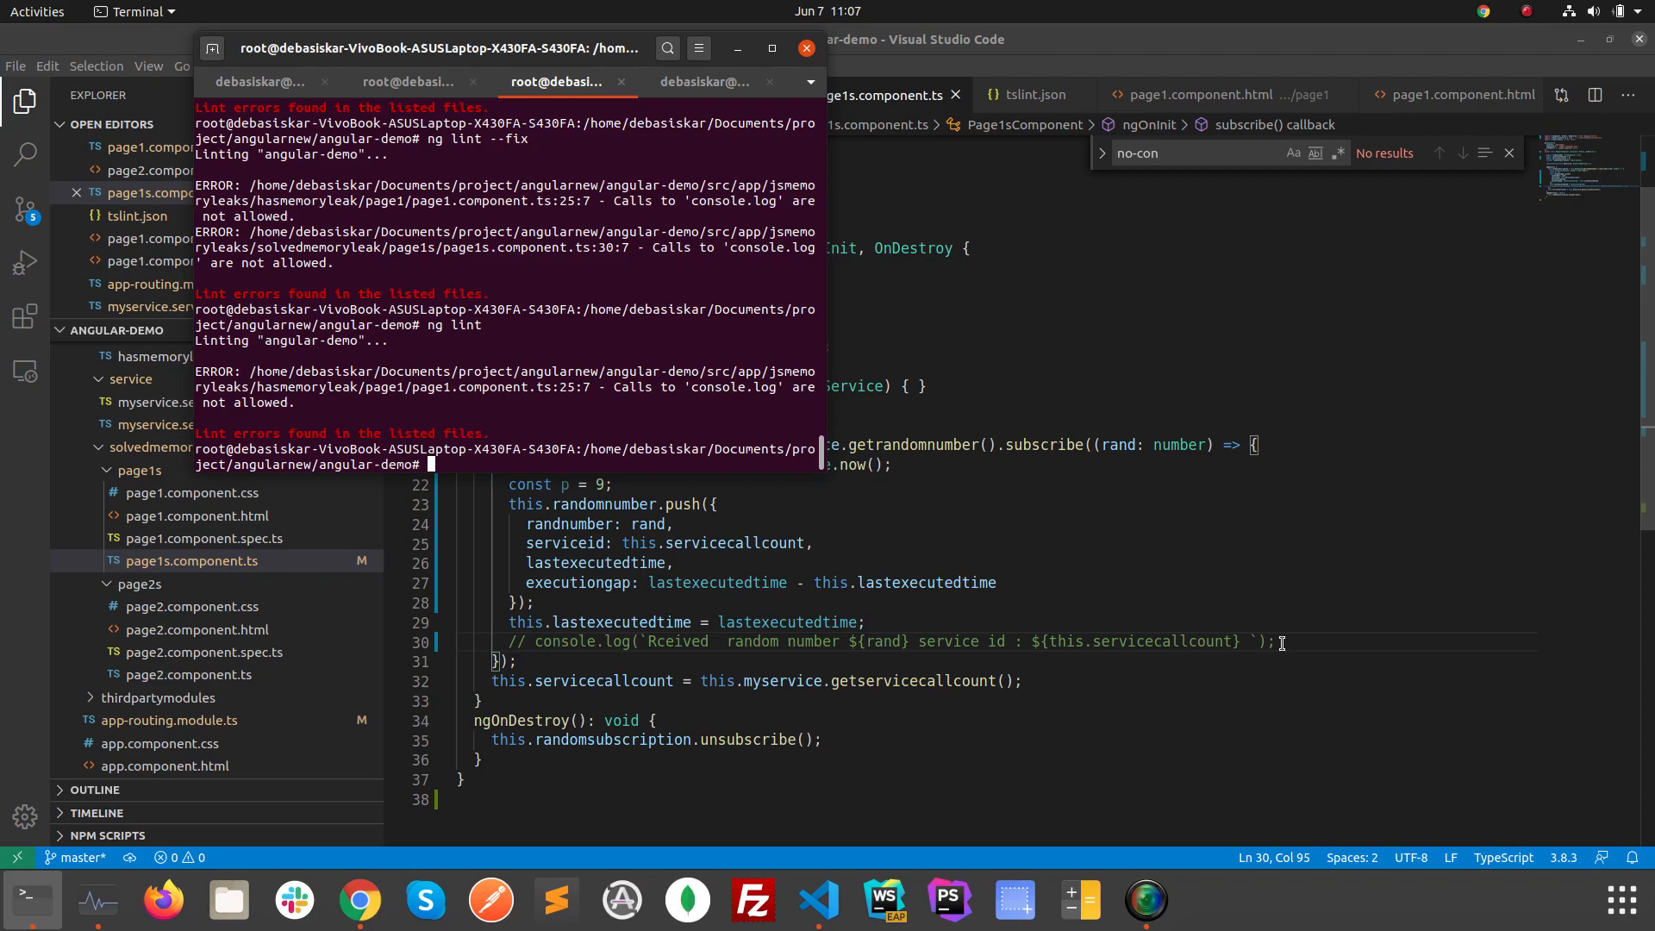
mouse_move(1146, 902)
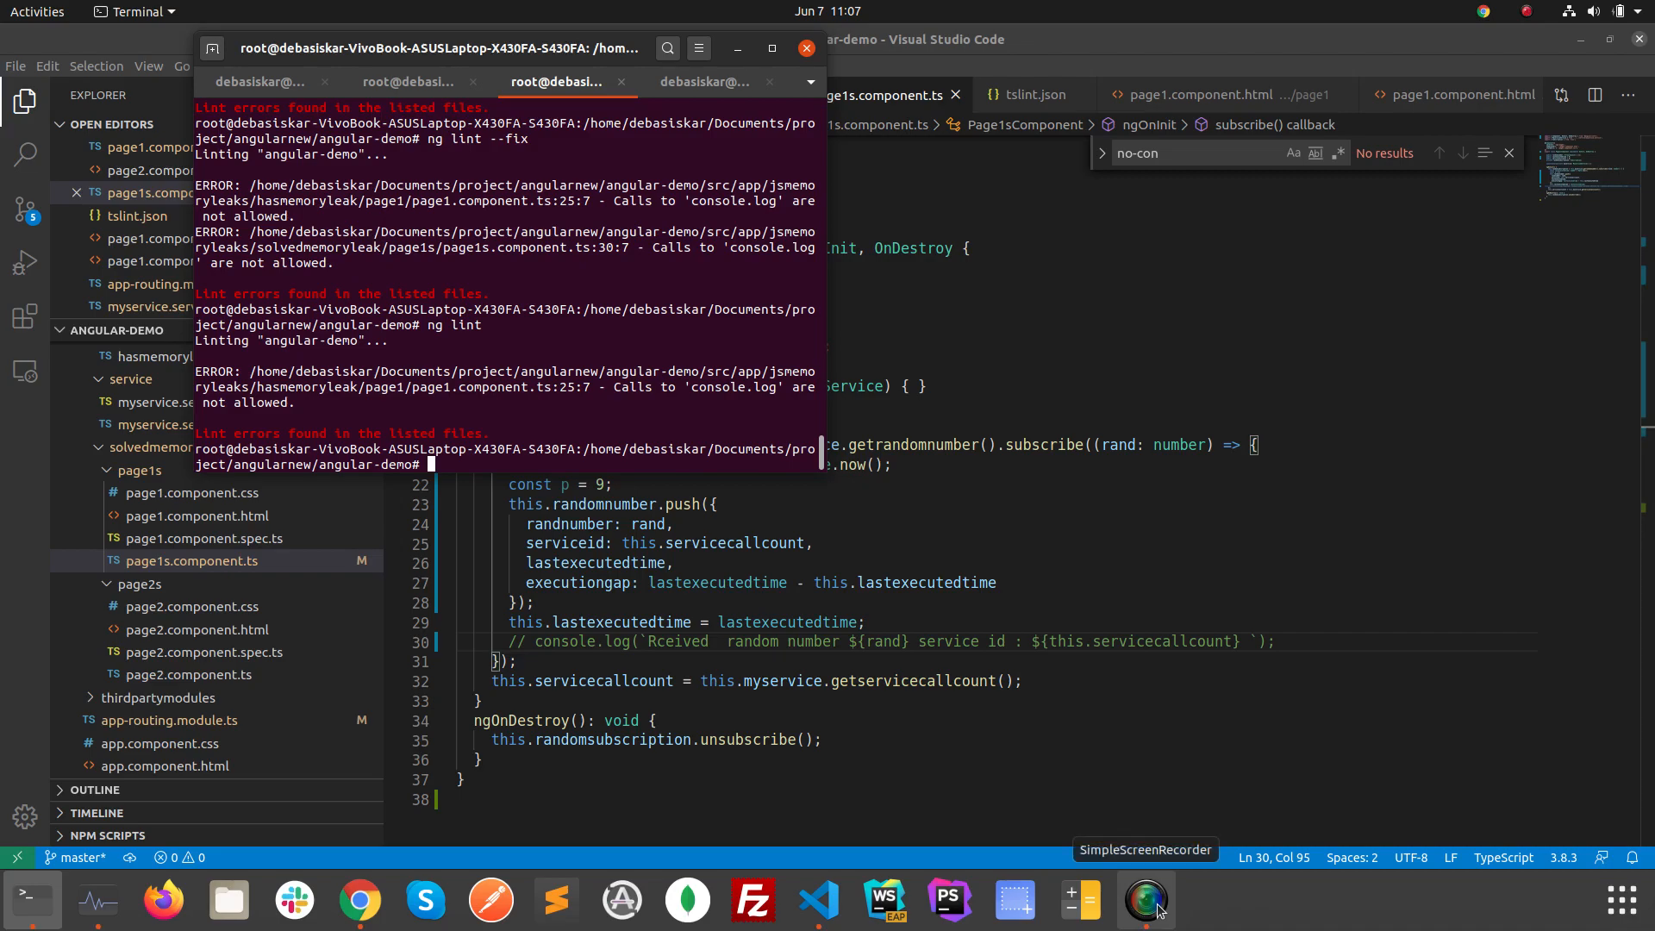